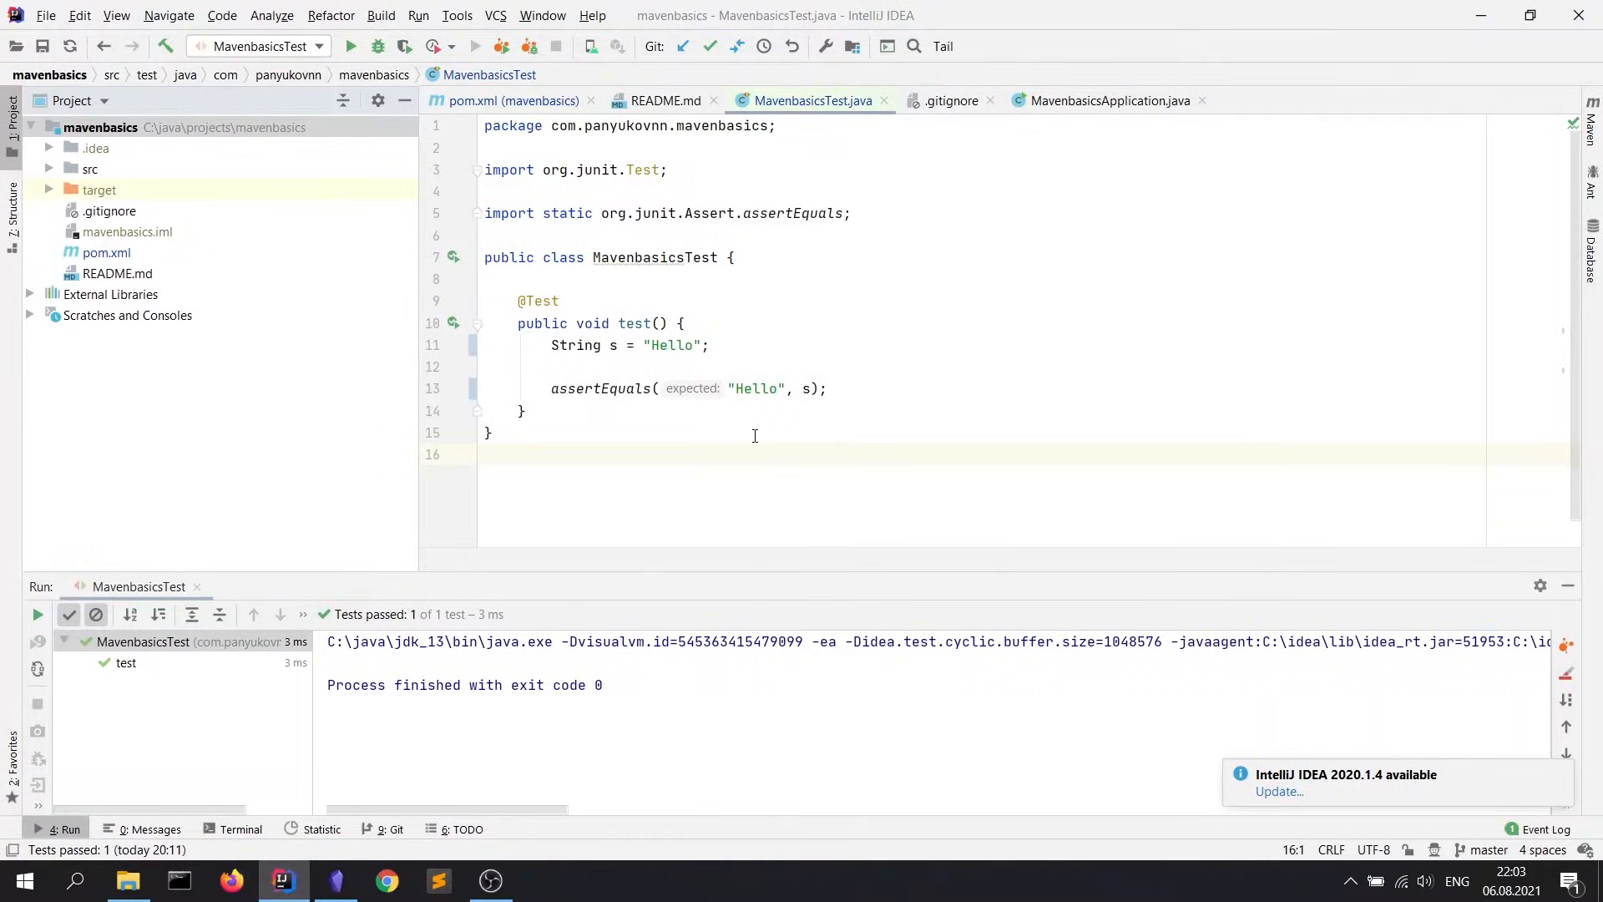
Step: Expand src, its java packages and target in the Project view, then select pom.xml
click(486, 454)
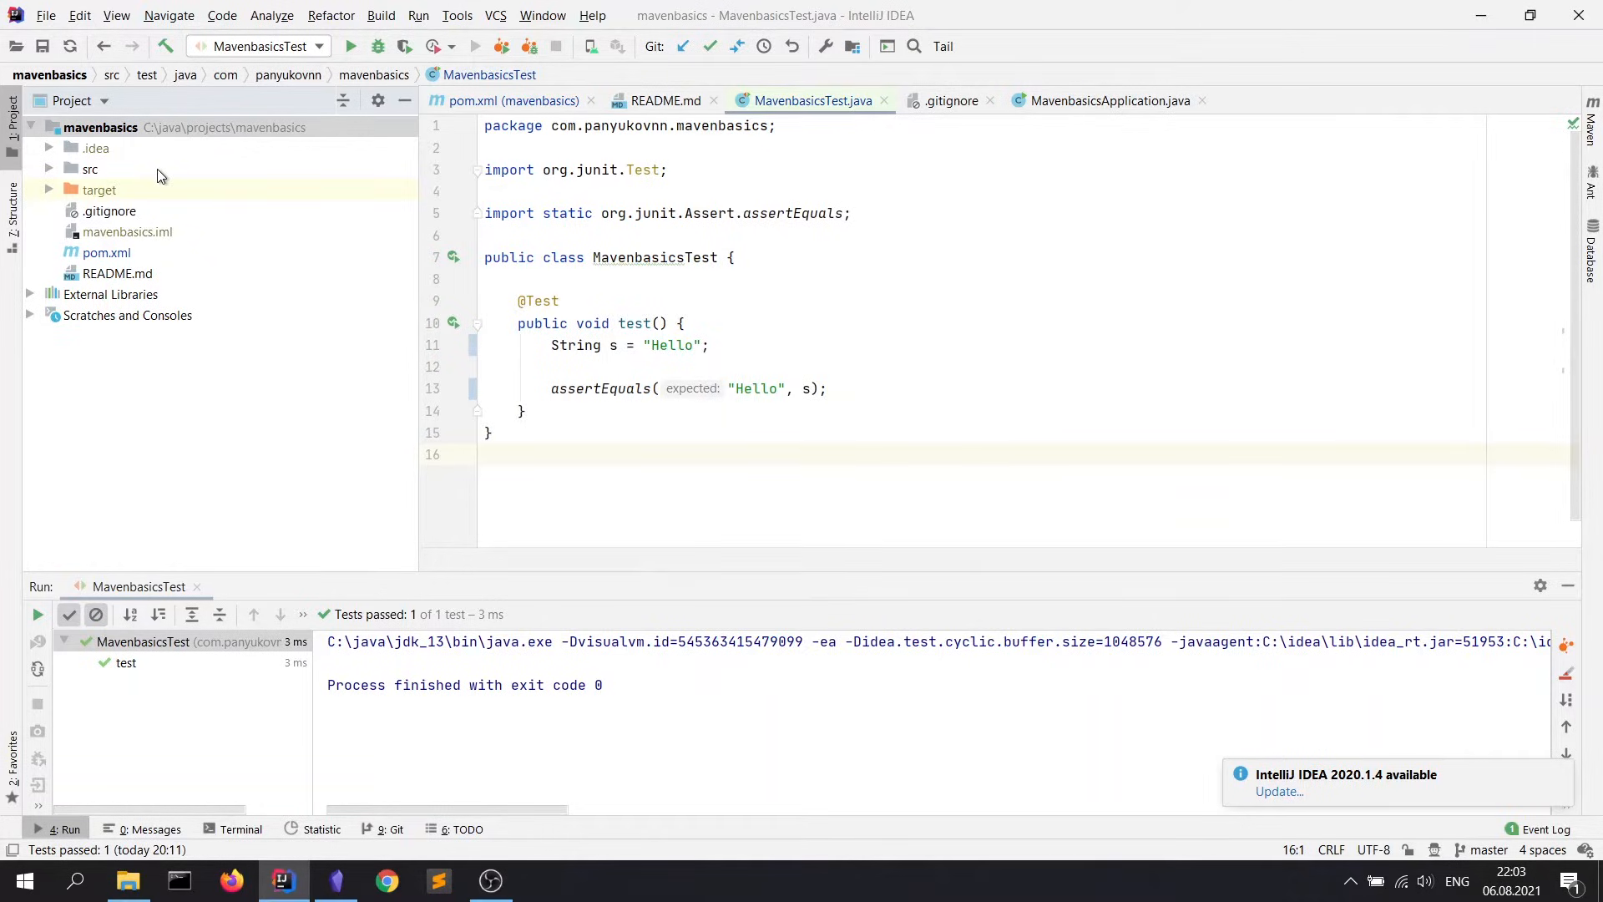
click(88, 168)
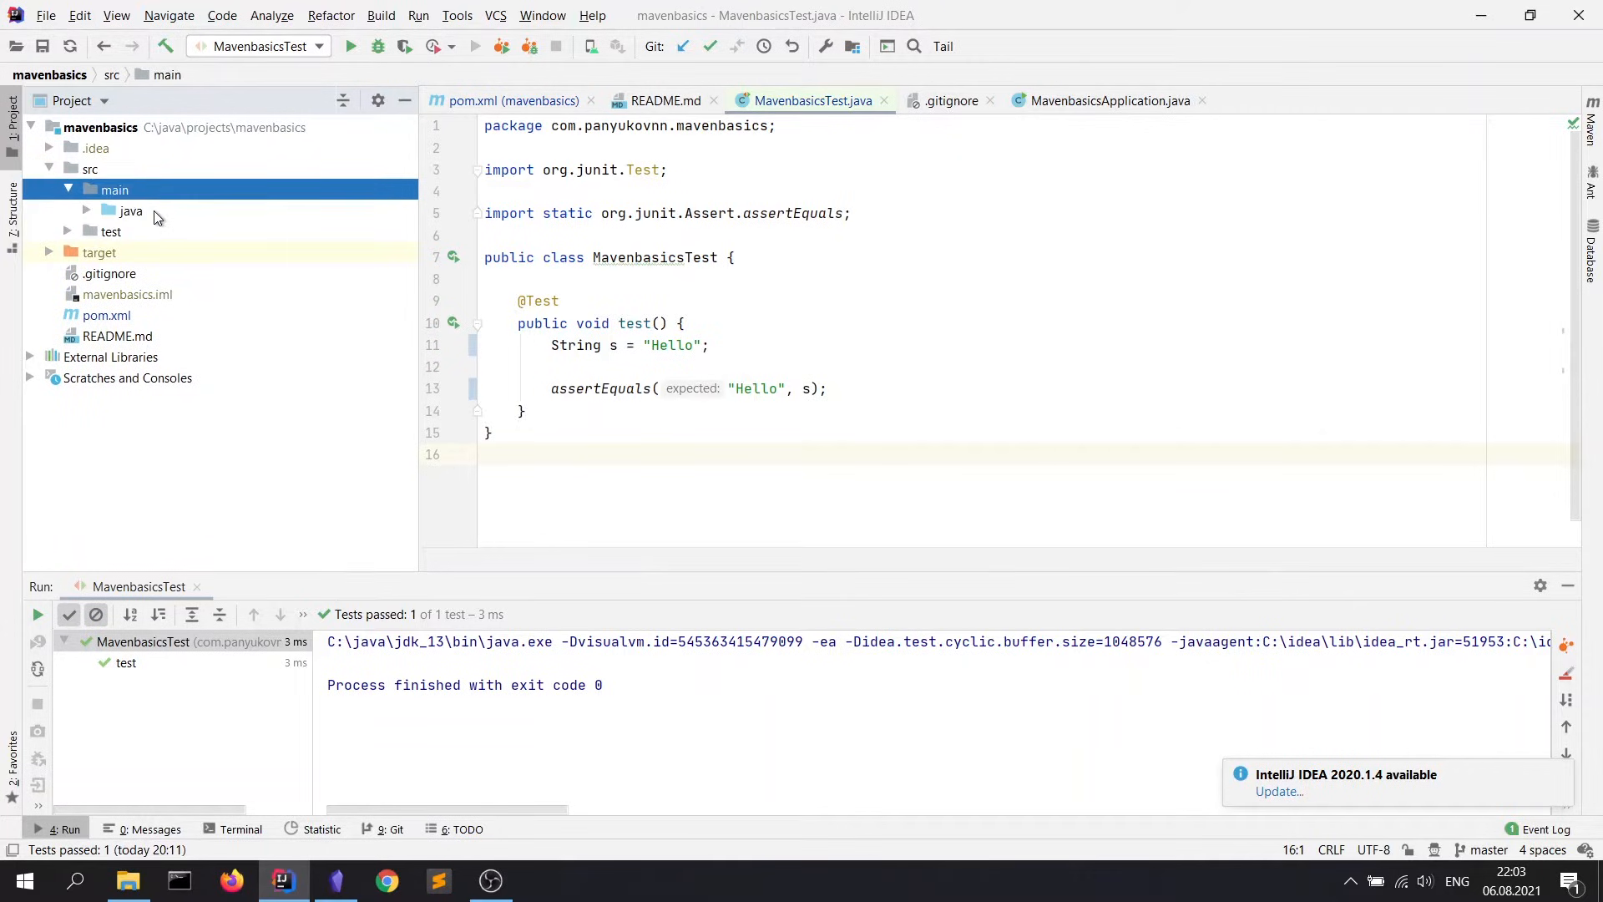
click(130, 210)
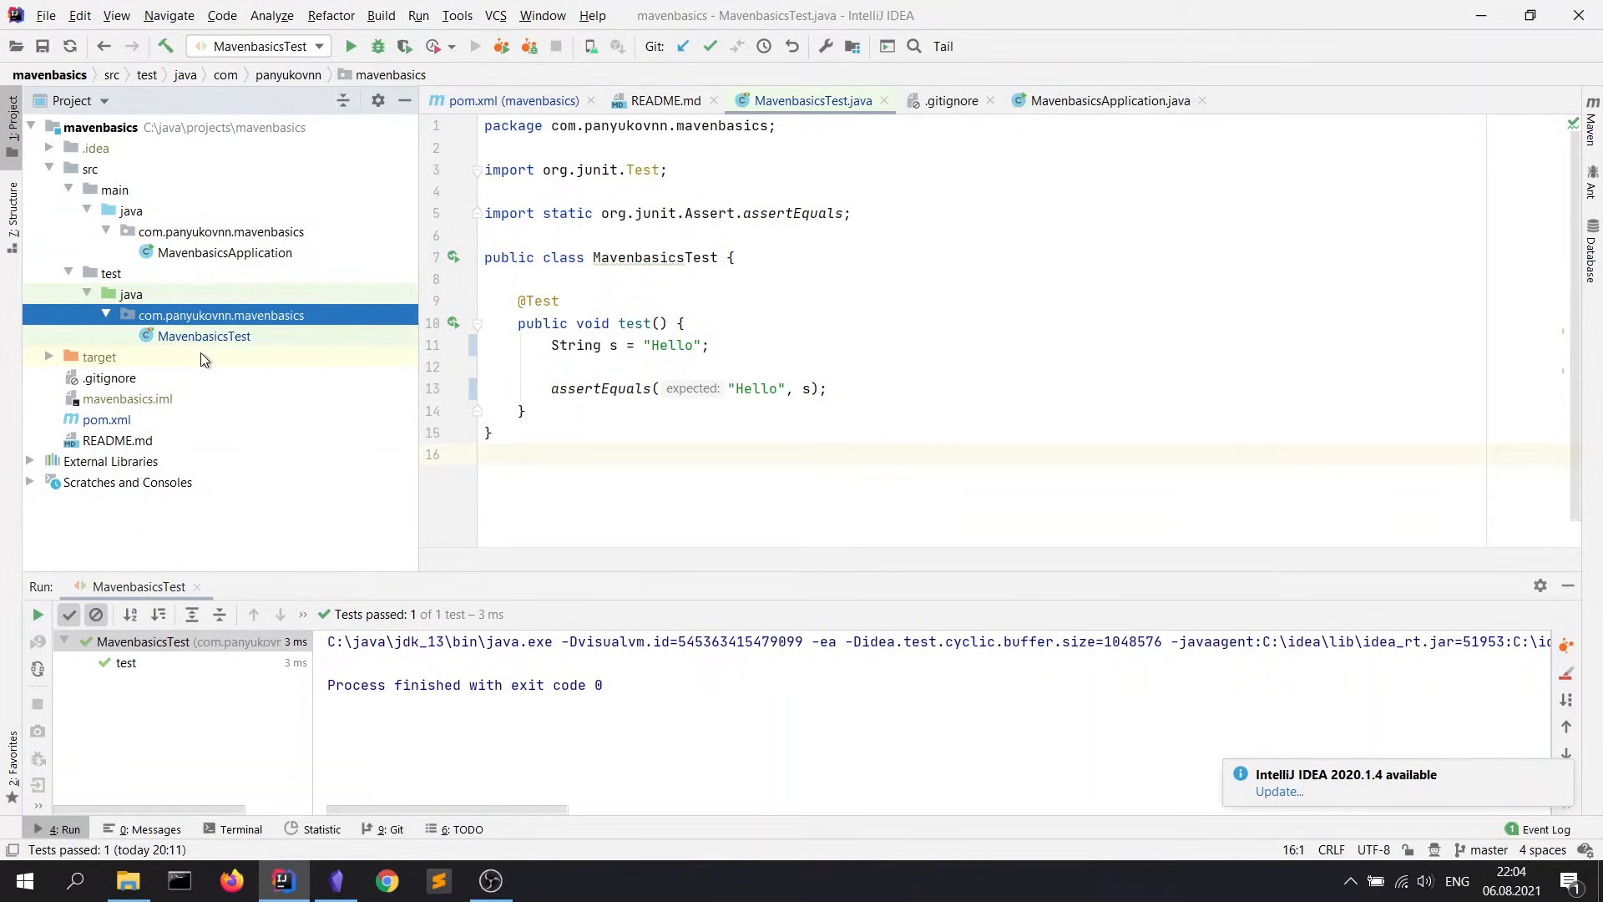
click(98, 356)
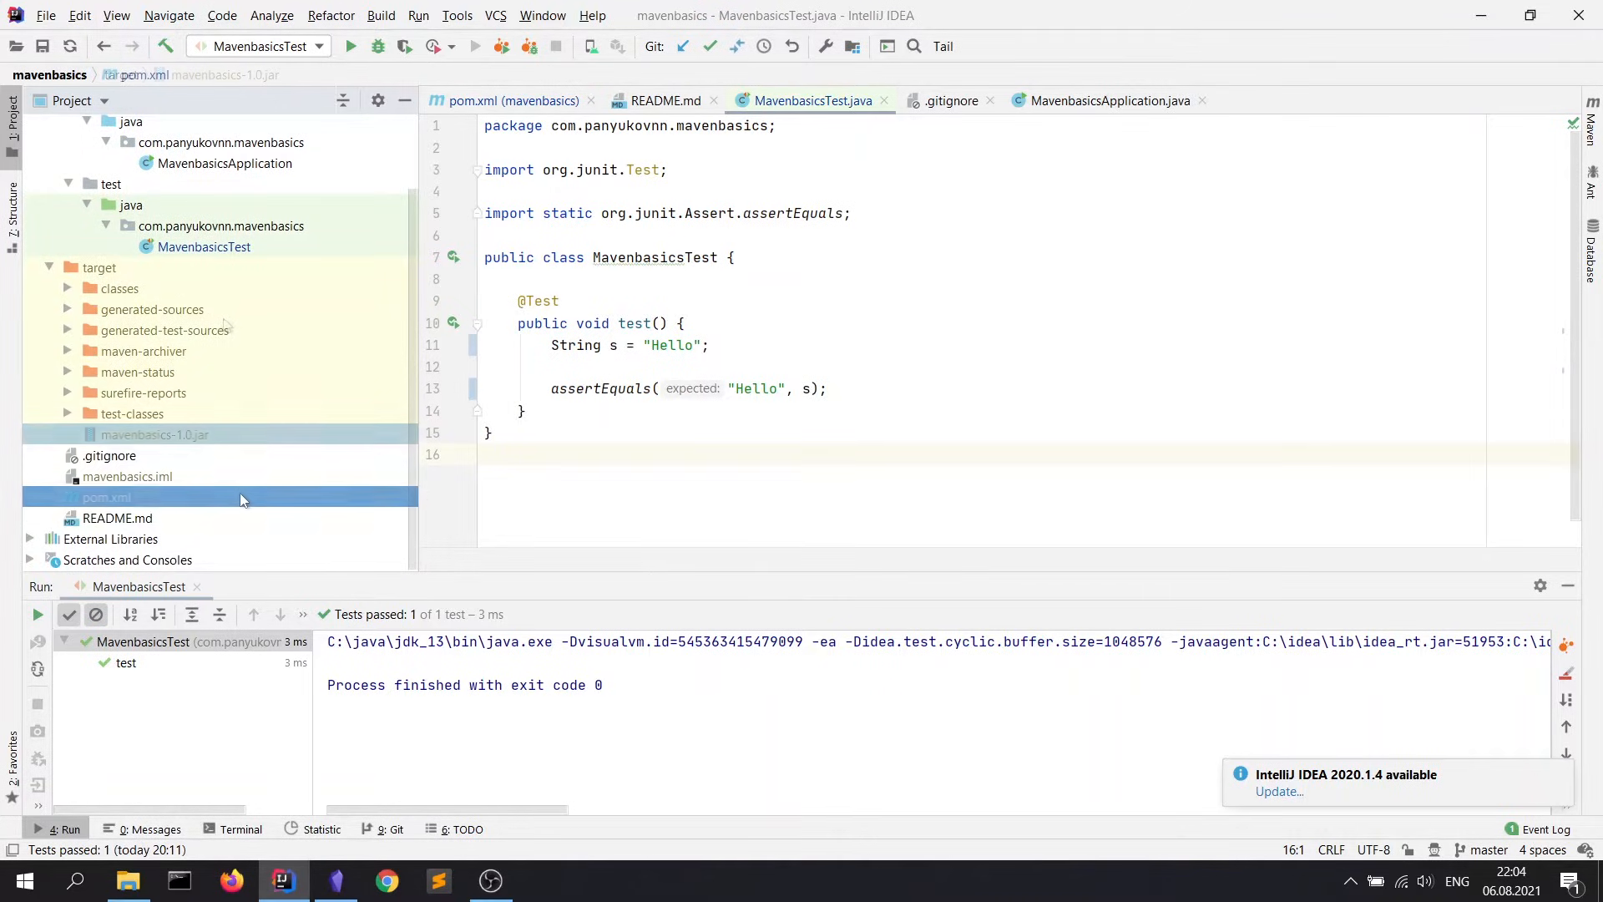
click(107, 498)
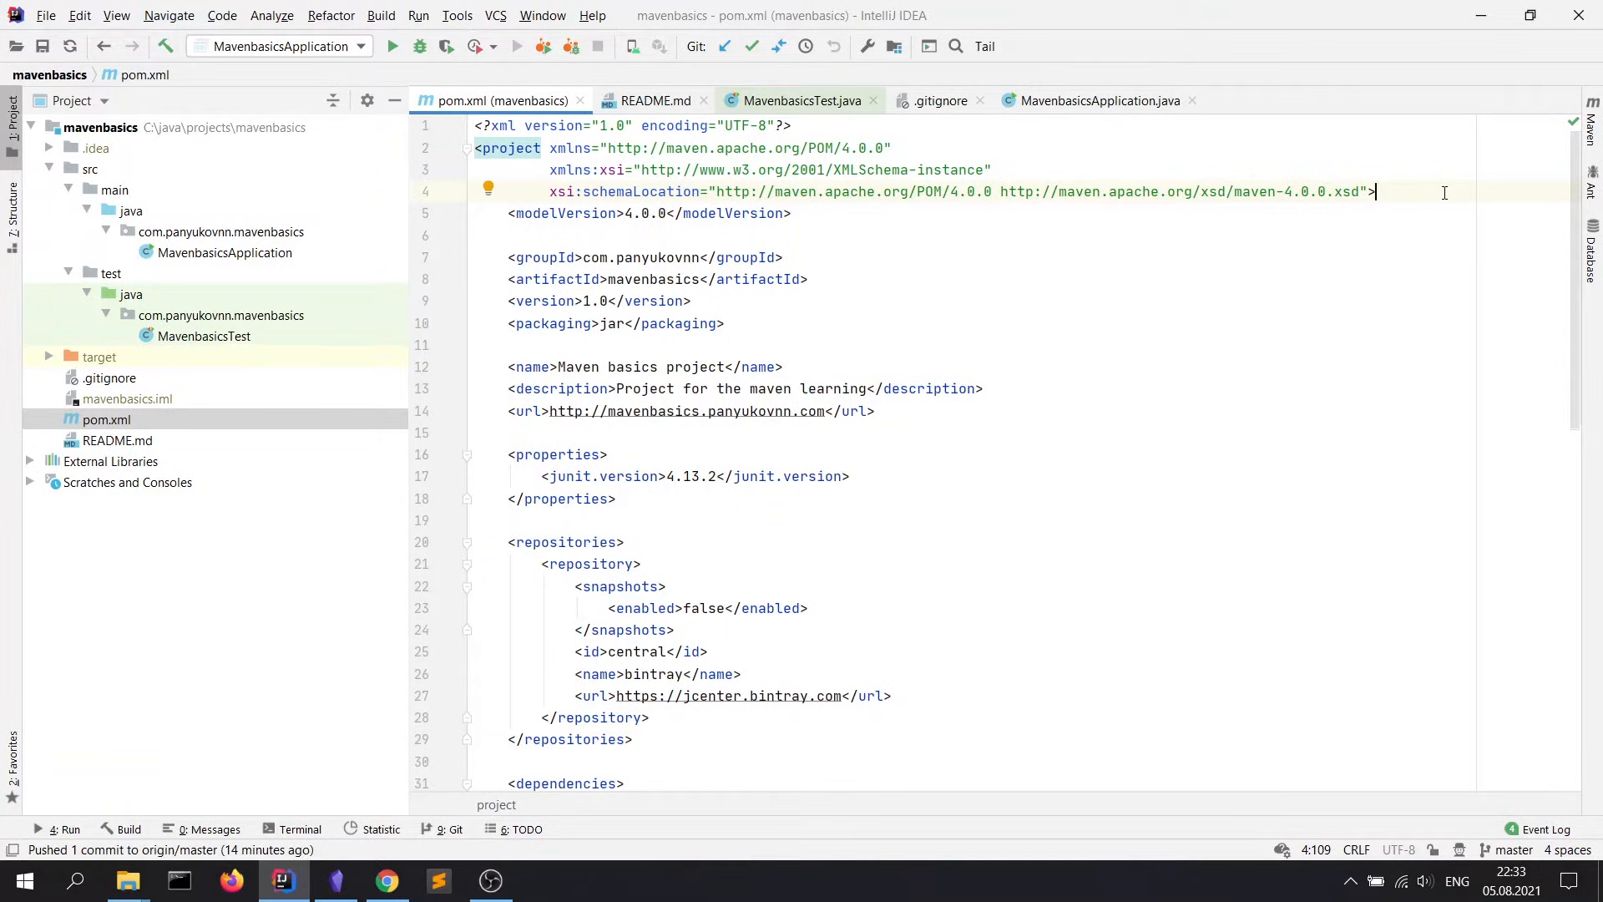
mouse_move(1130, 236)
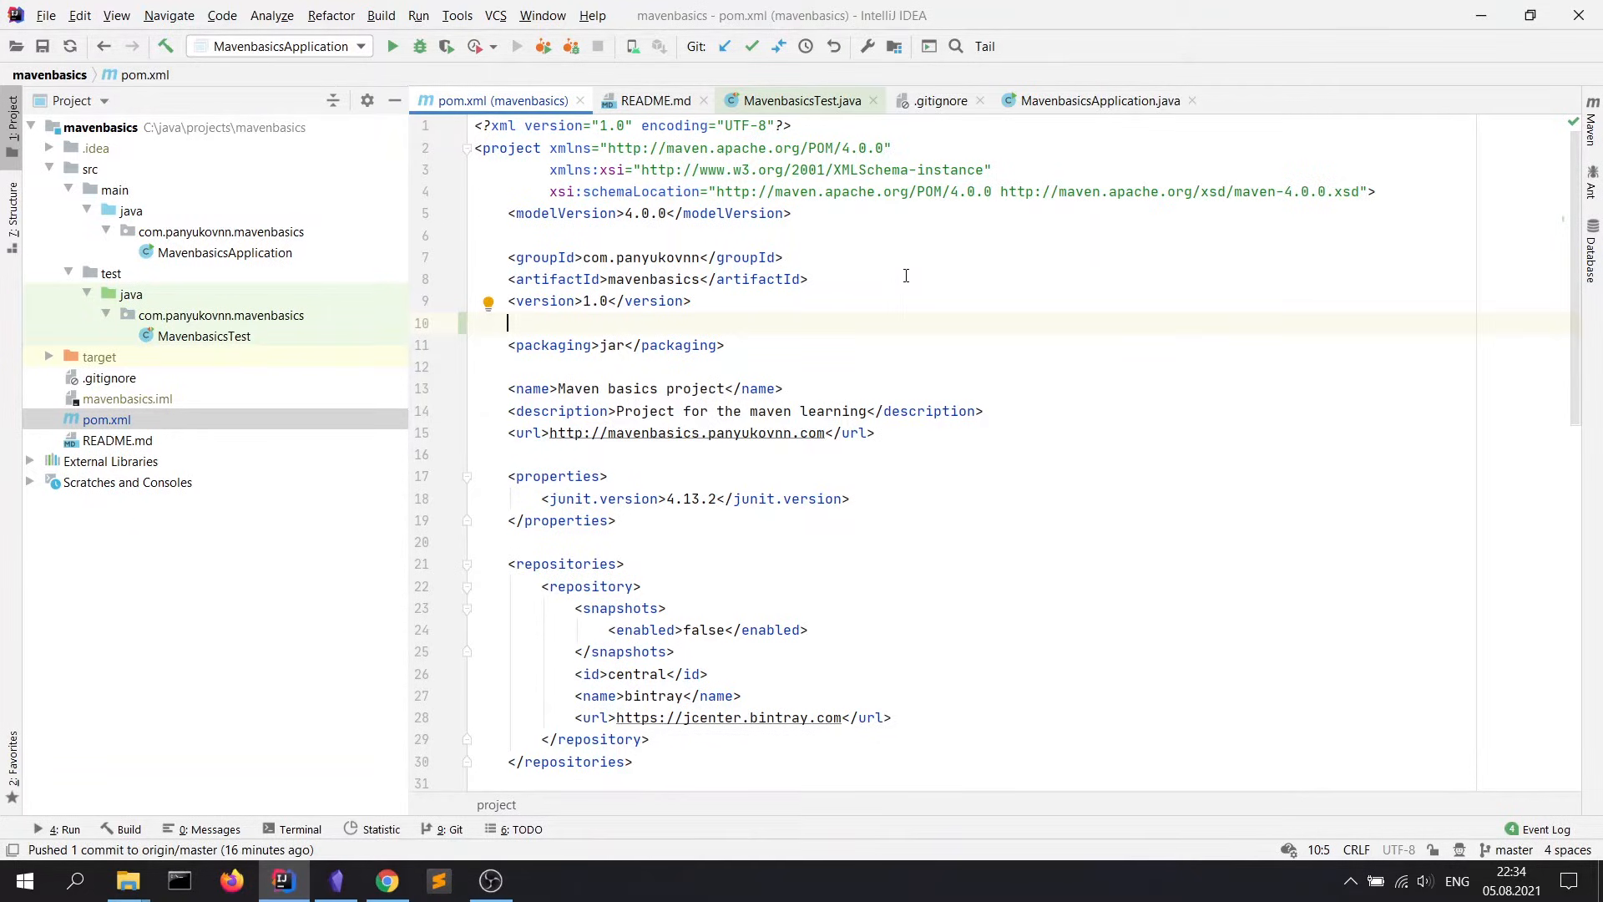
Step: Select the groupId value com.panyukovnn in pom.xml
double_click(641, 257)
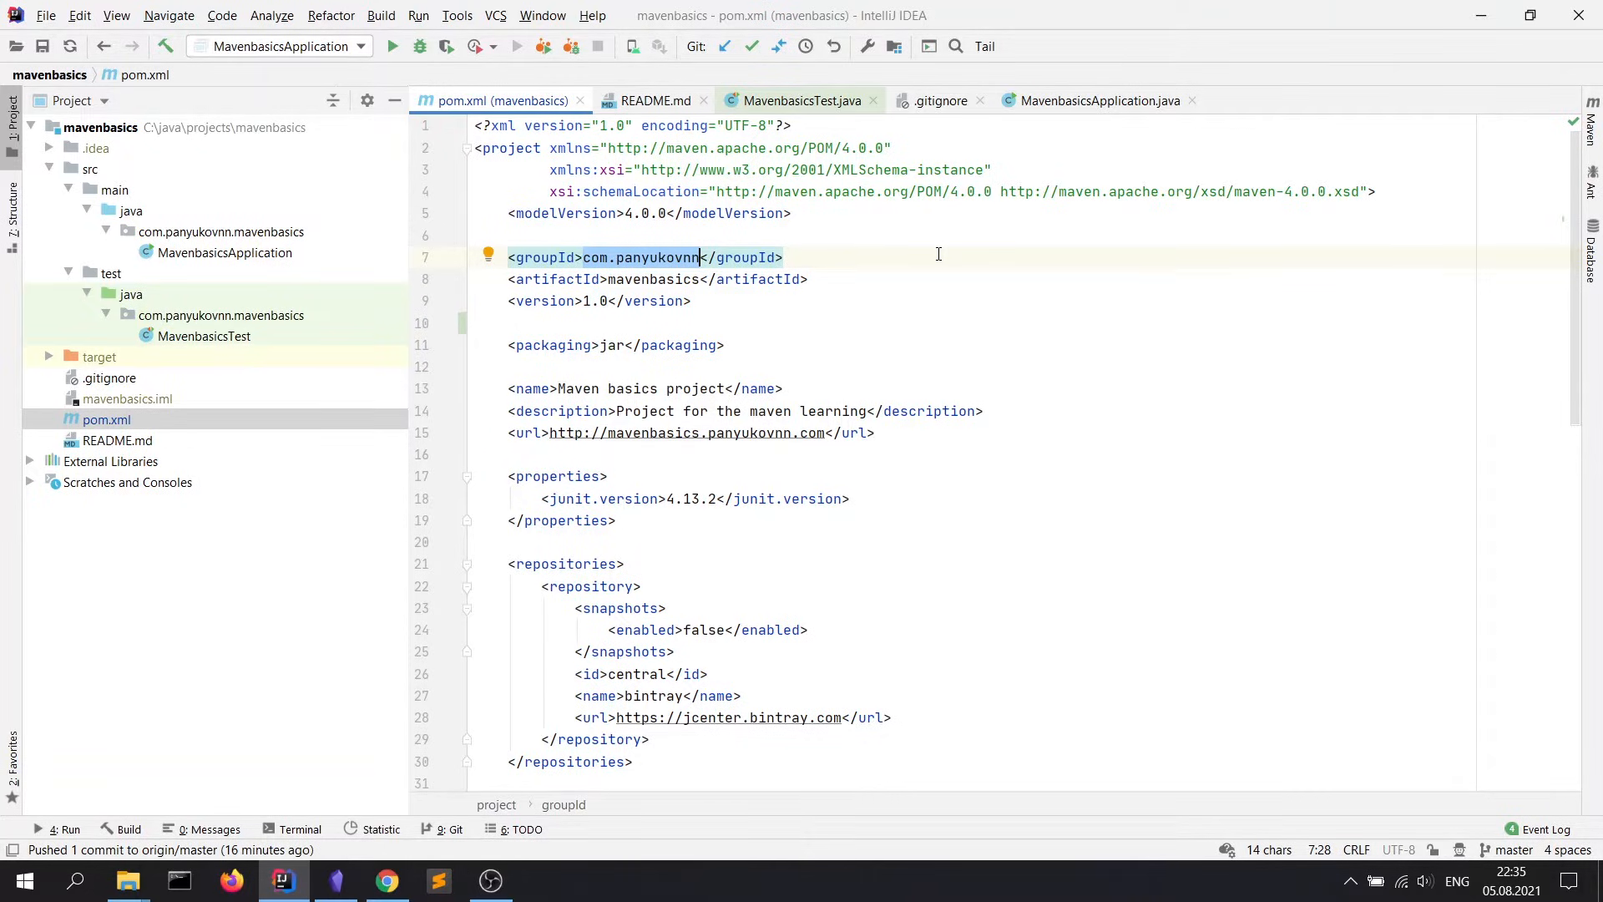
mouse_move(151, 241)
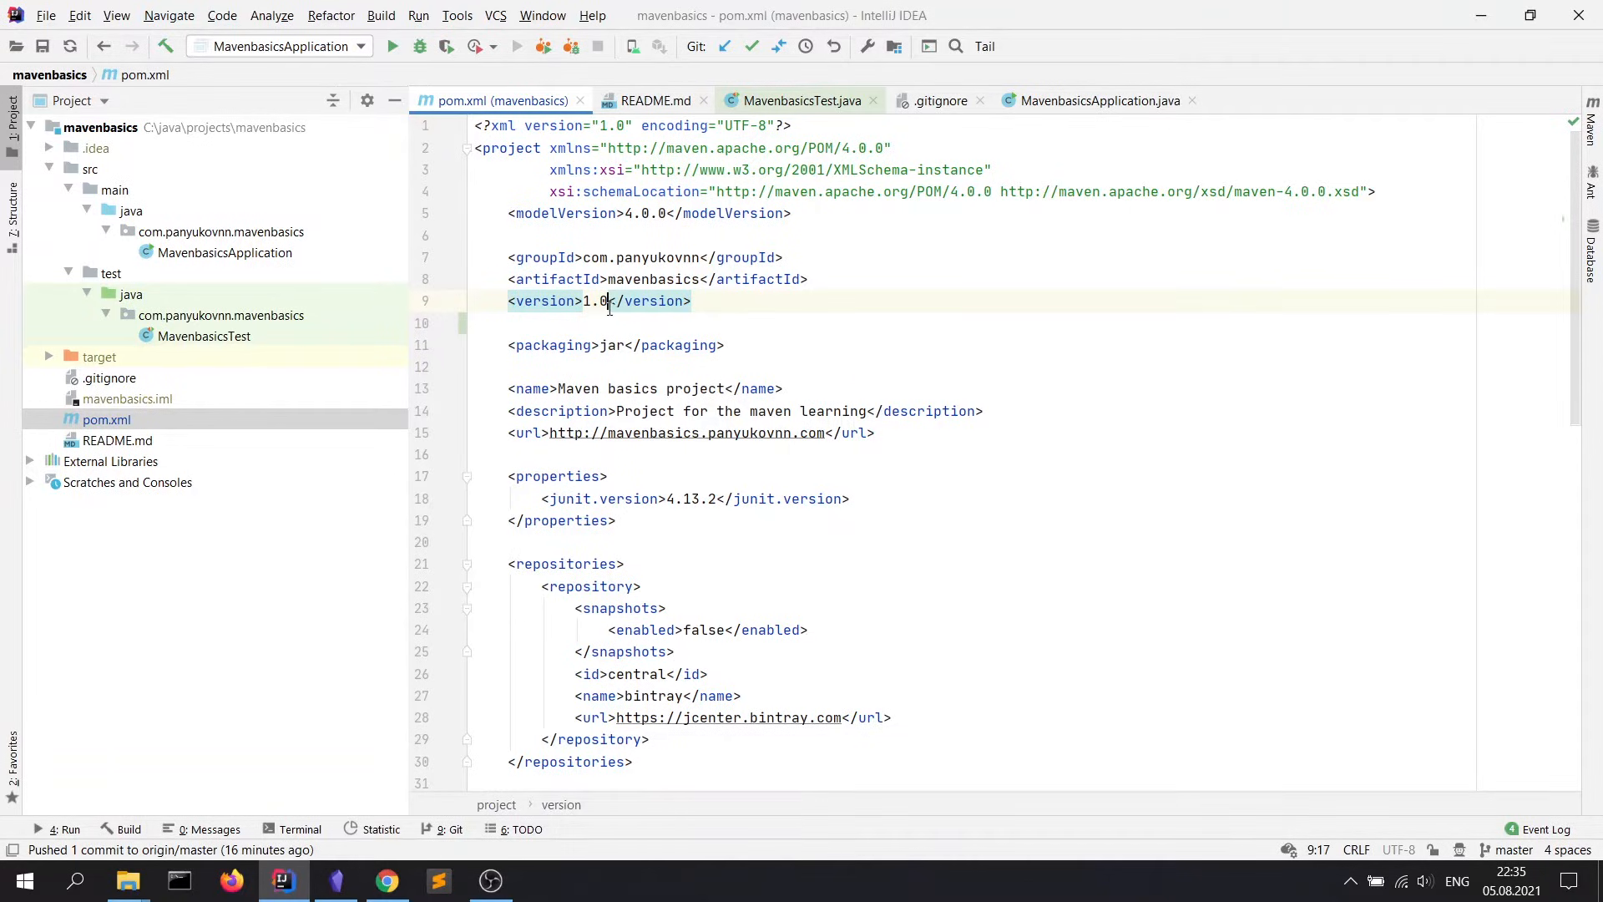
text(-)
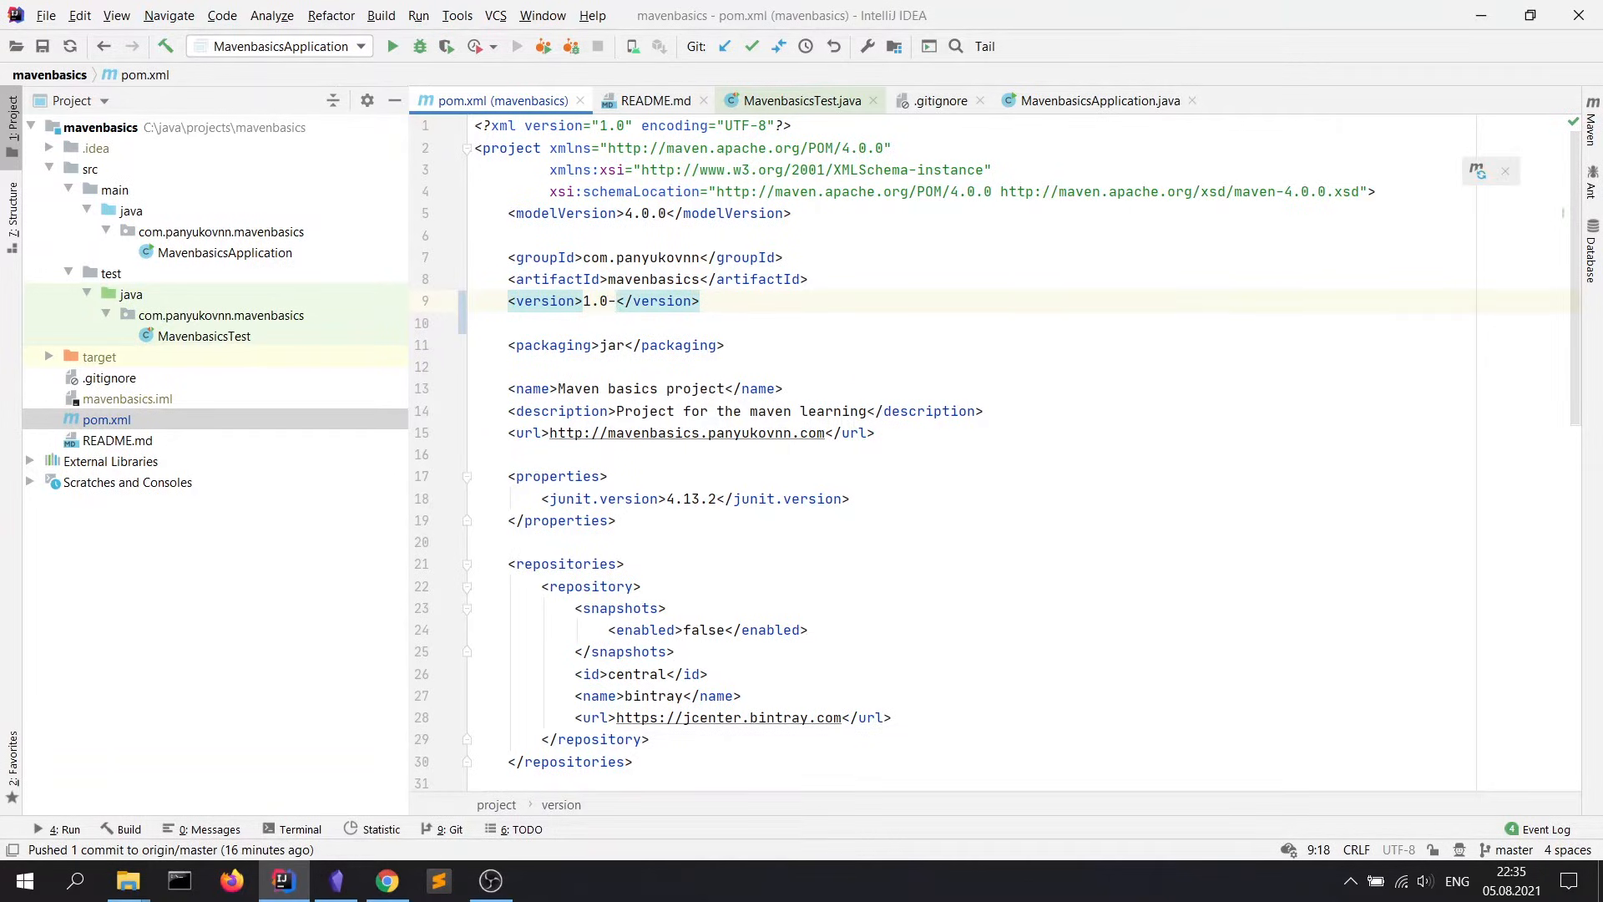
text(S)
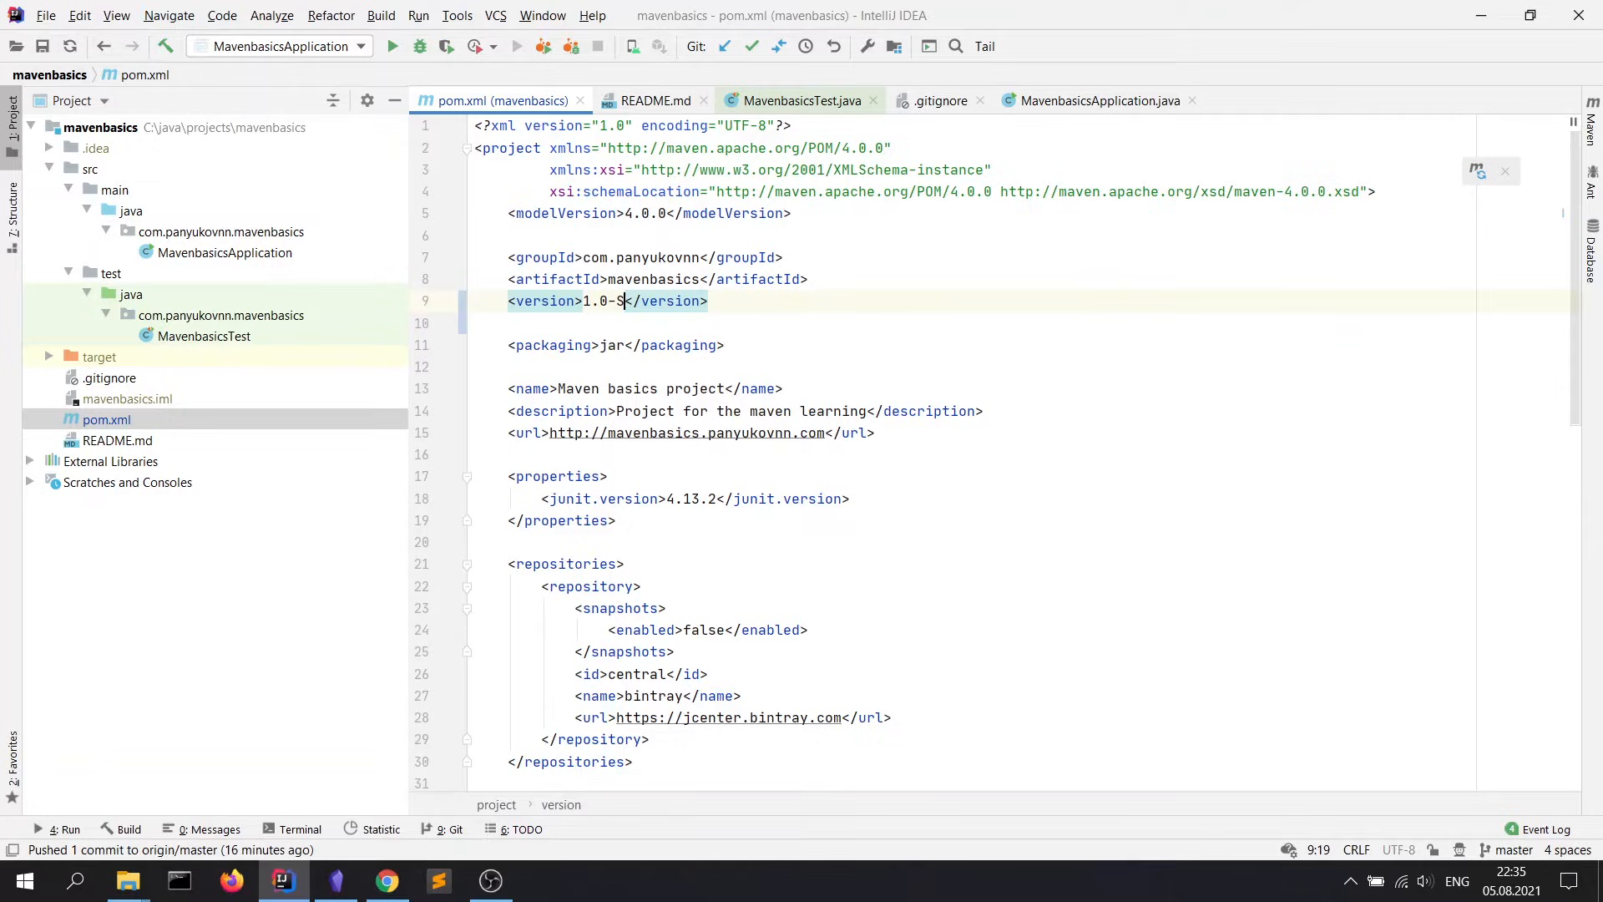
text(NAPSHOT)
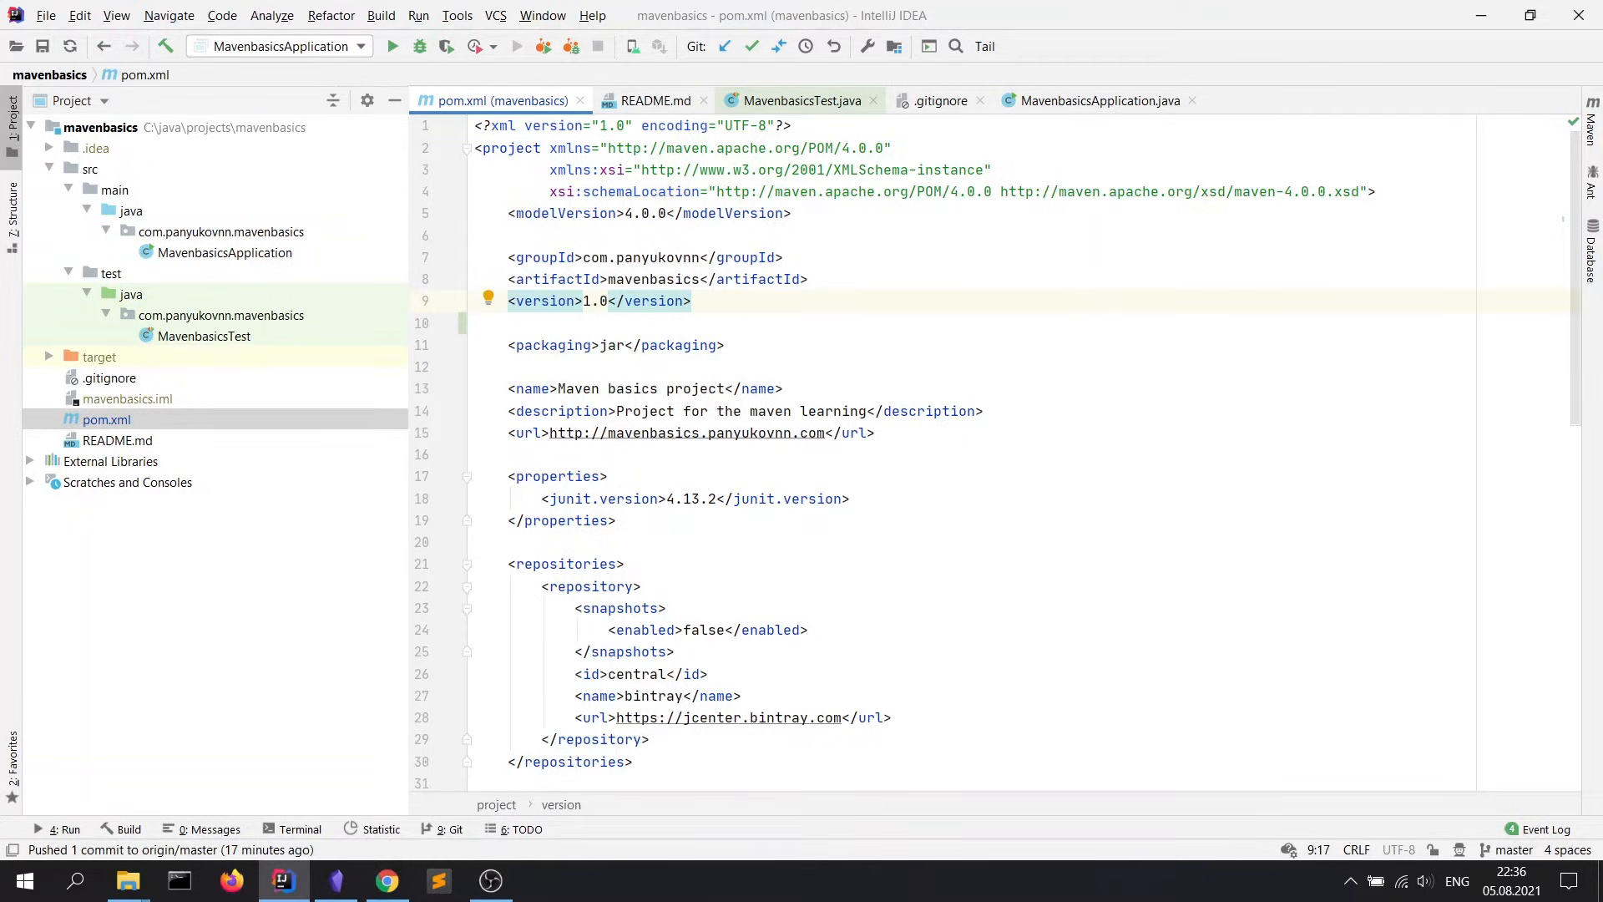
click(608, 301)
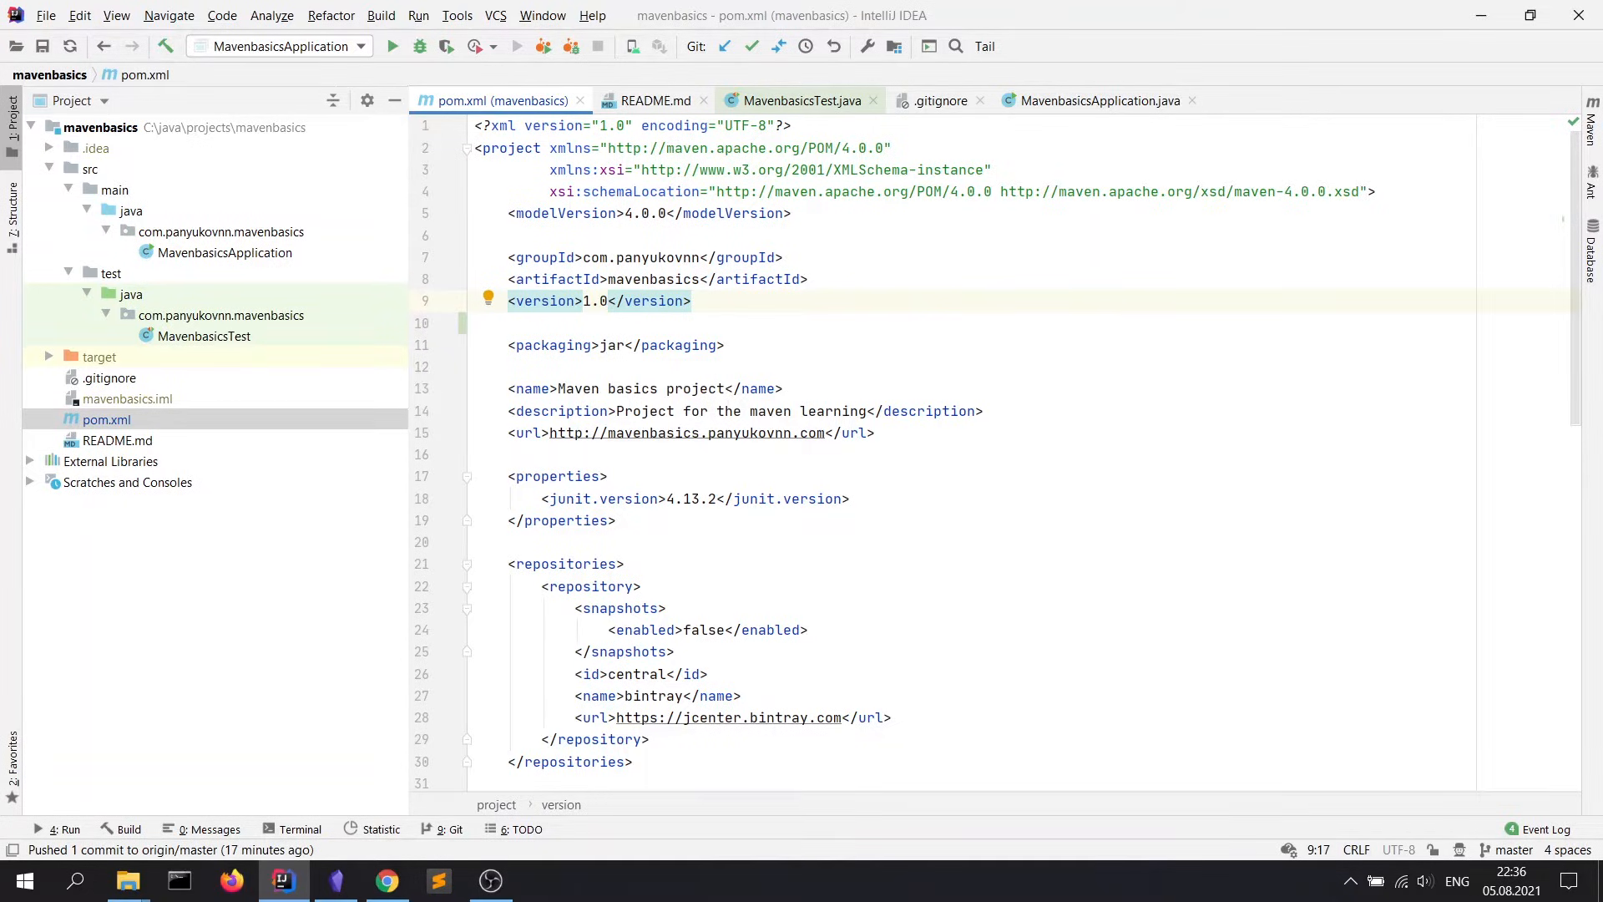
drag(506, 257, 692, 301)
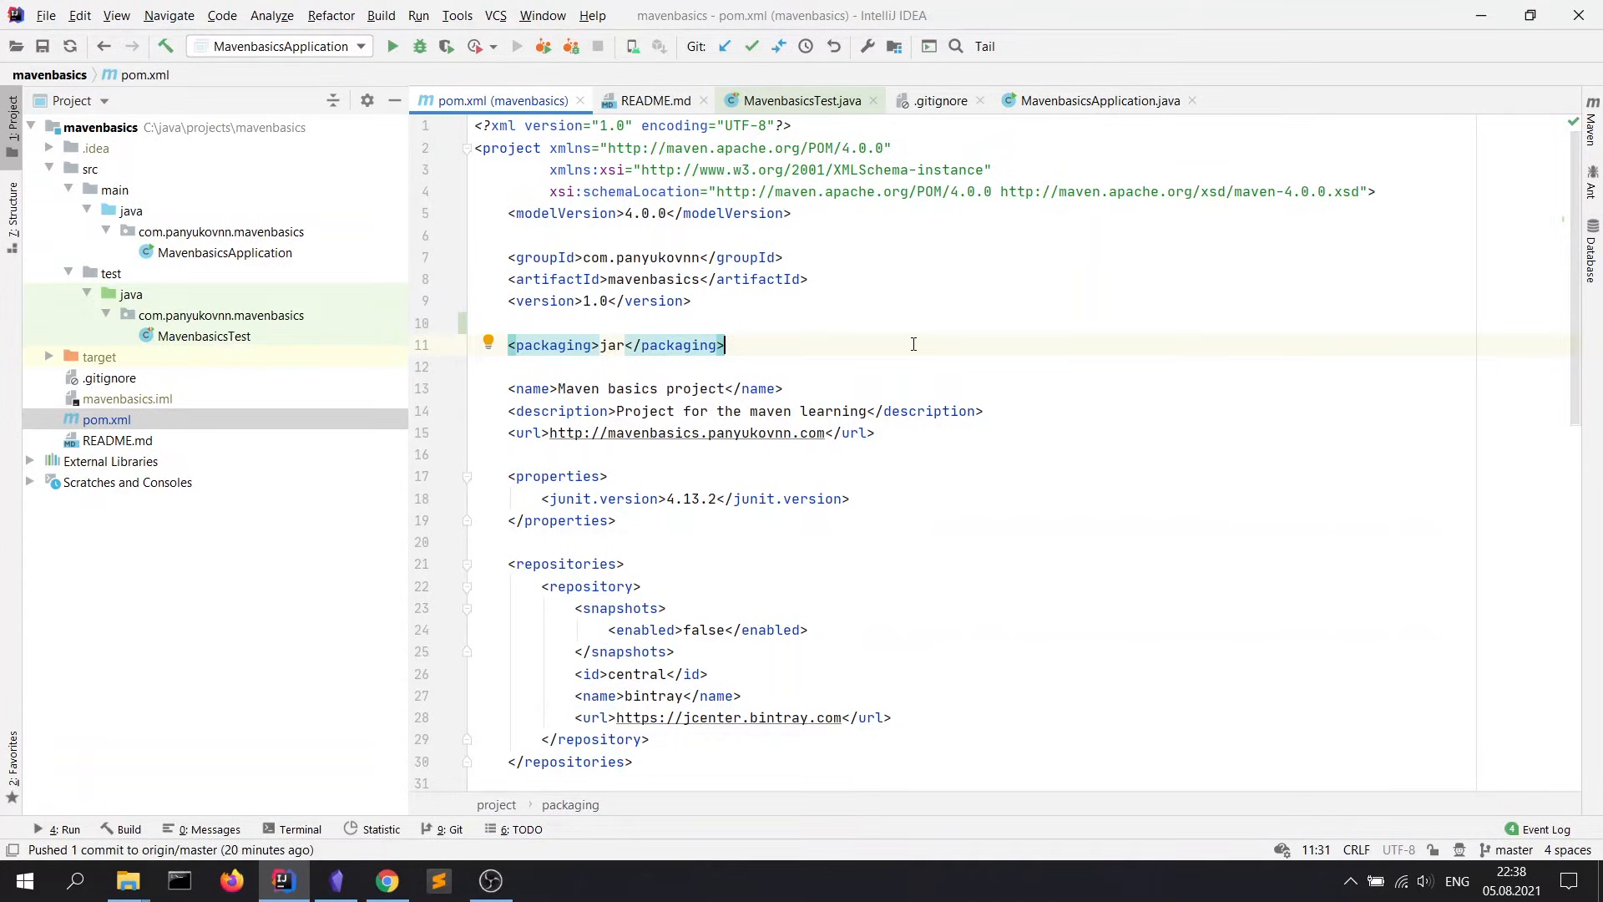
text(war)
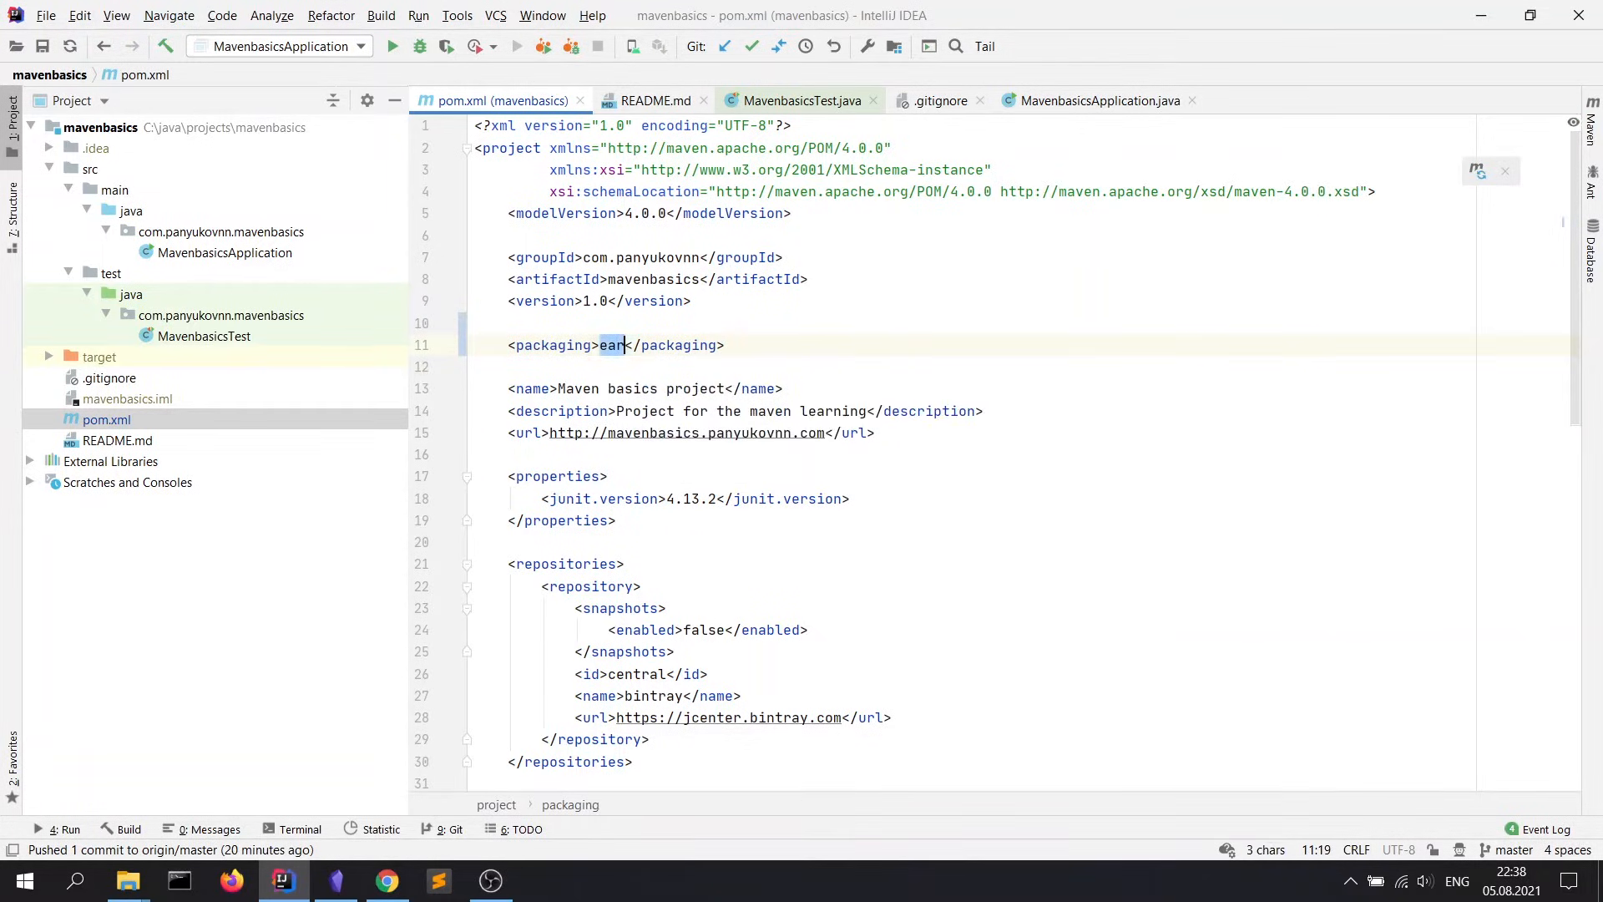
text(pom)
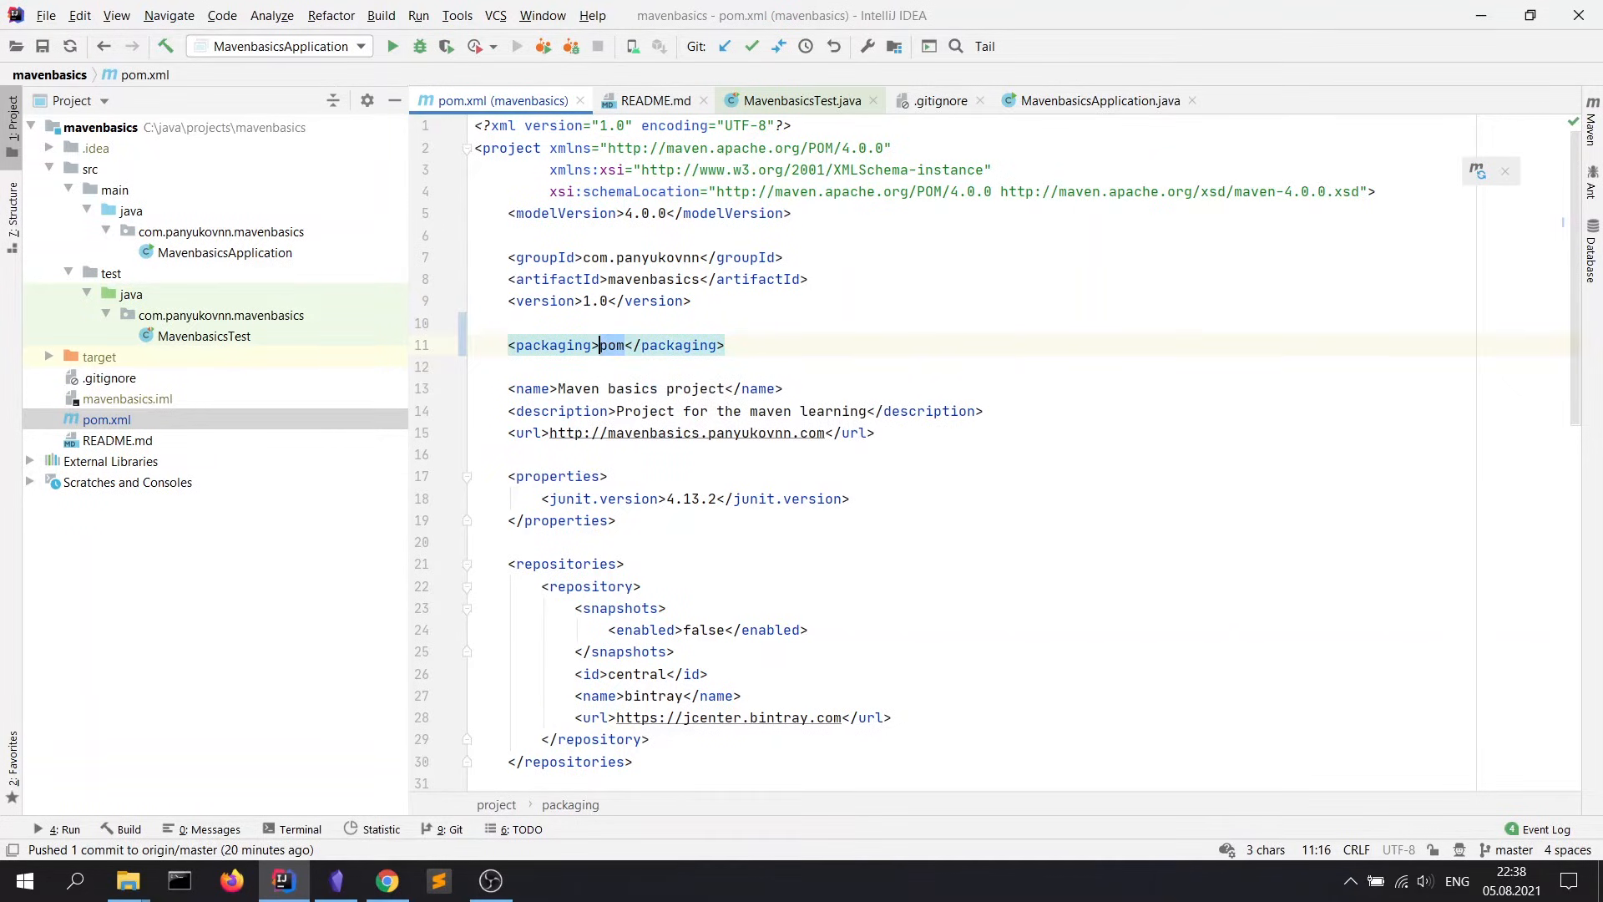
text(jar)
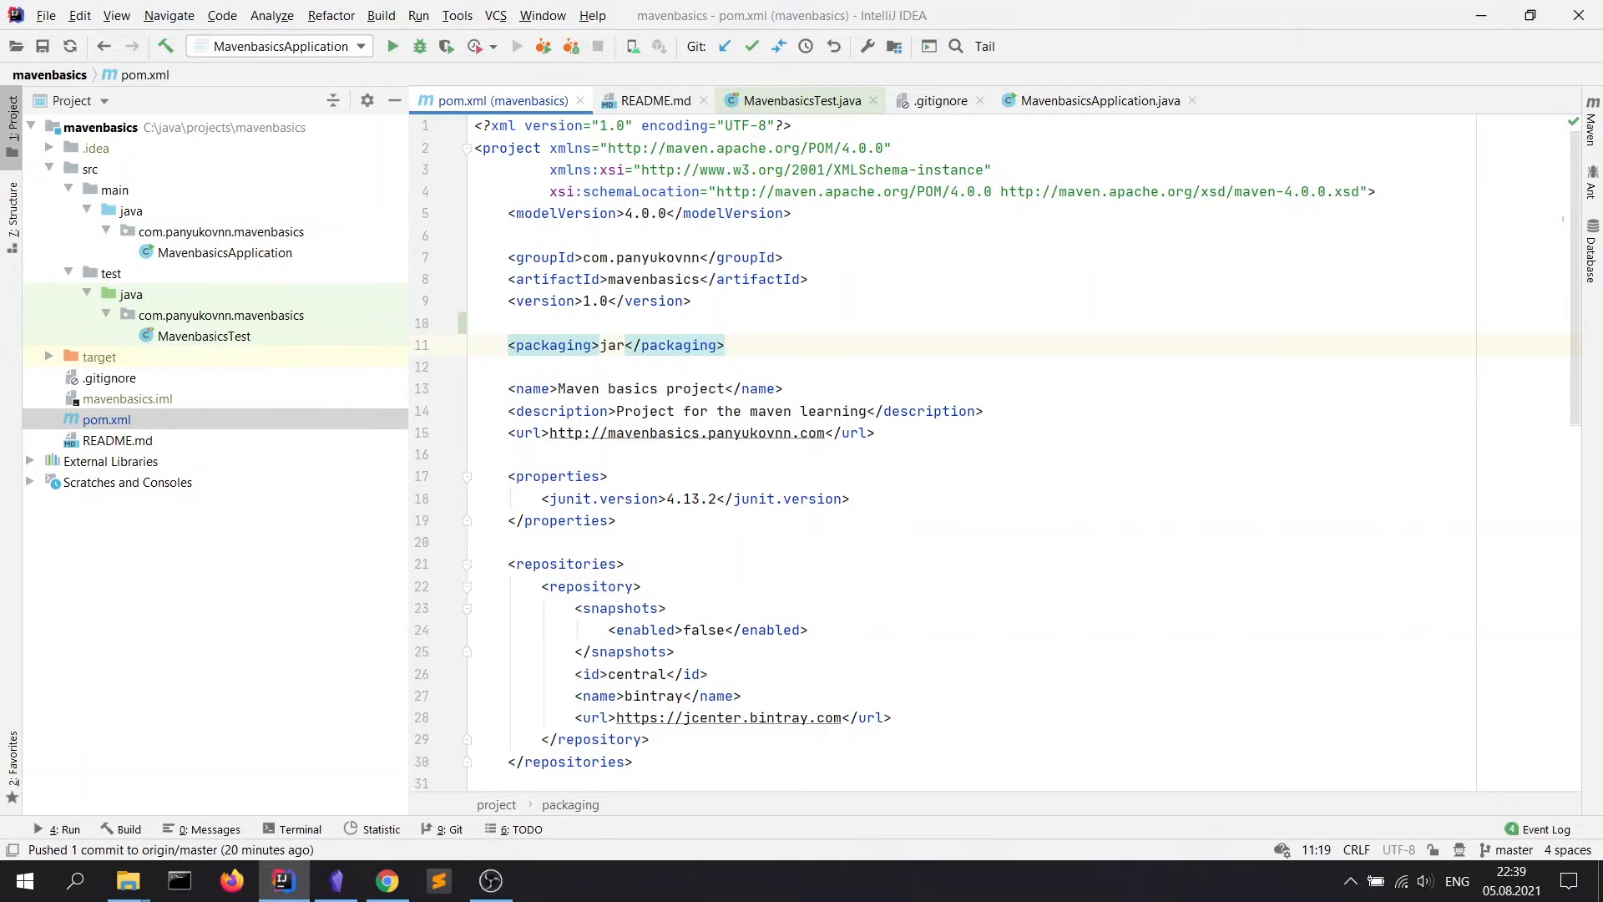
click(621, 344)
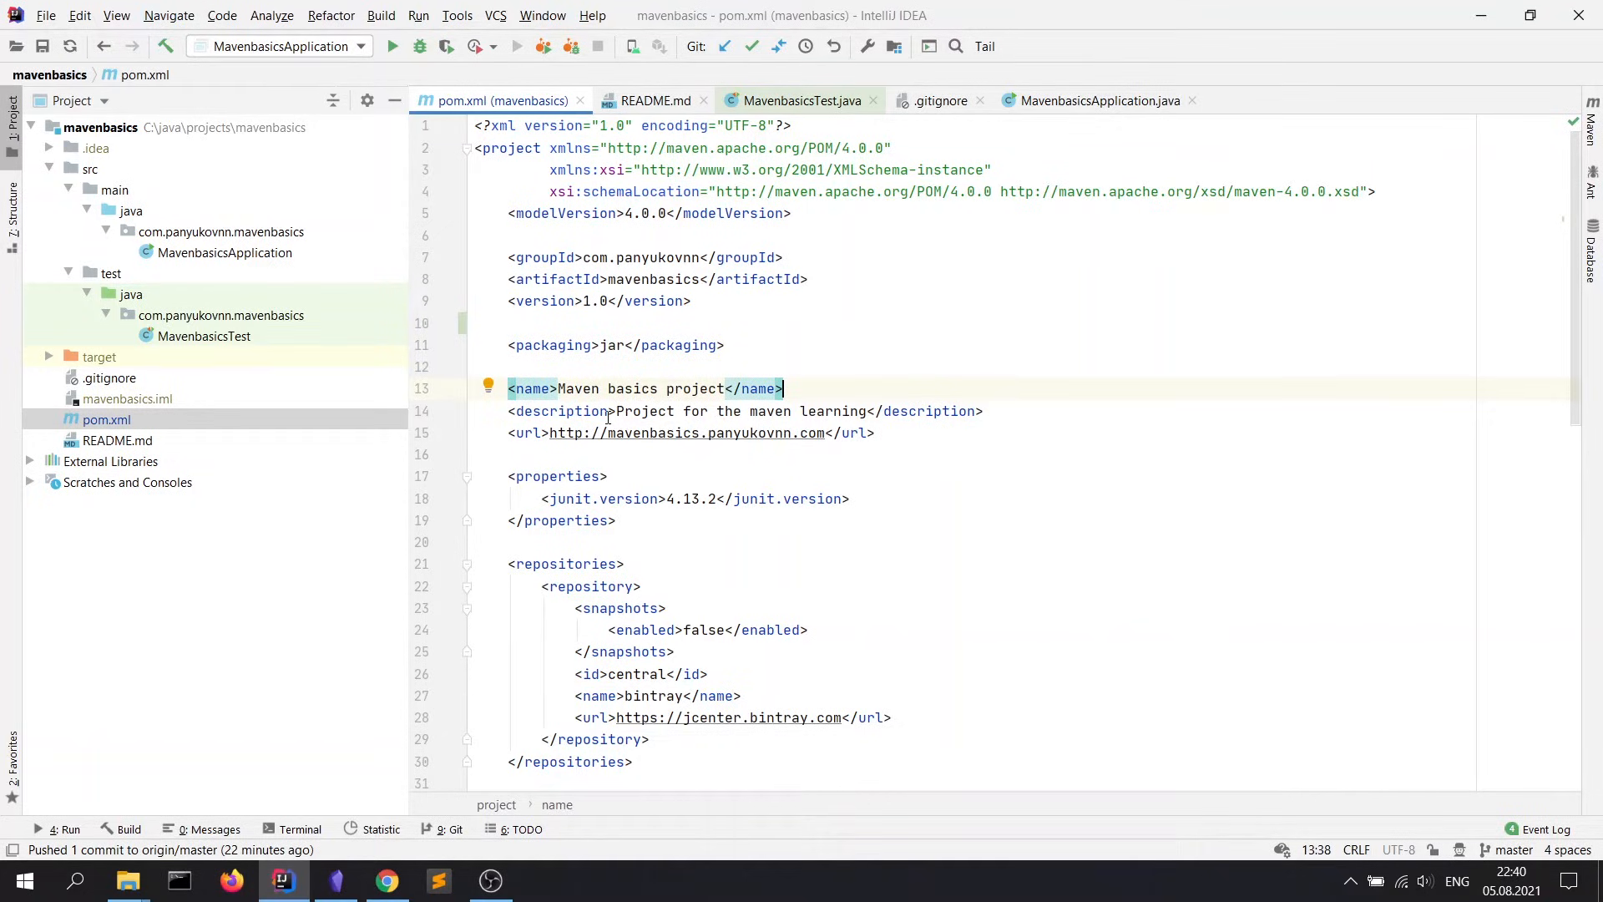
click(554, 432)
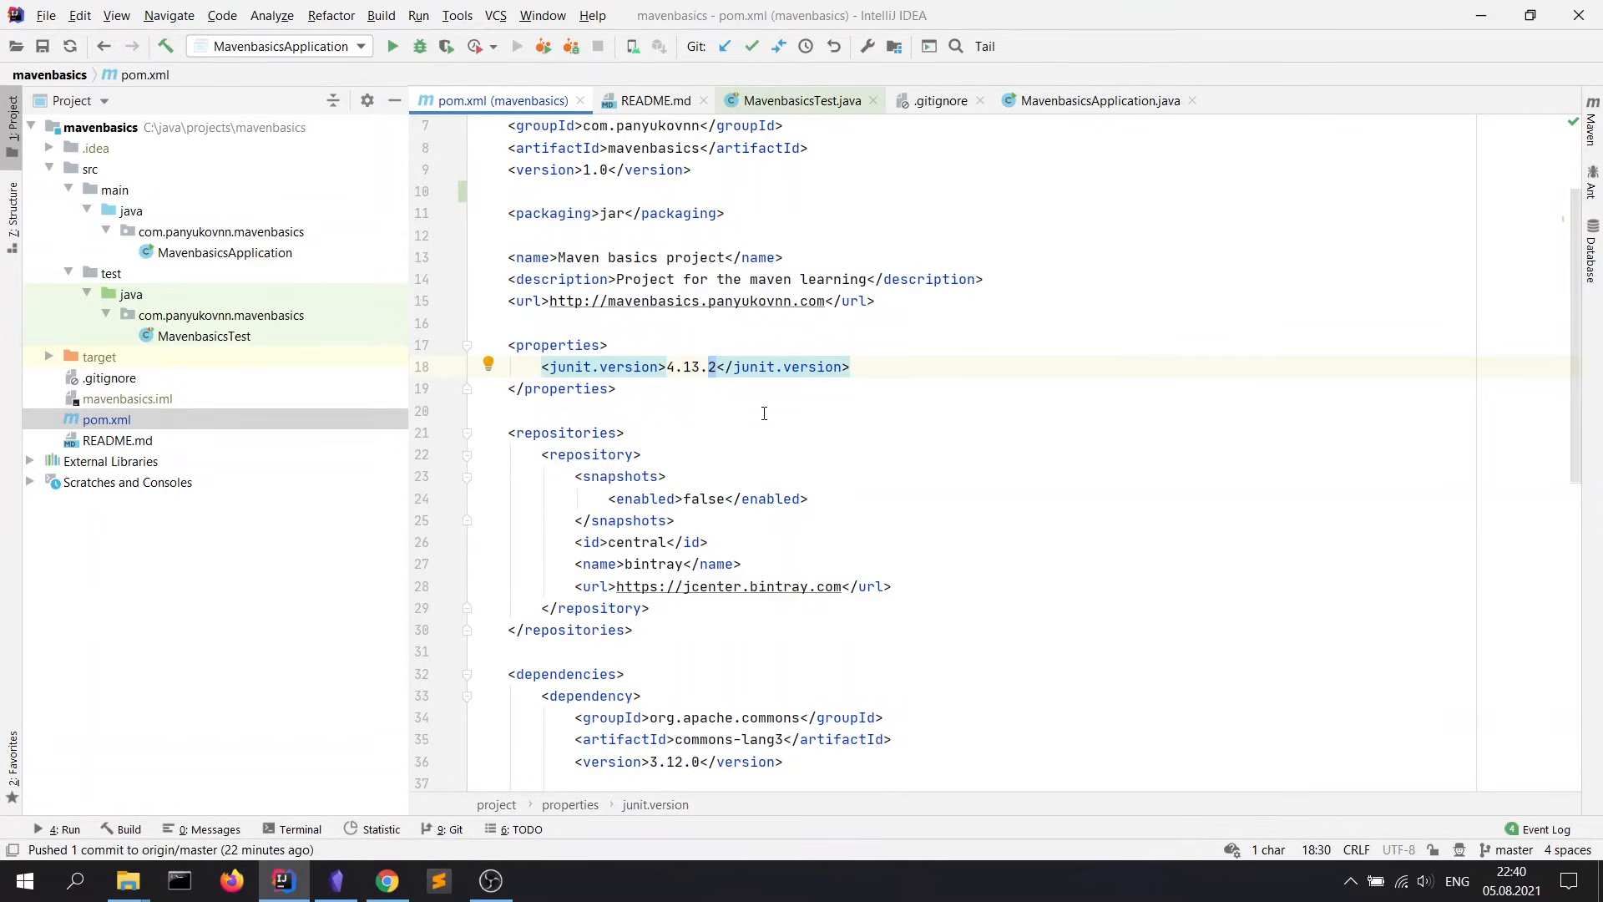
Step: Add a commons-lang3.version property with value 3.12.0 under <properties>
scroll(down, 3)
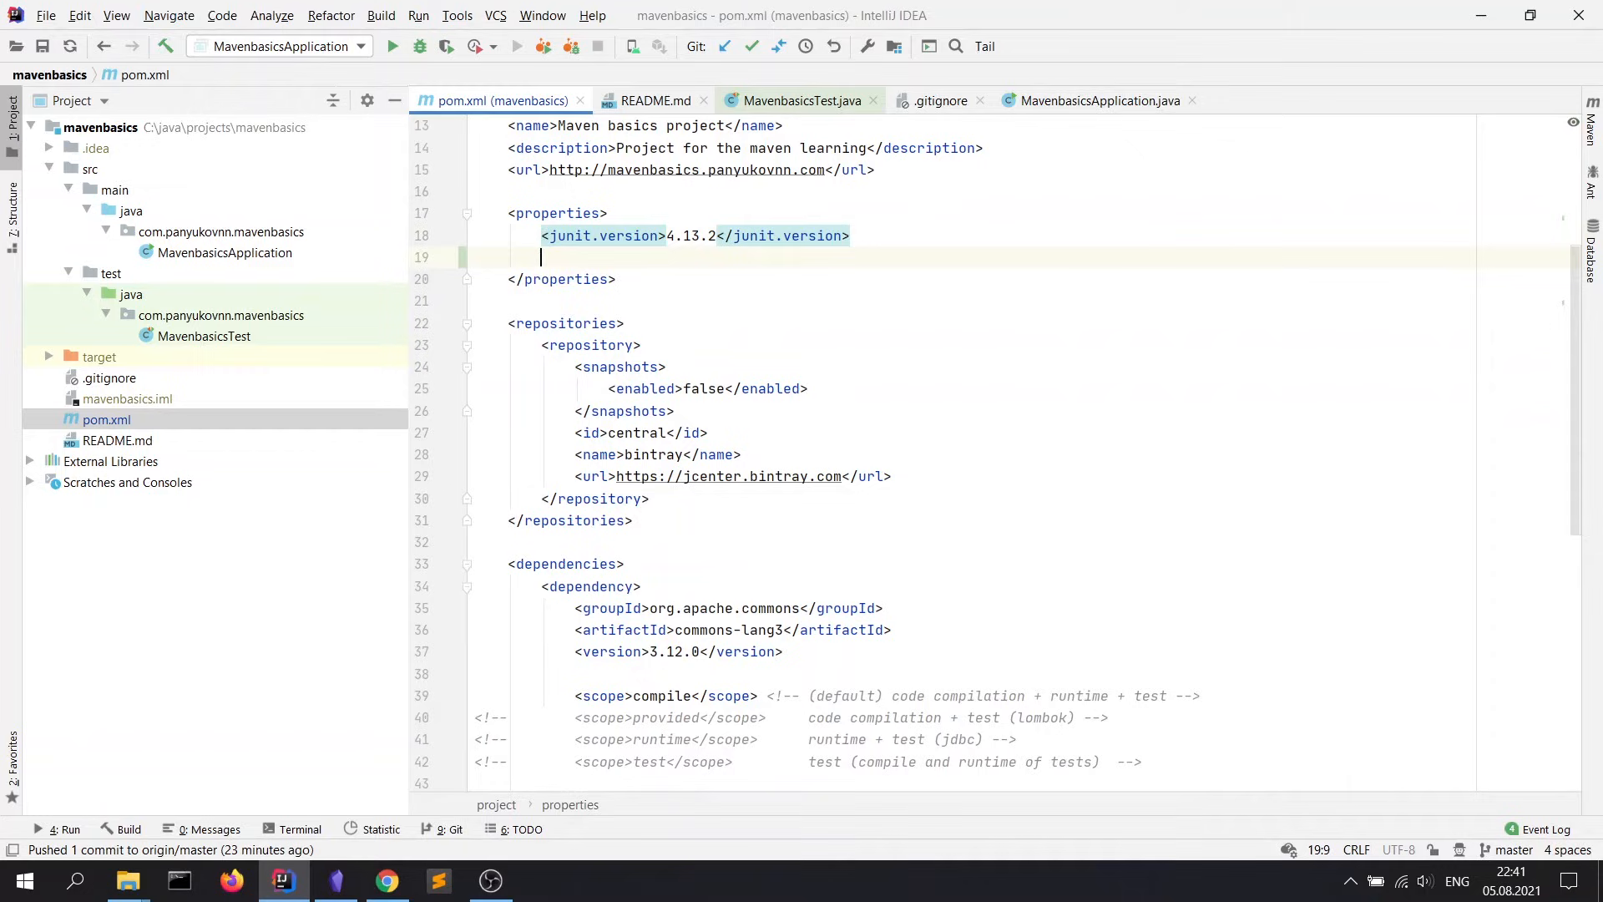
text(<c)
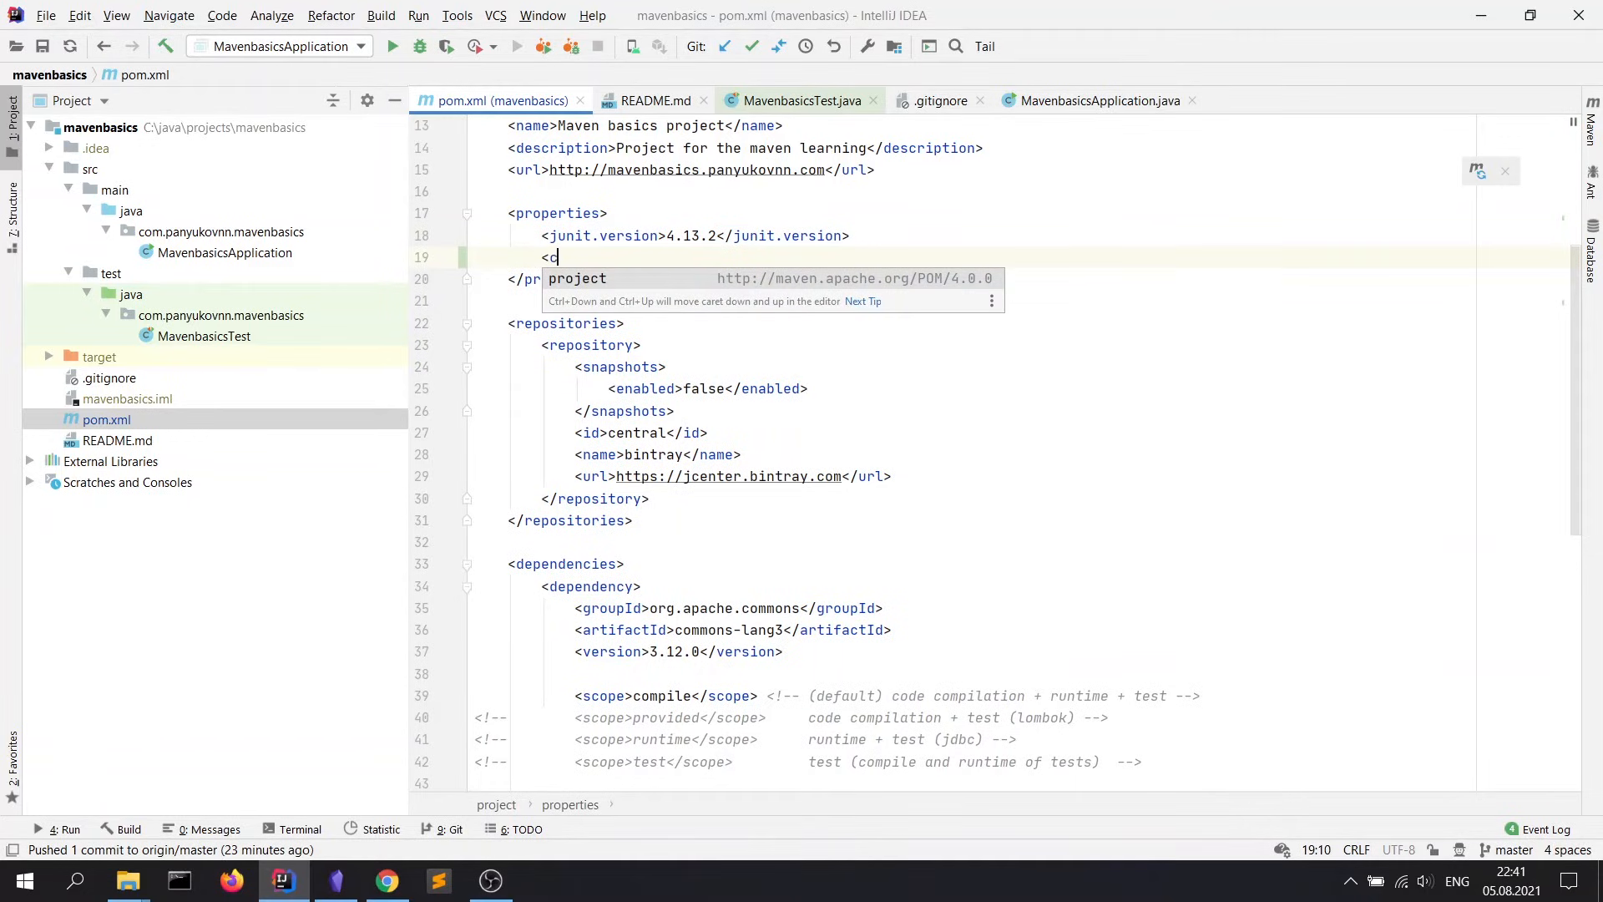
text(ommons0)
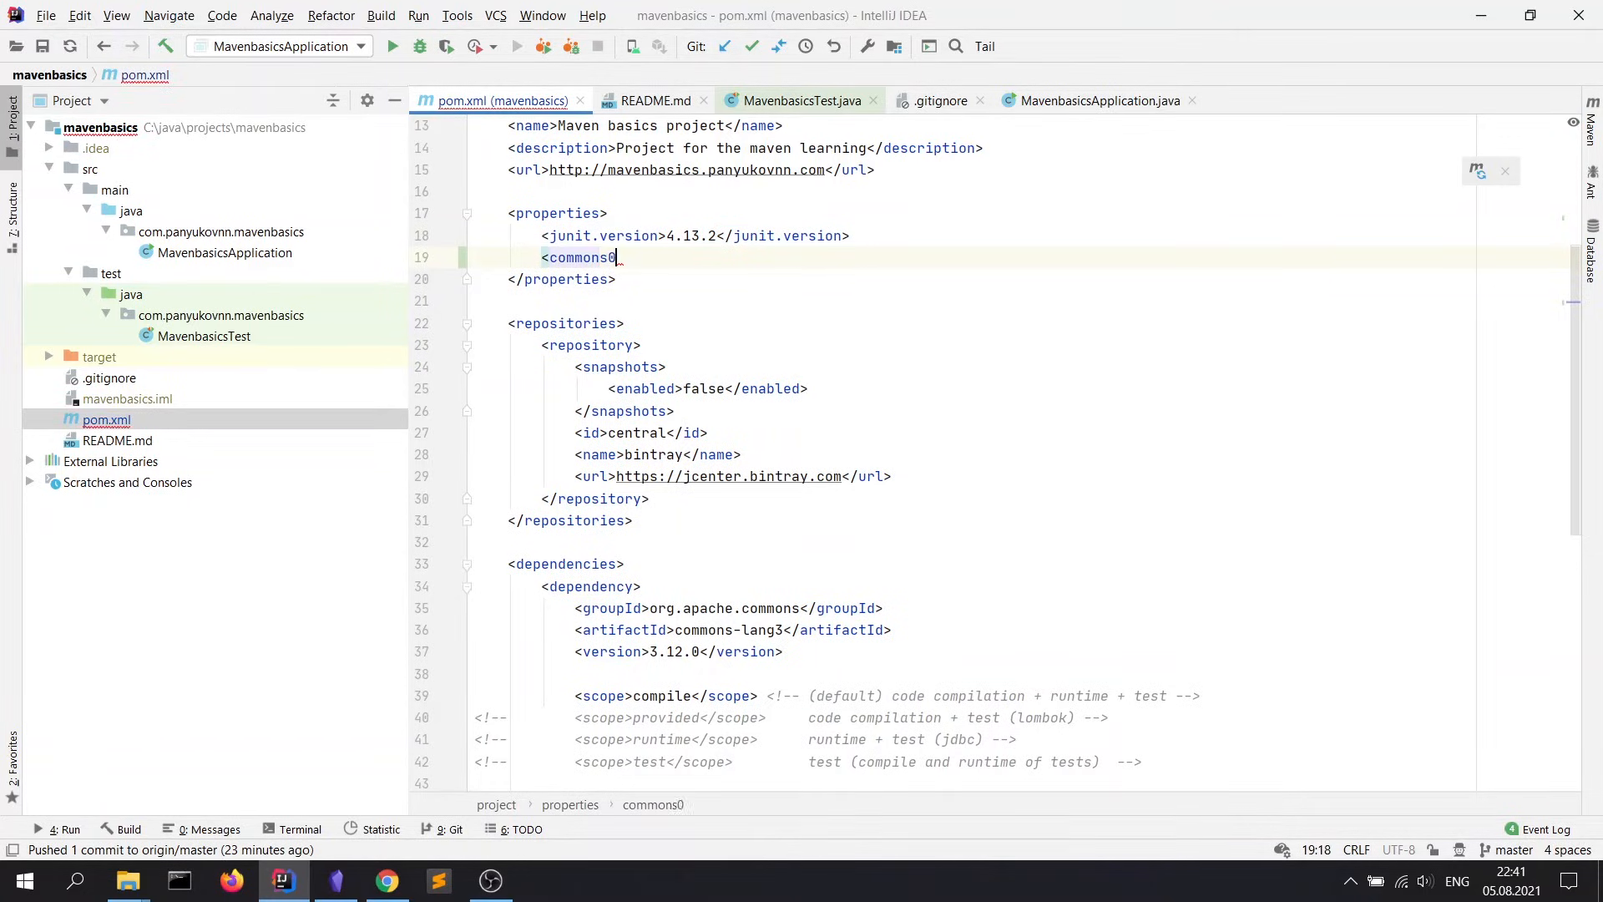
text(-lang3)
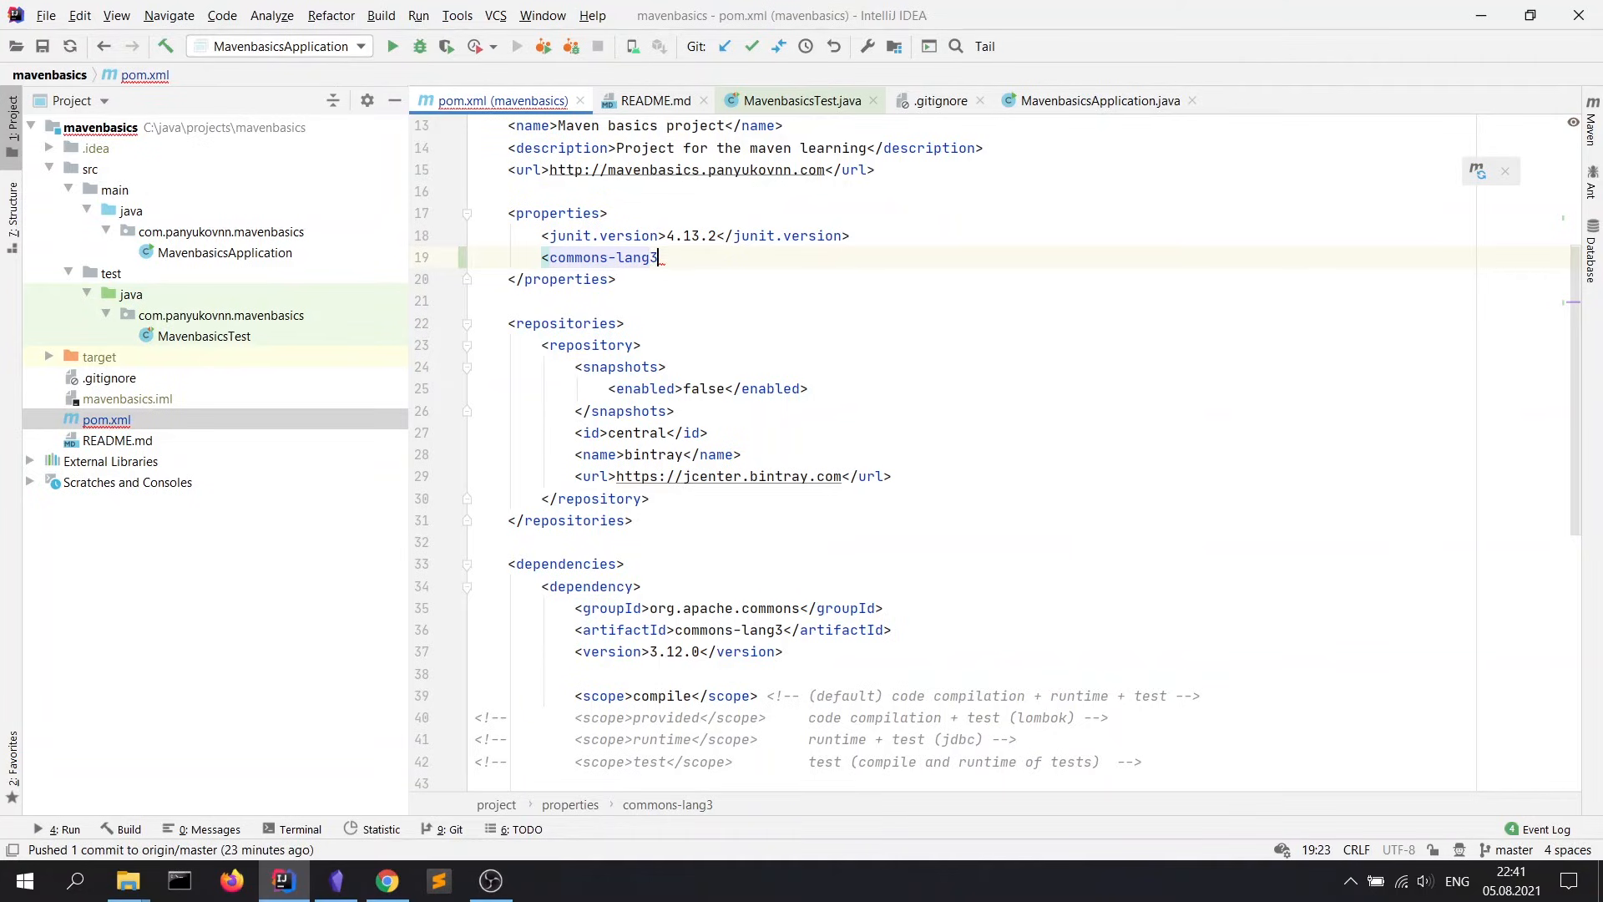
text(.version></commons-lang3.version>)
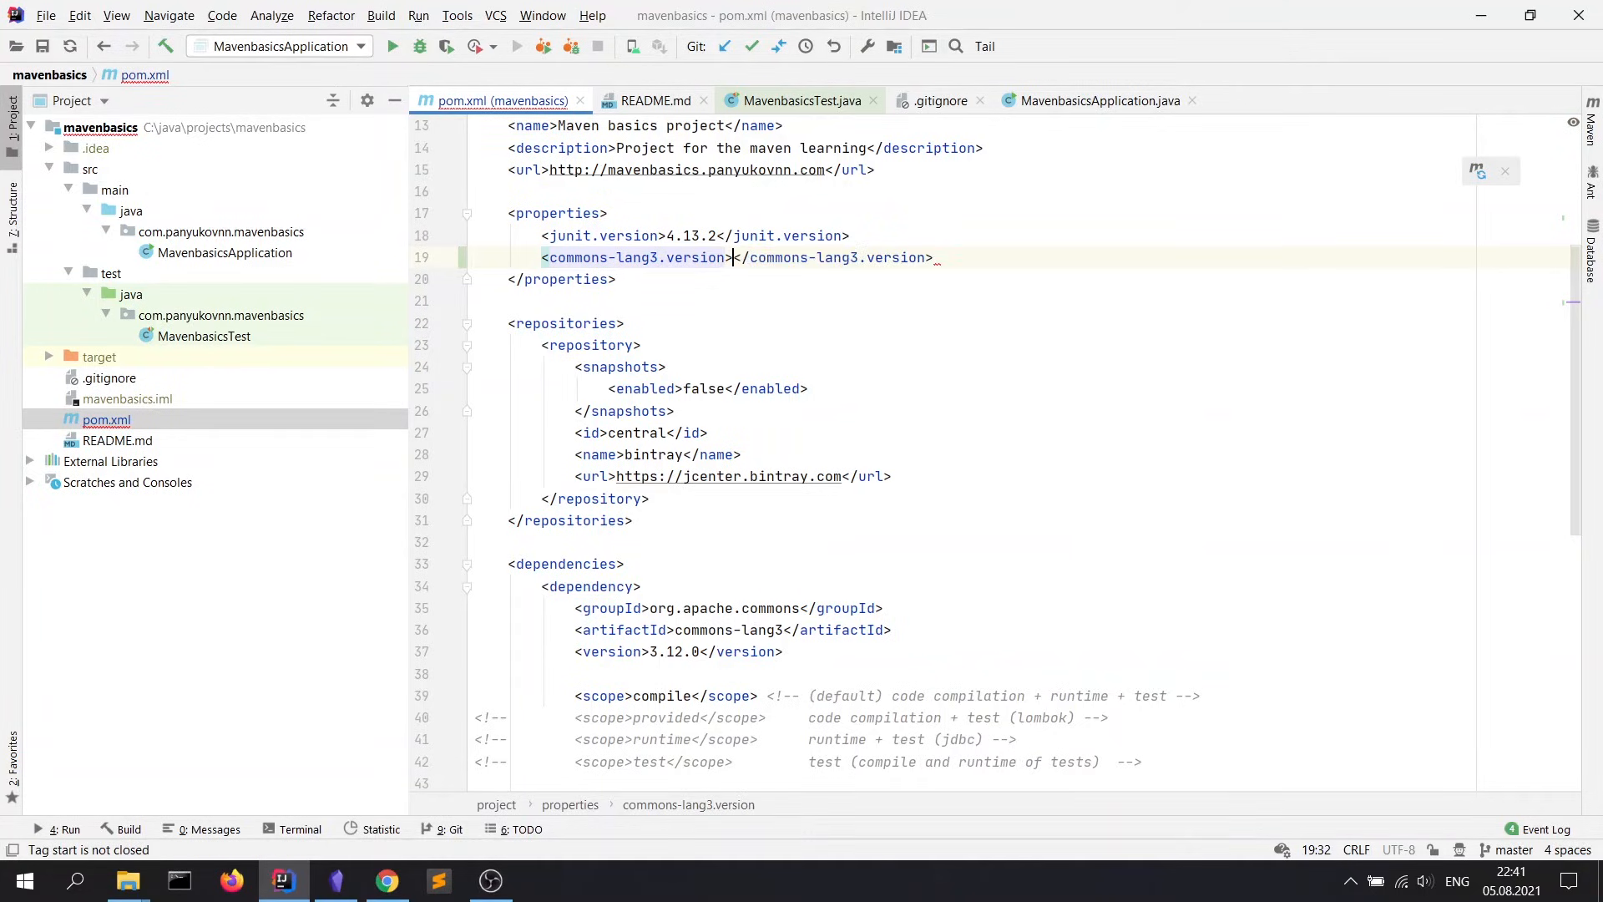
text(3.)
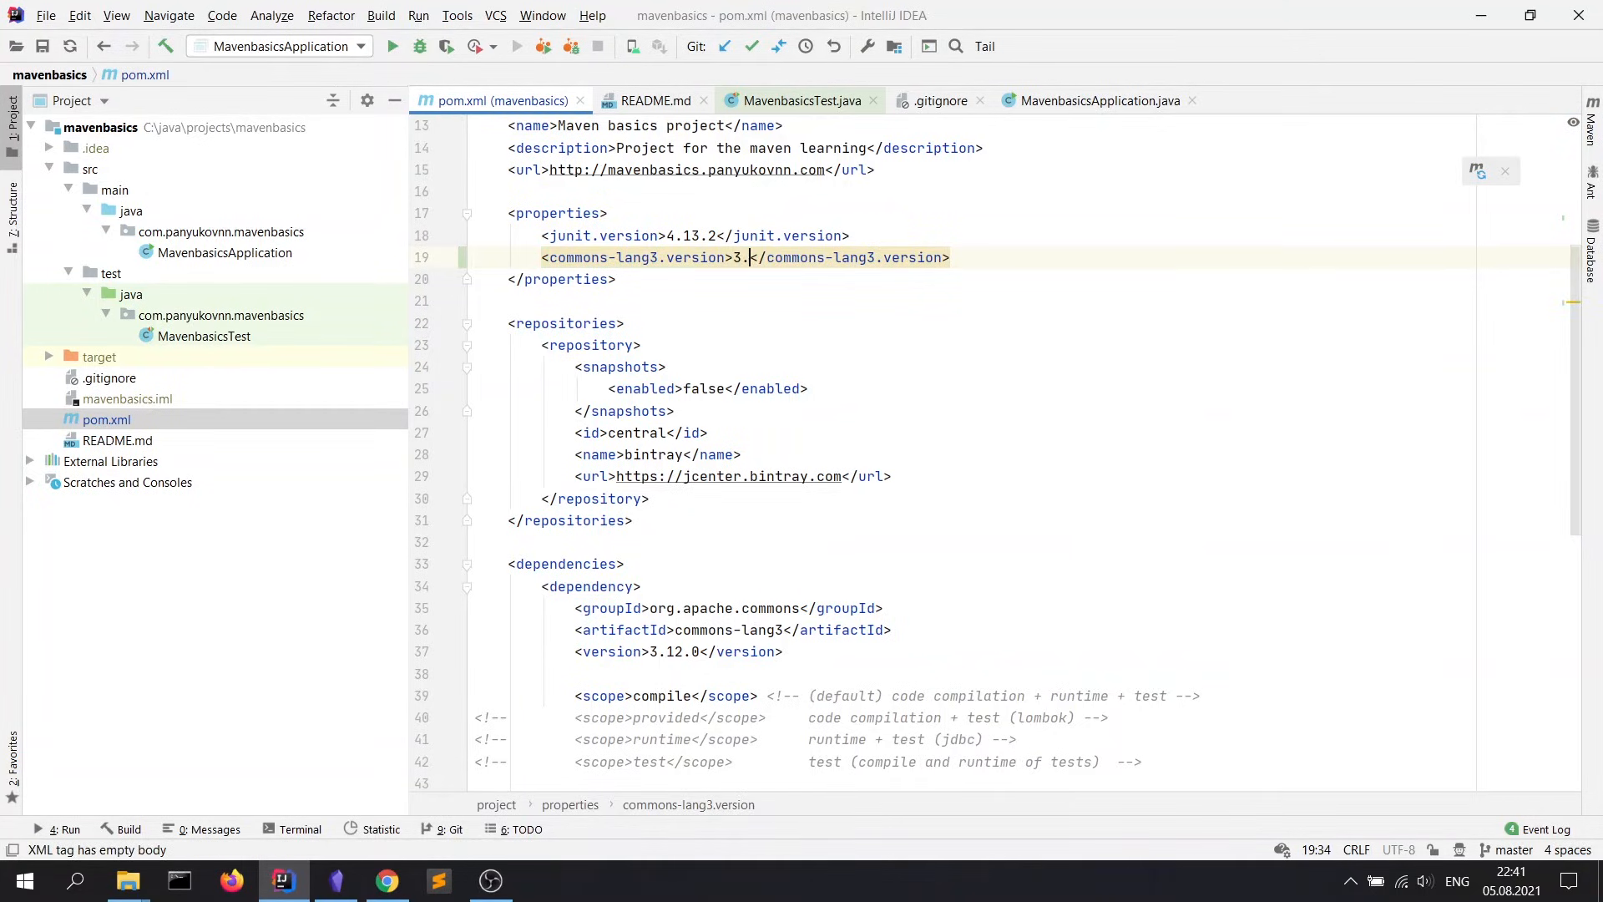
text(12.0)
click(679, 652)
text($)
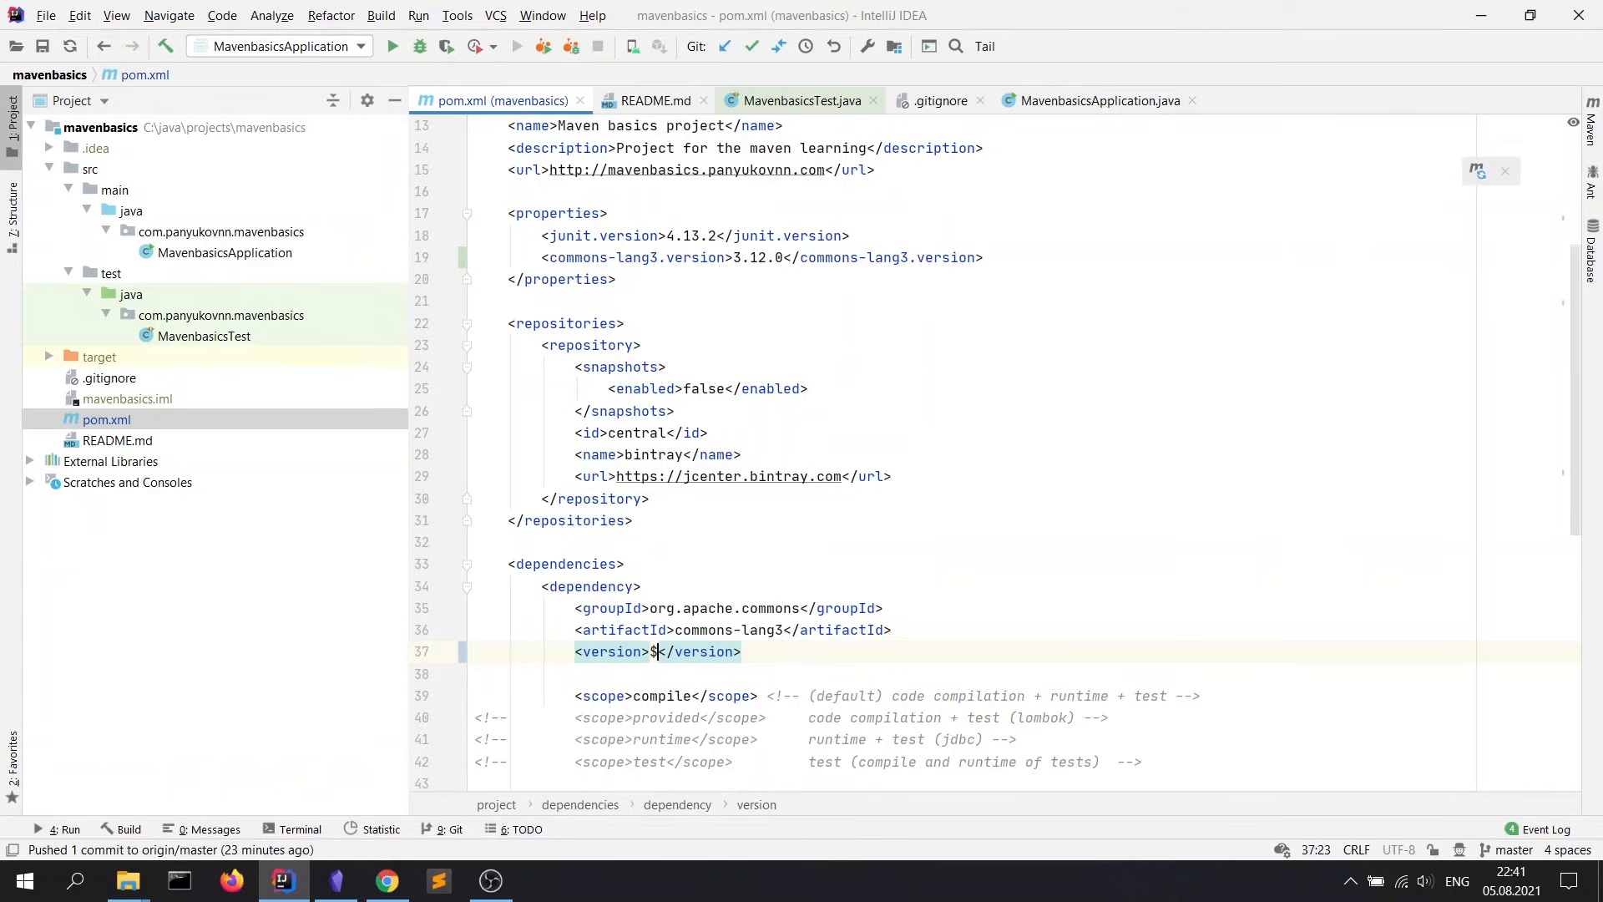
Step: Make the commons-lang3 dependency version reference ${commons-lang3.version}
text({)
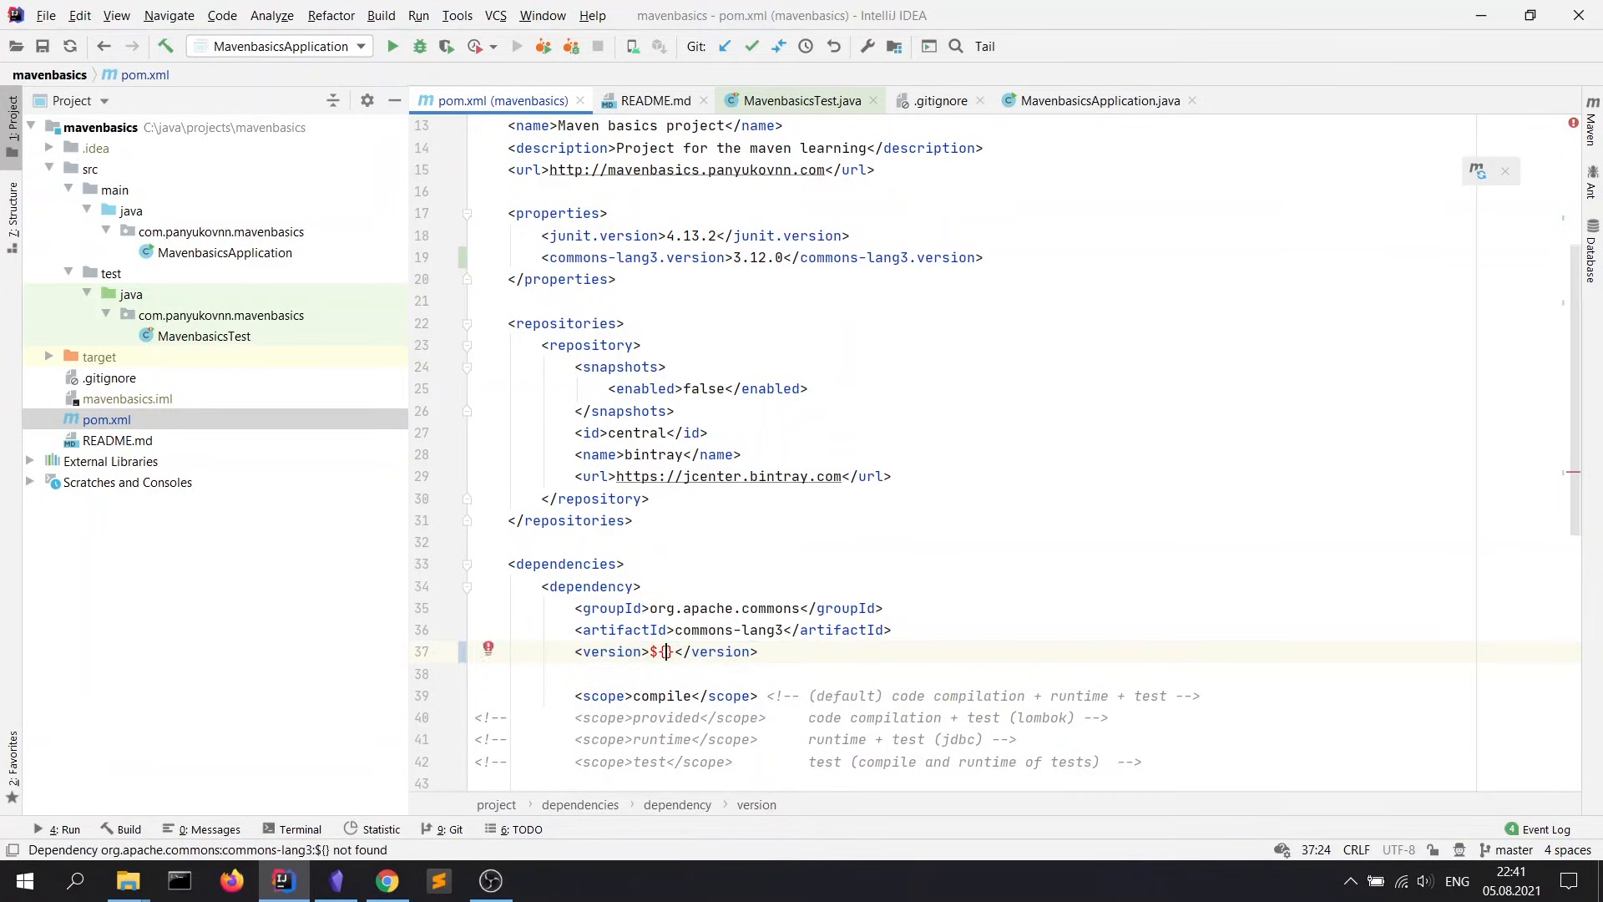
text(commons-lang3.version)
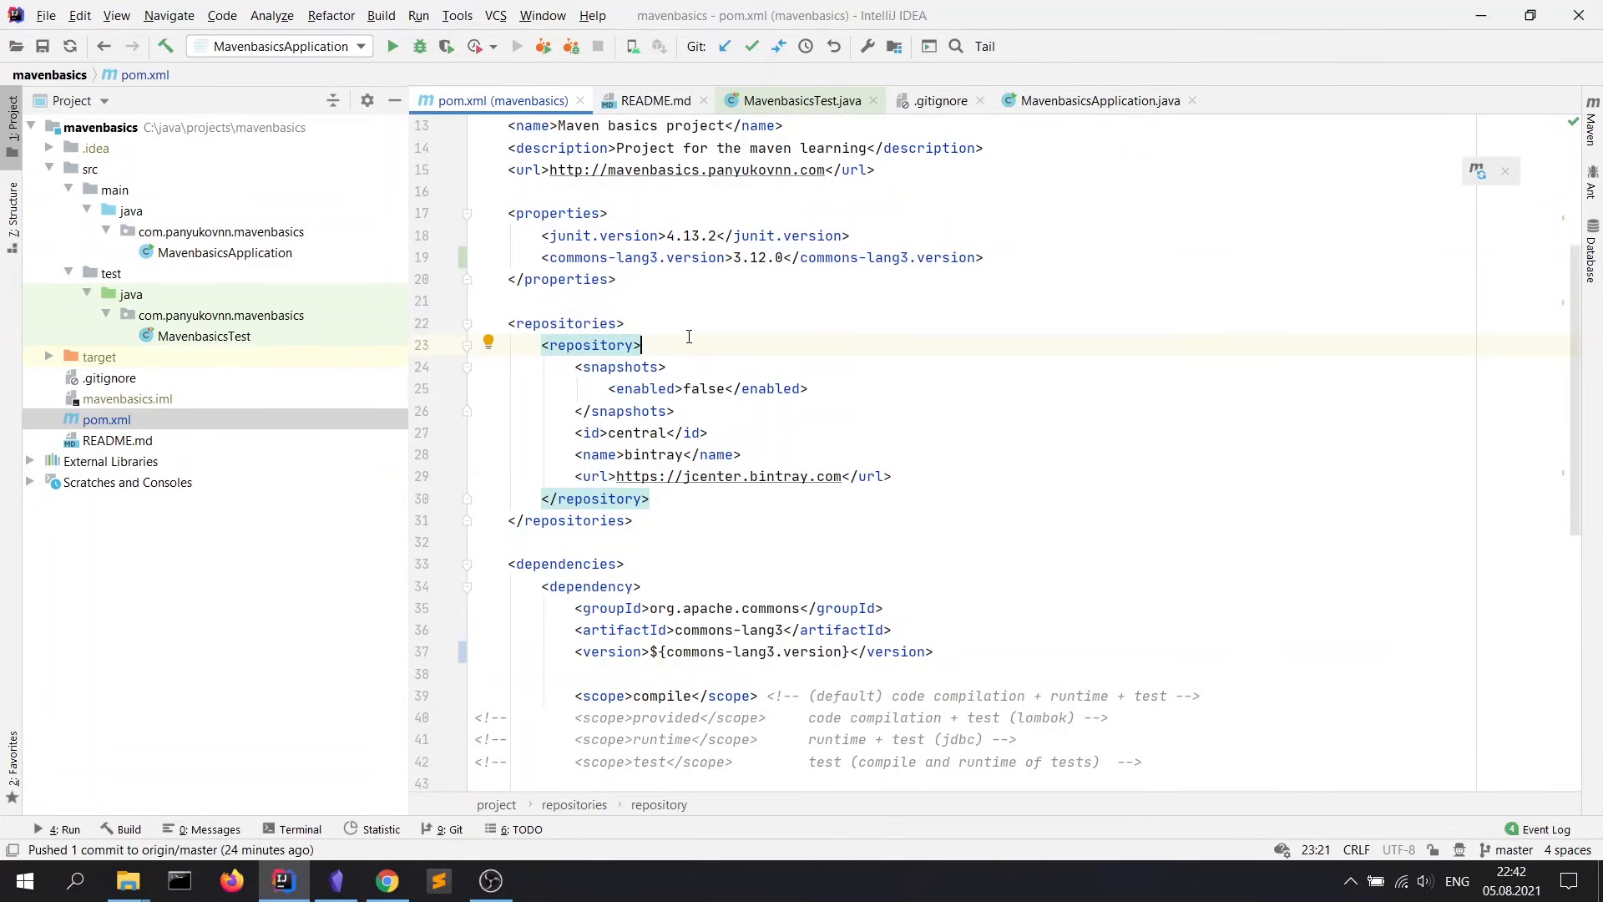
mouse_move(748, 412)
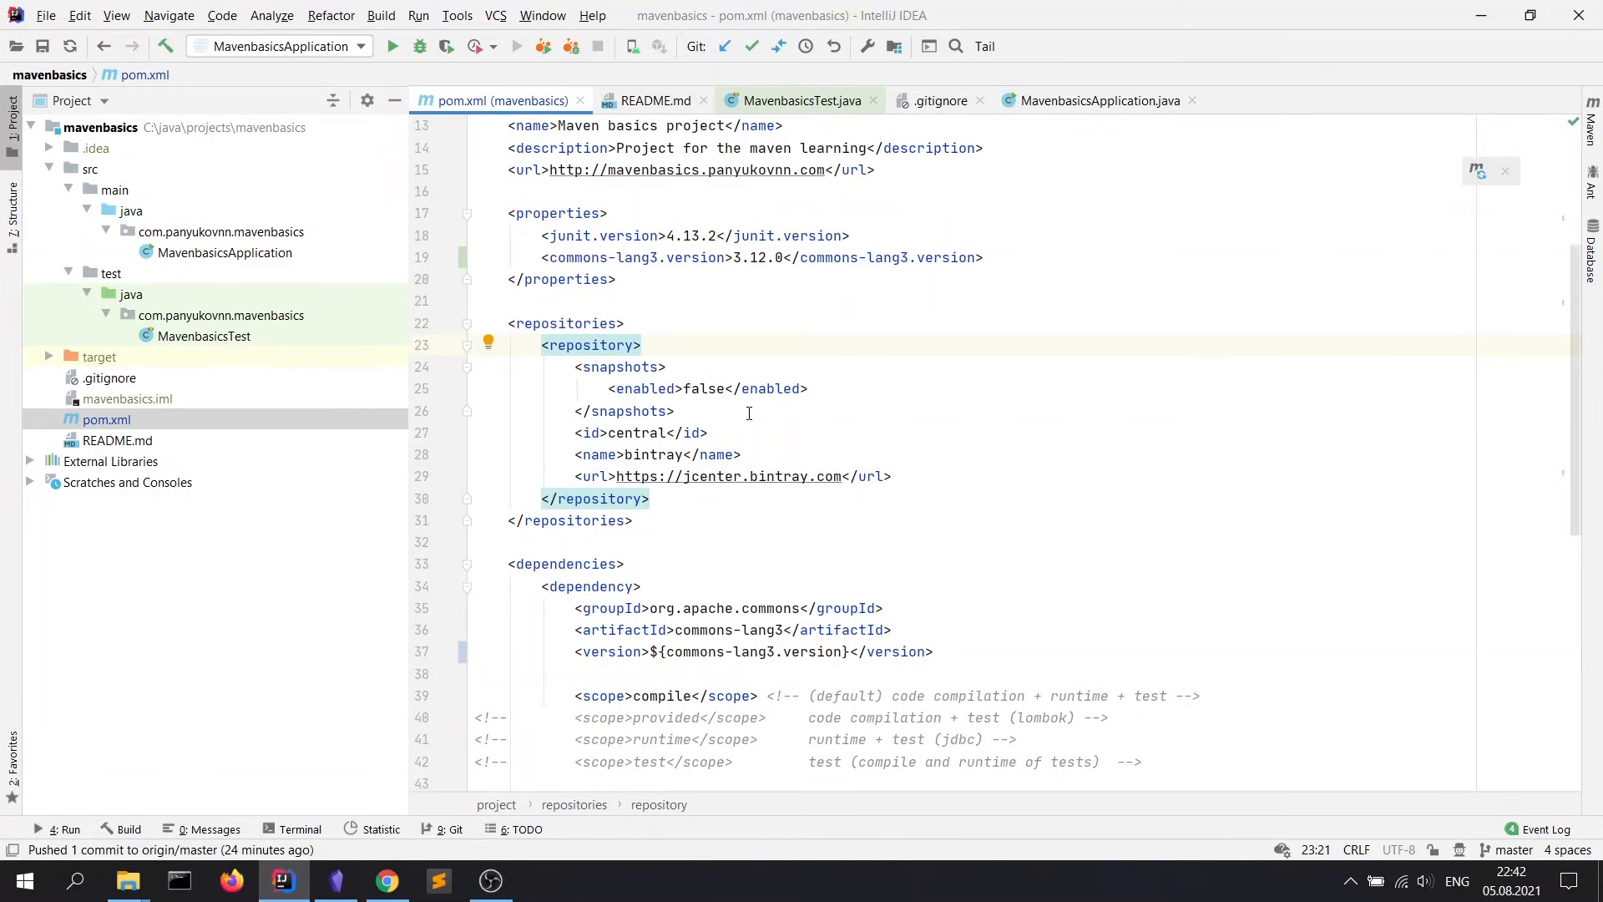
mouse_move(801, 439)
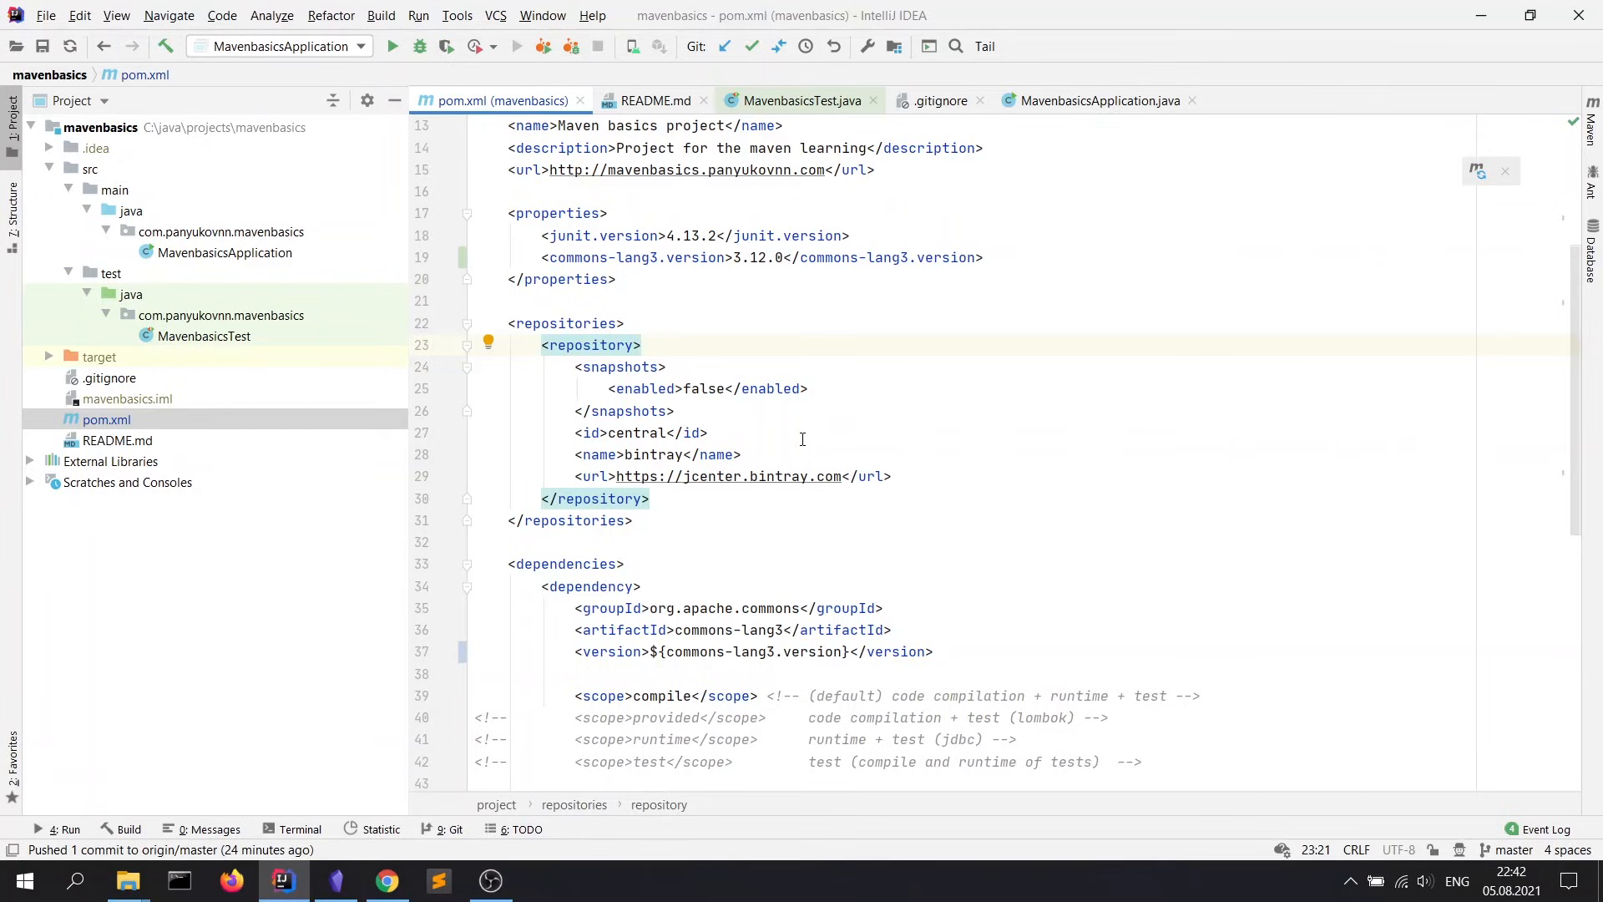
scroll(down, 3)
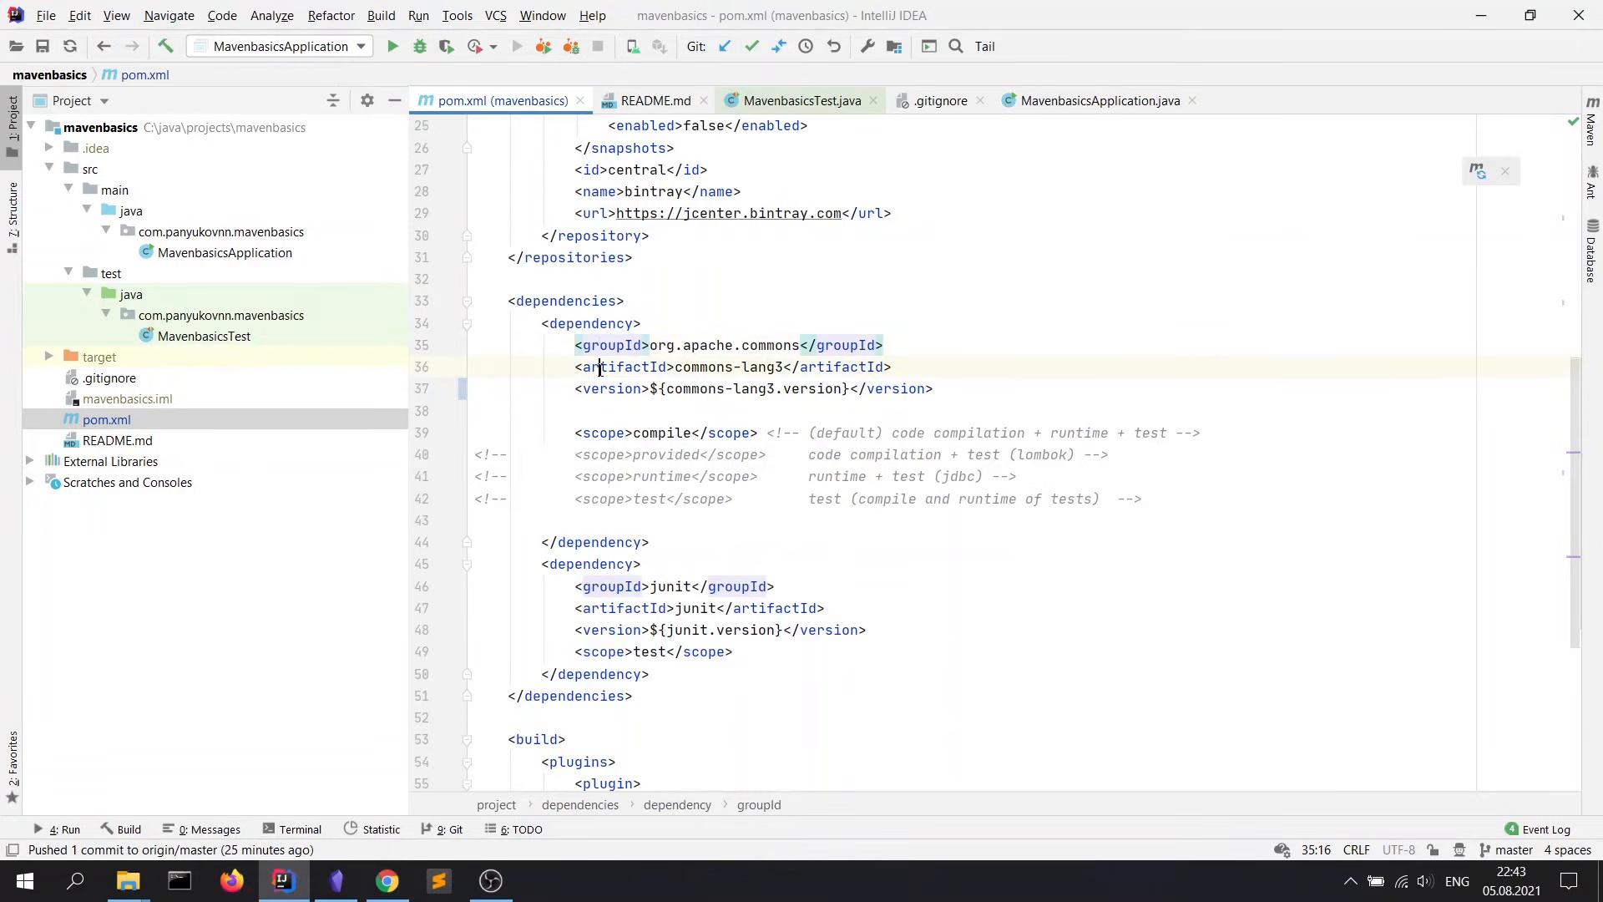
click(599, 389)
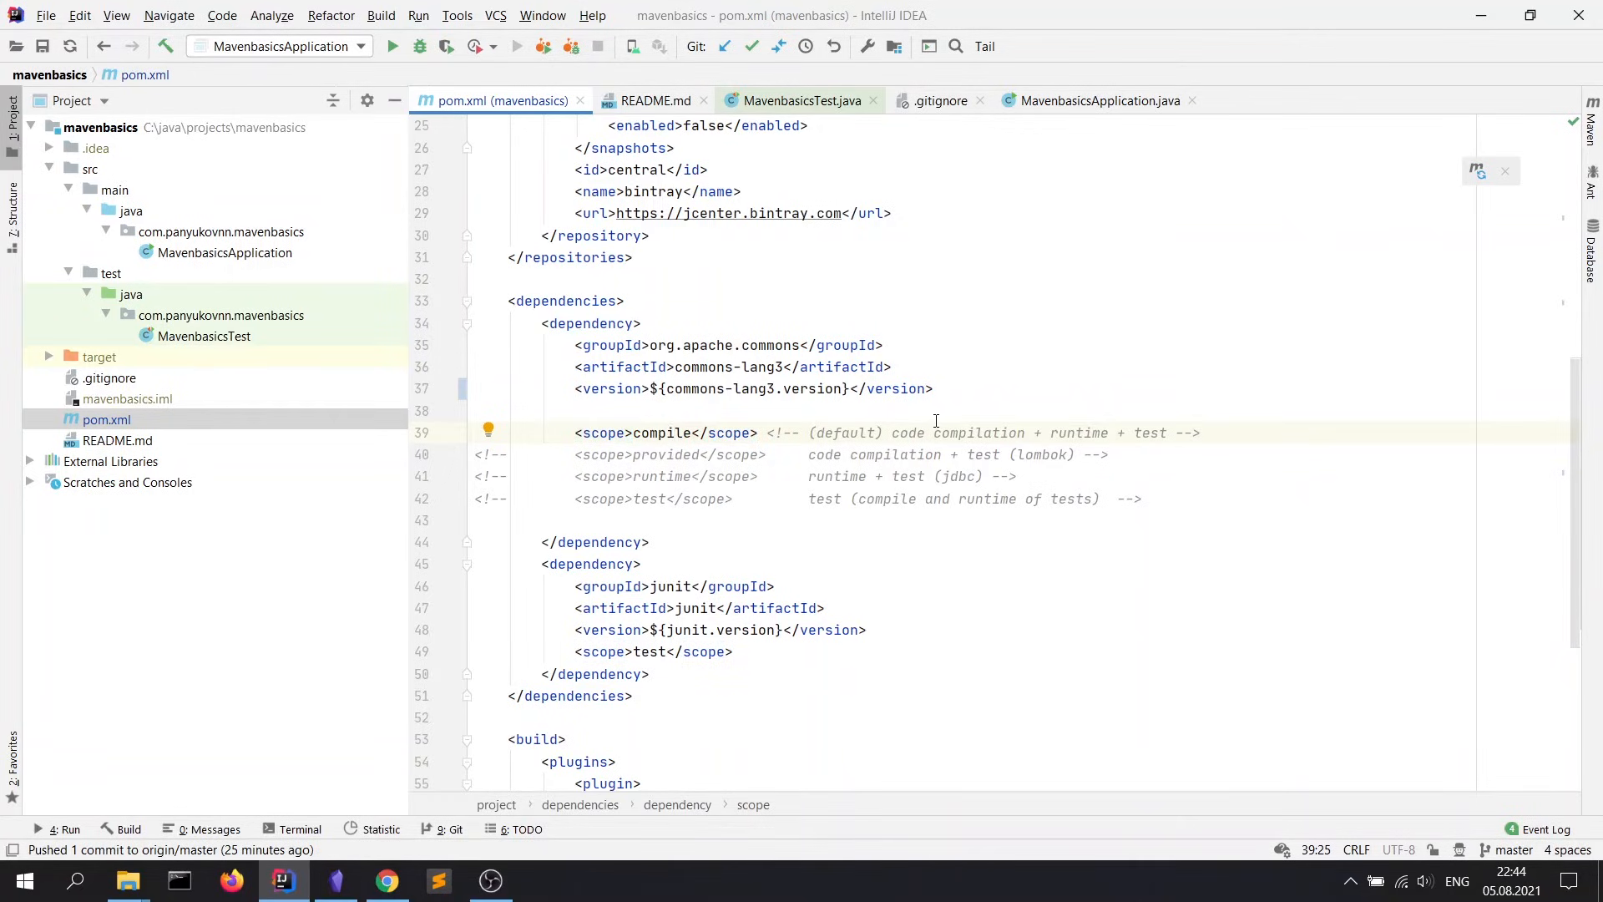
click(676, 433)
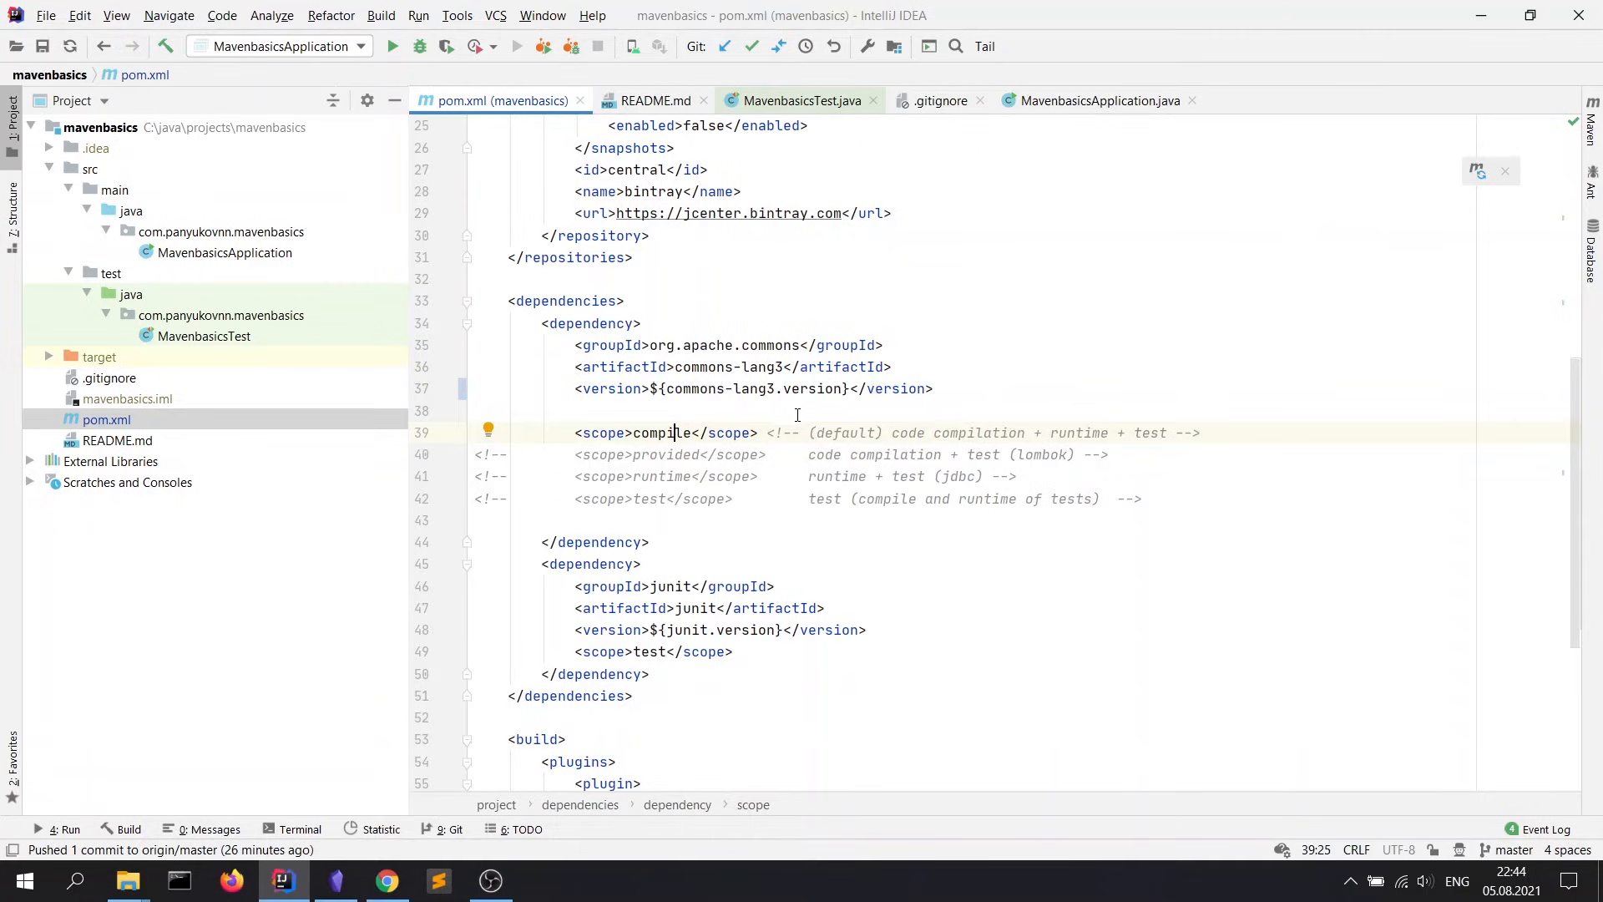
mouse_move(804, 634)
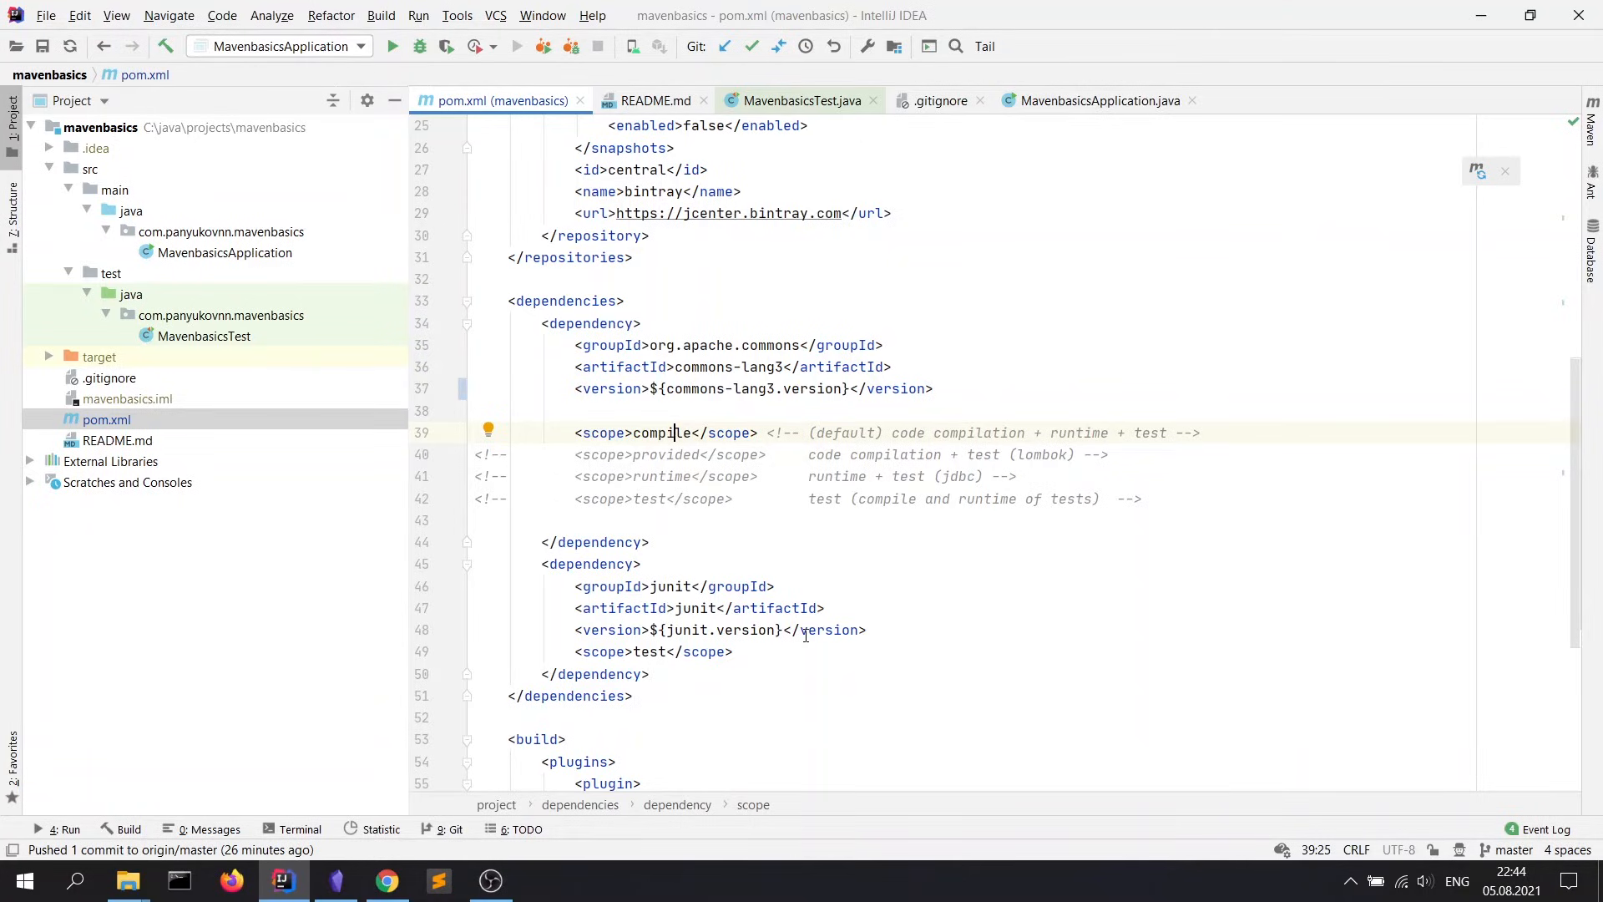
triple_click(653, 652)
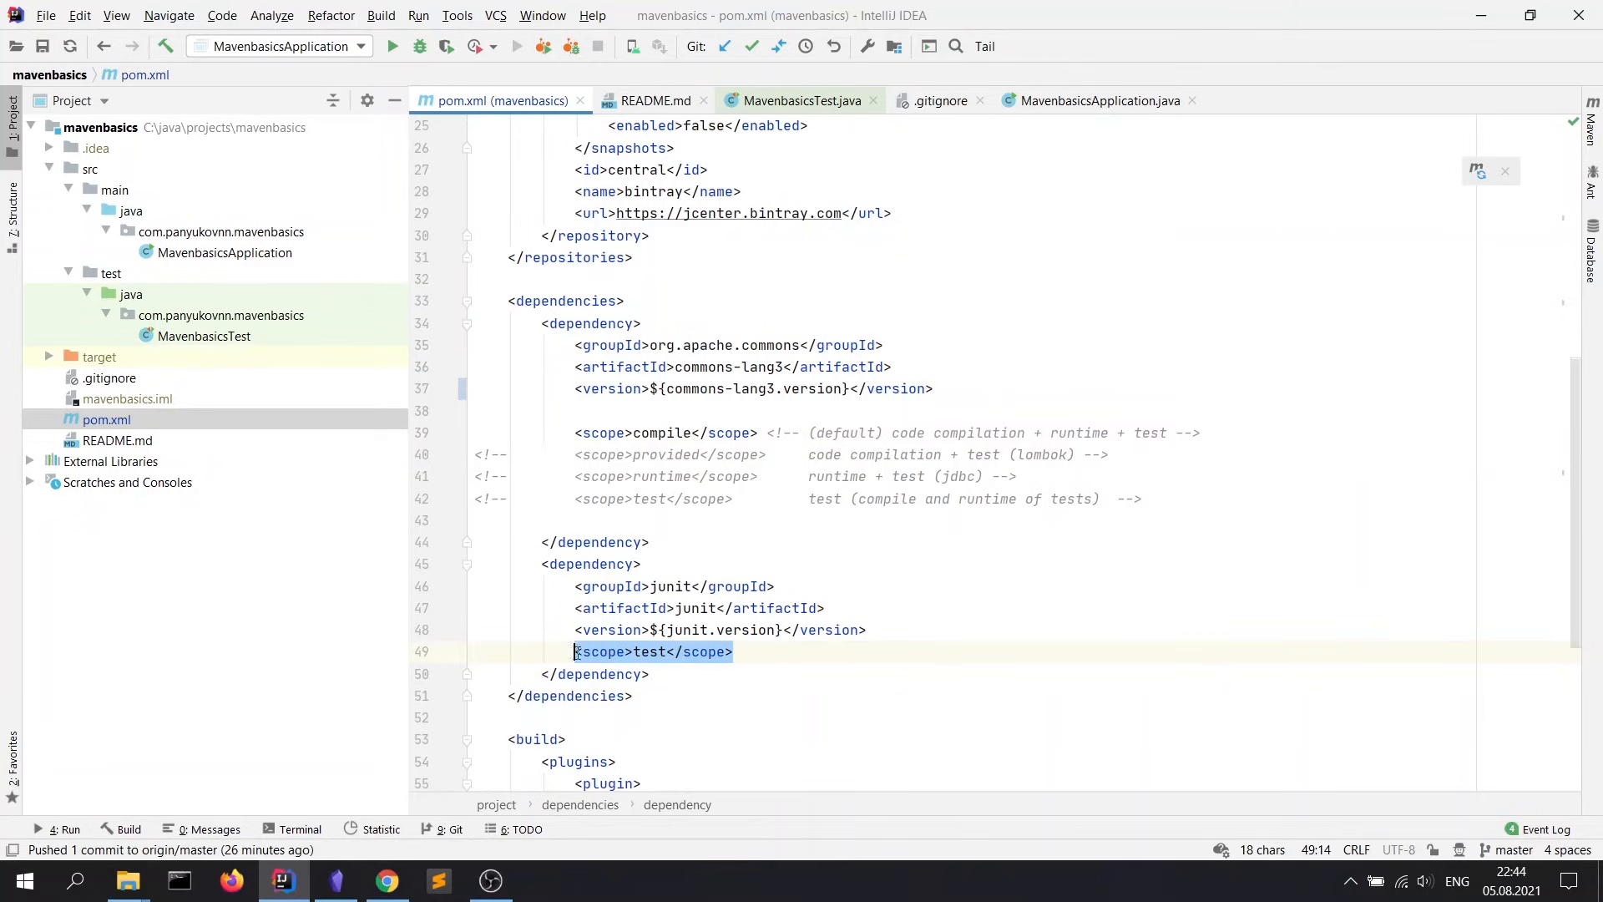
key(Delete)
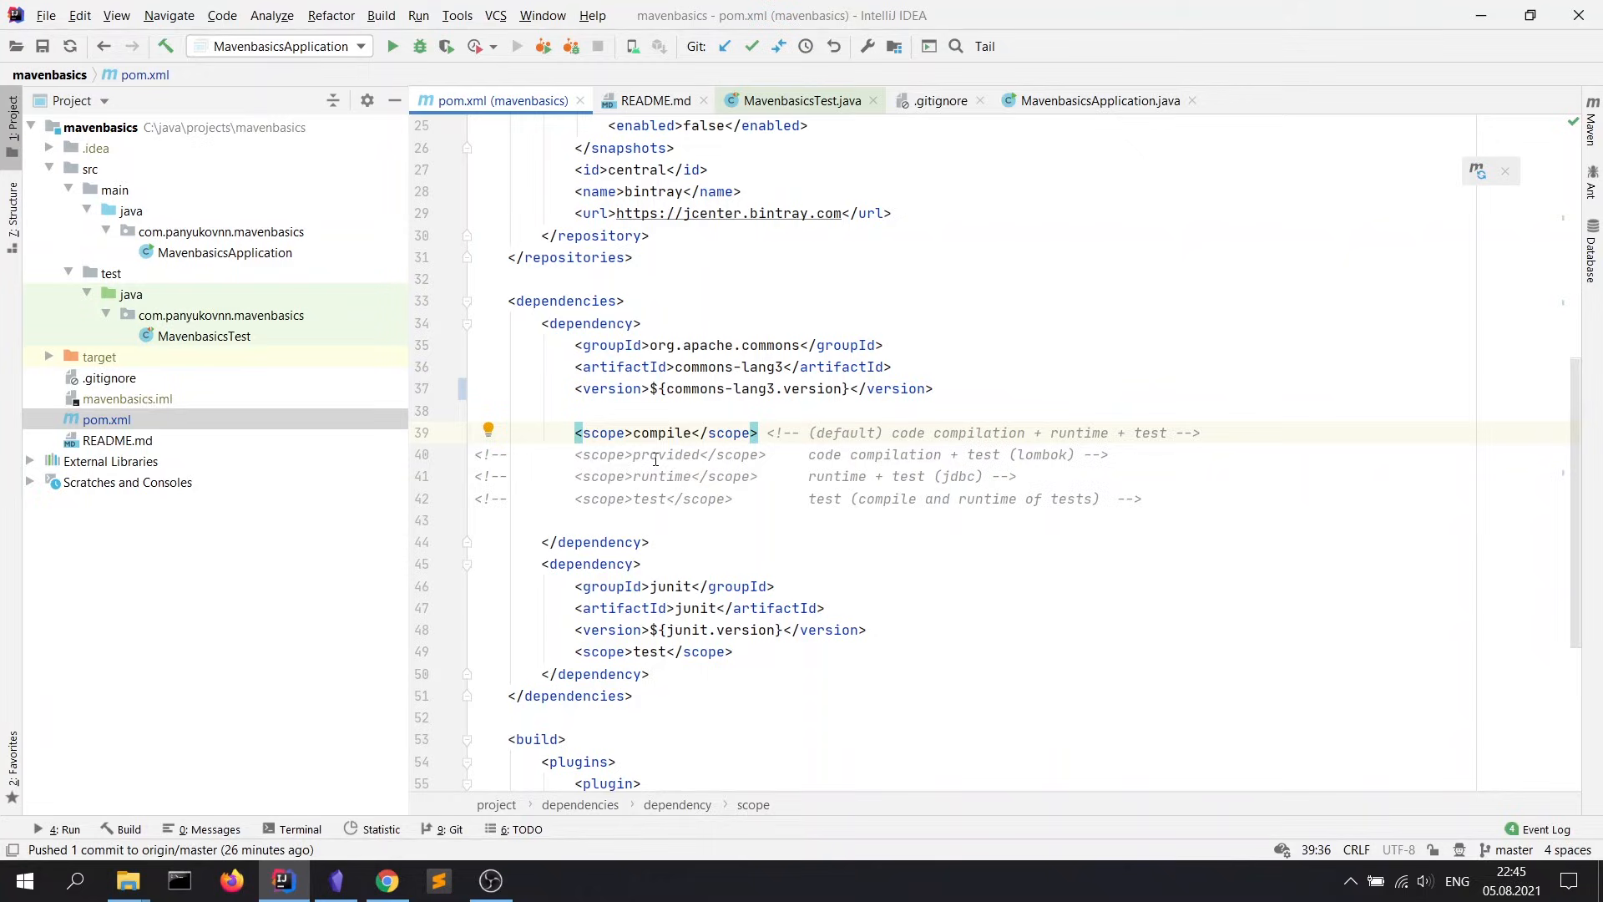
Step: Switch the commons-lang3 scope to provided, then runtime, then test
text(provided)
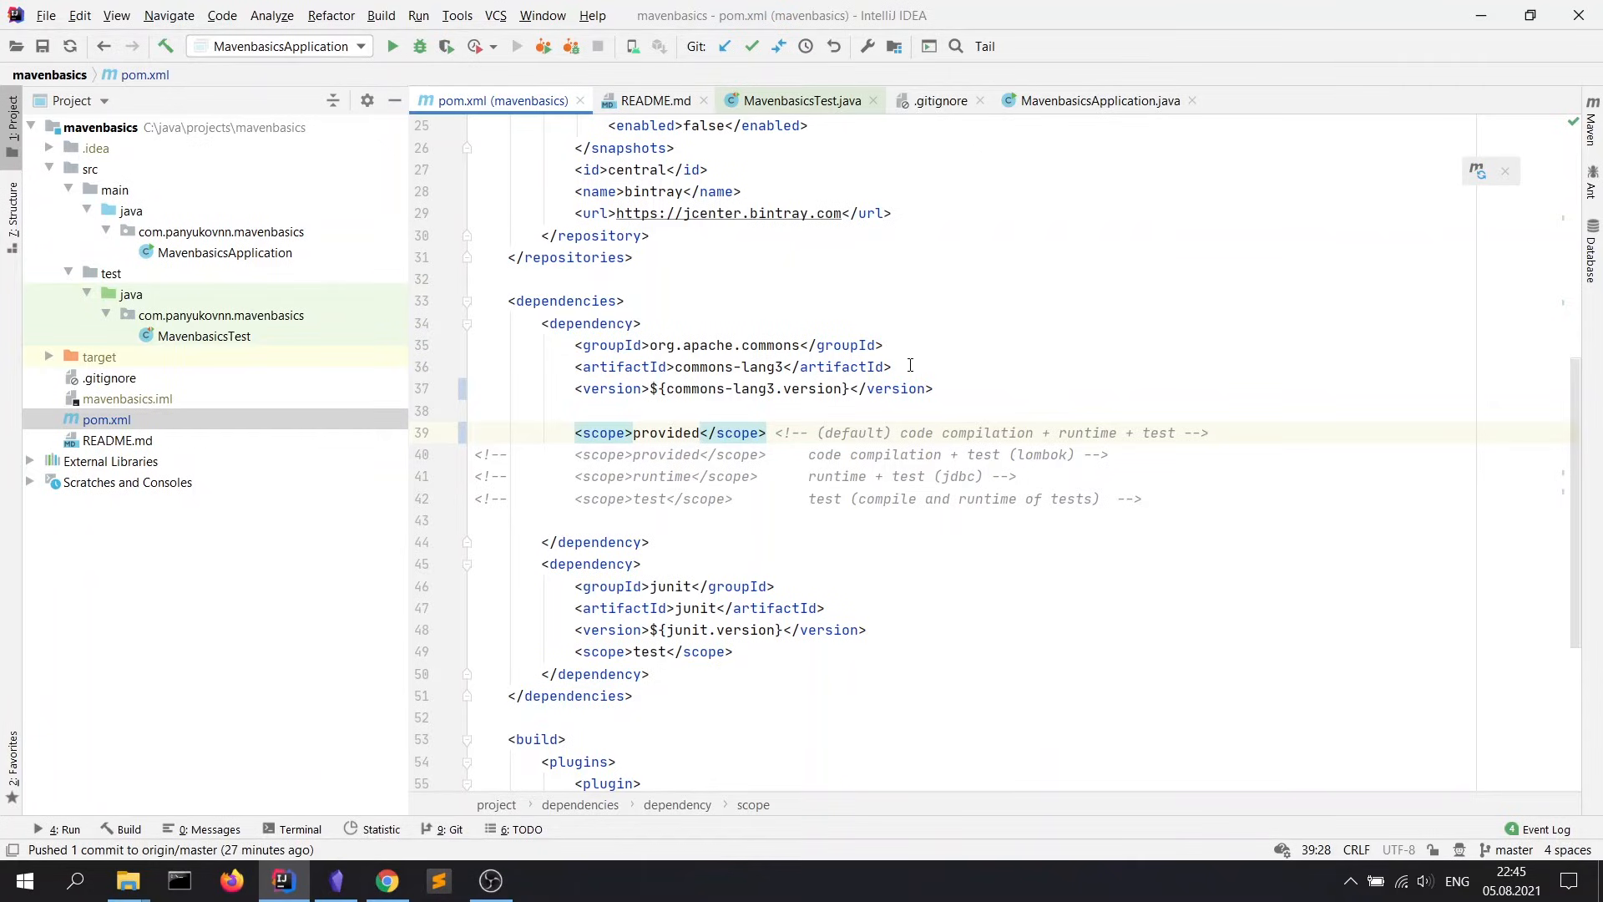
click(698, 433)
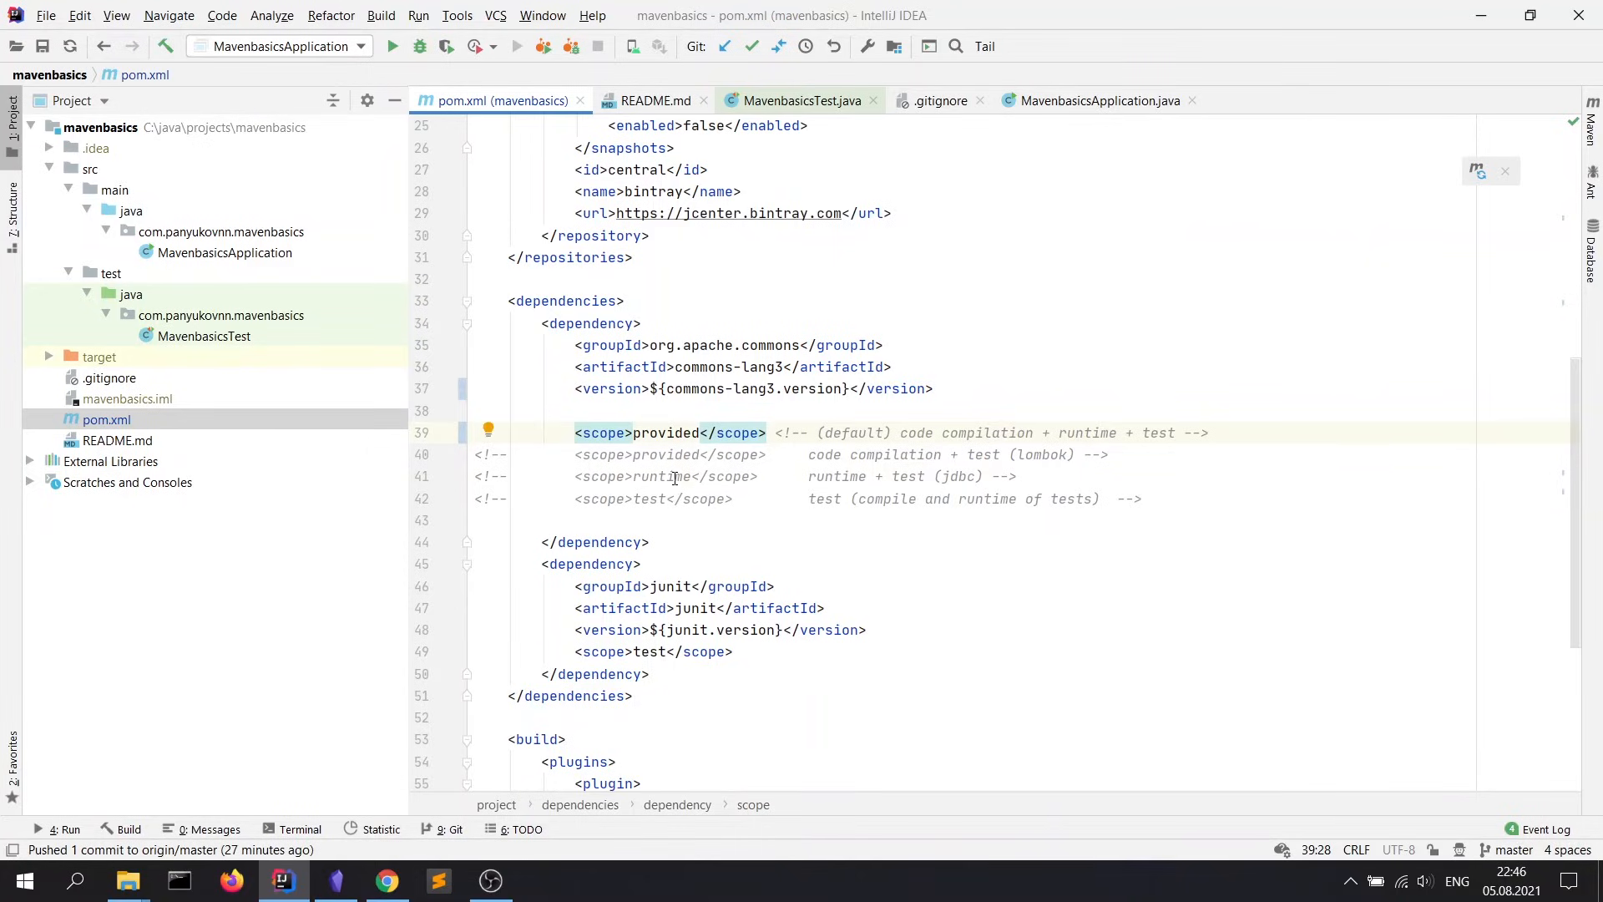
text(runtime)
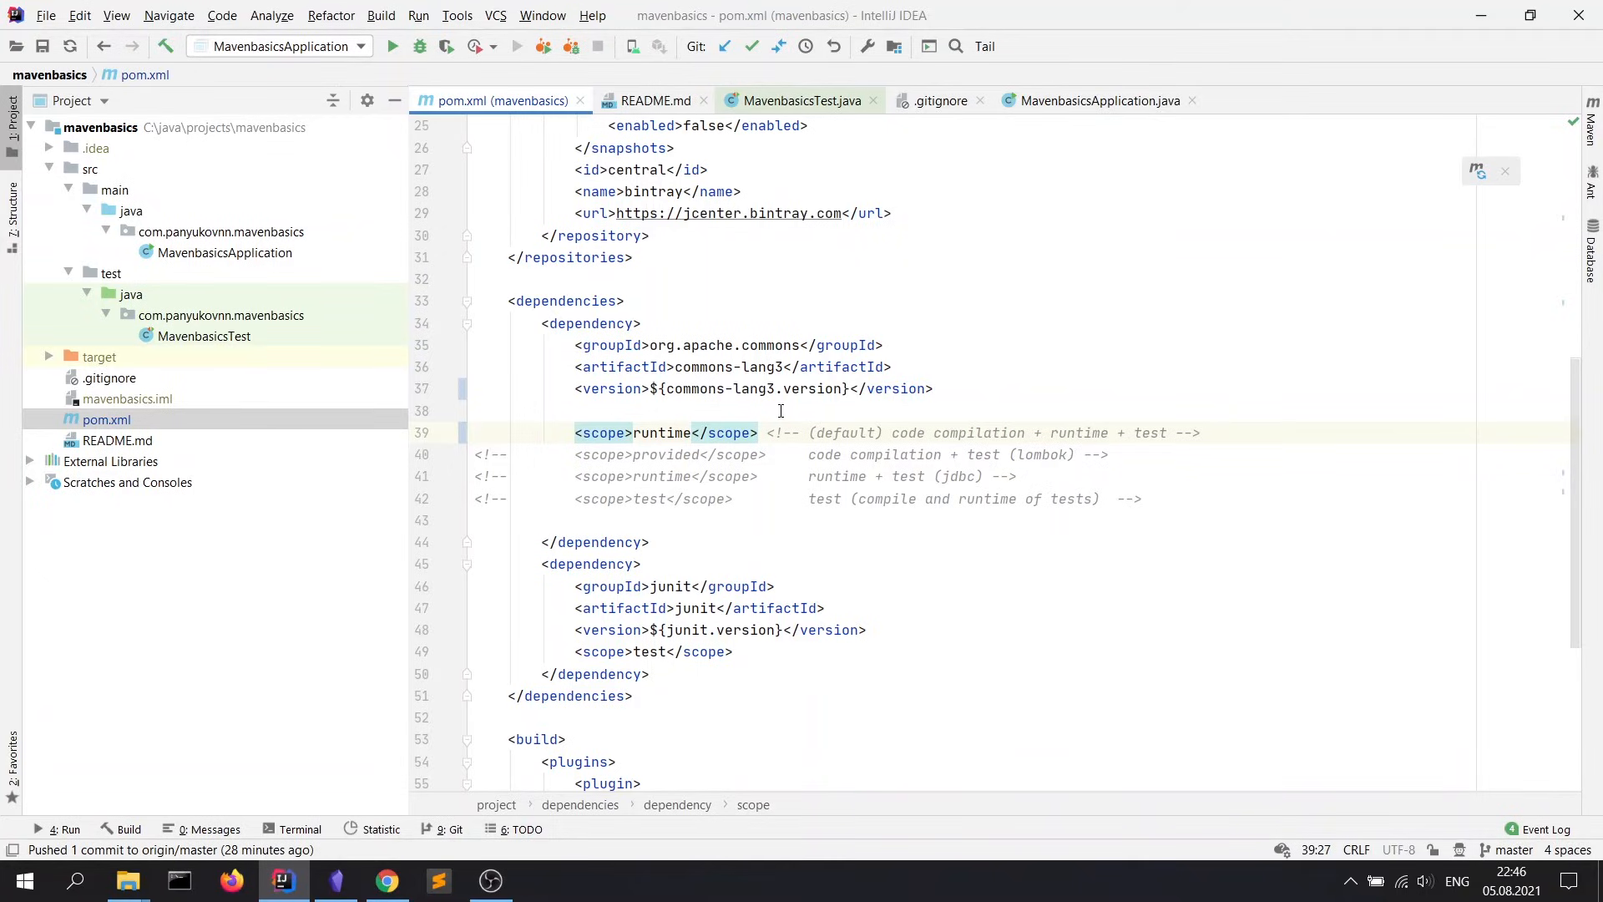
mouse_move(765, 490)
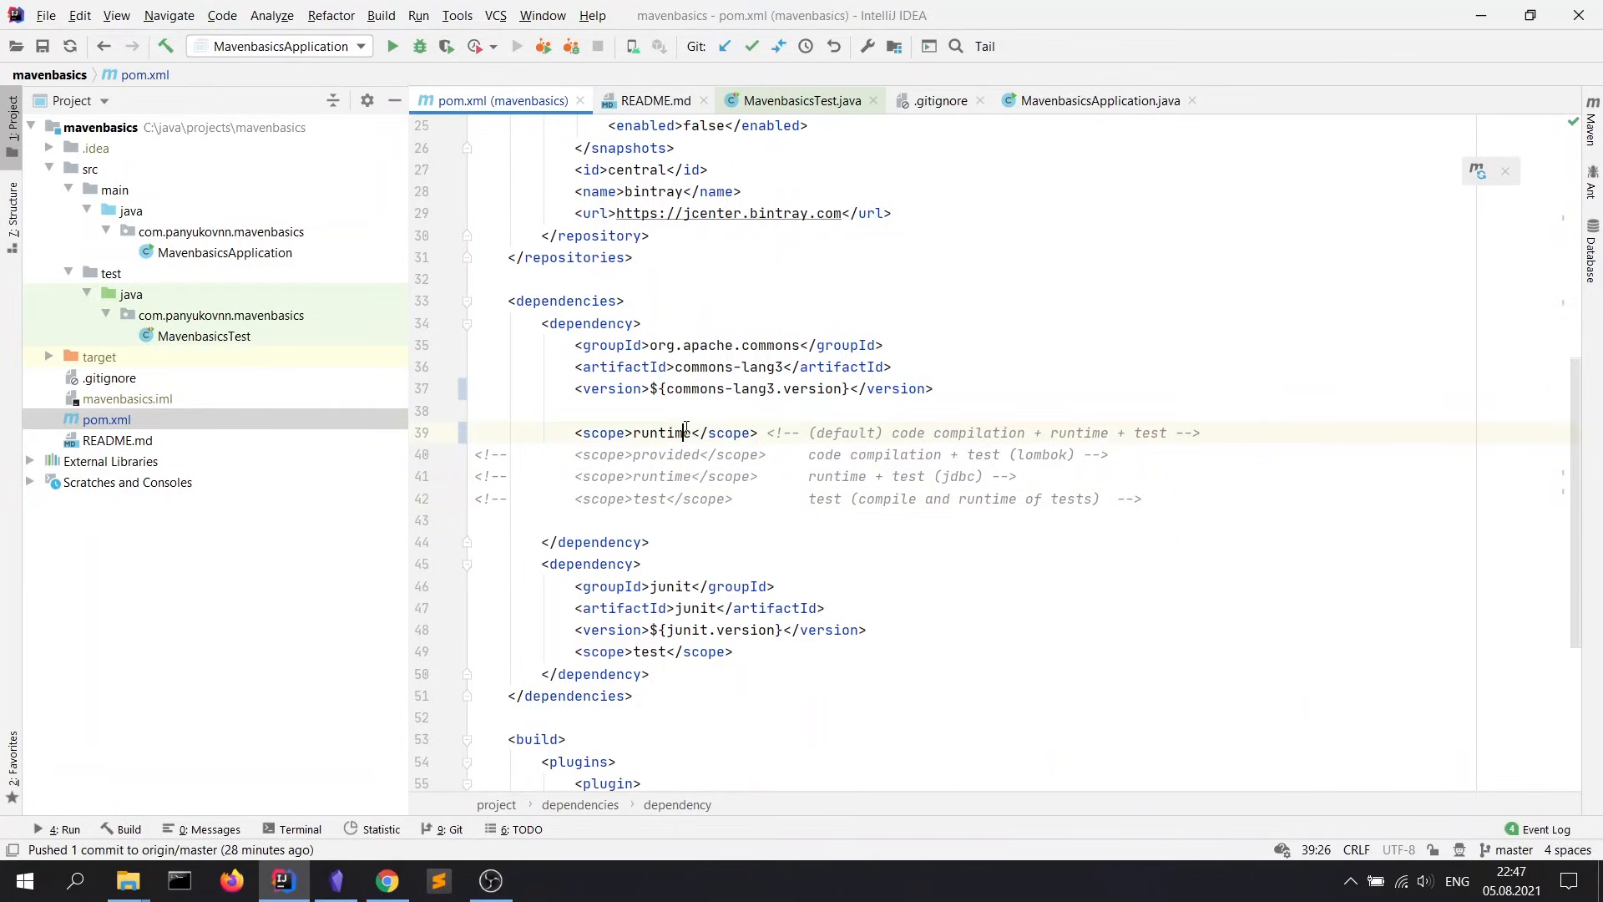
text(test)
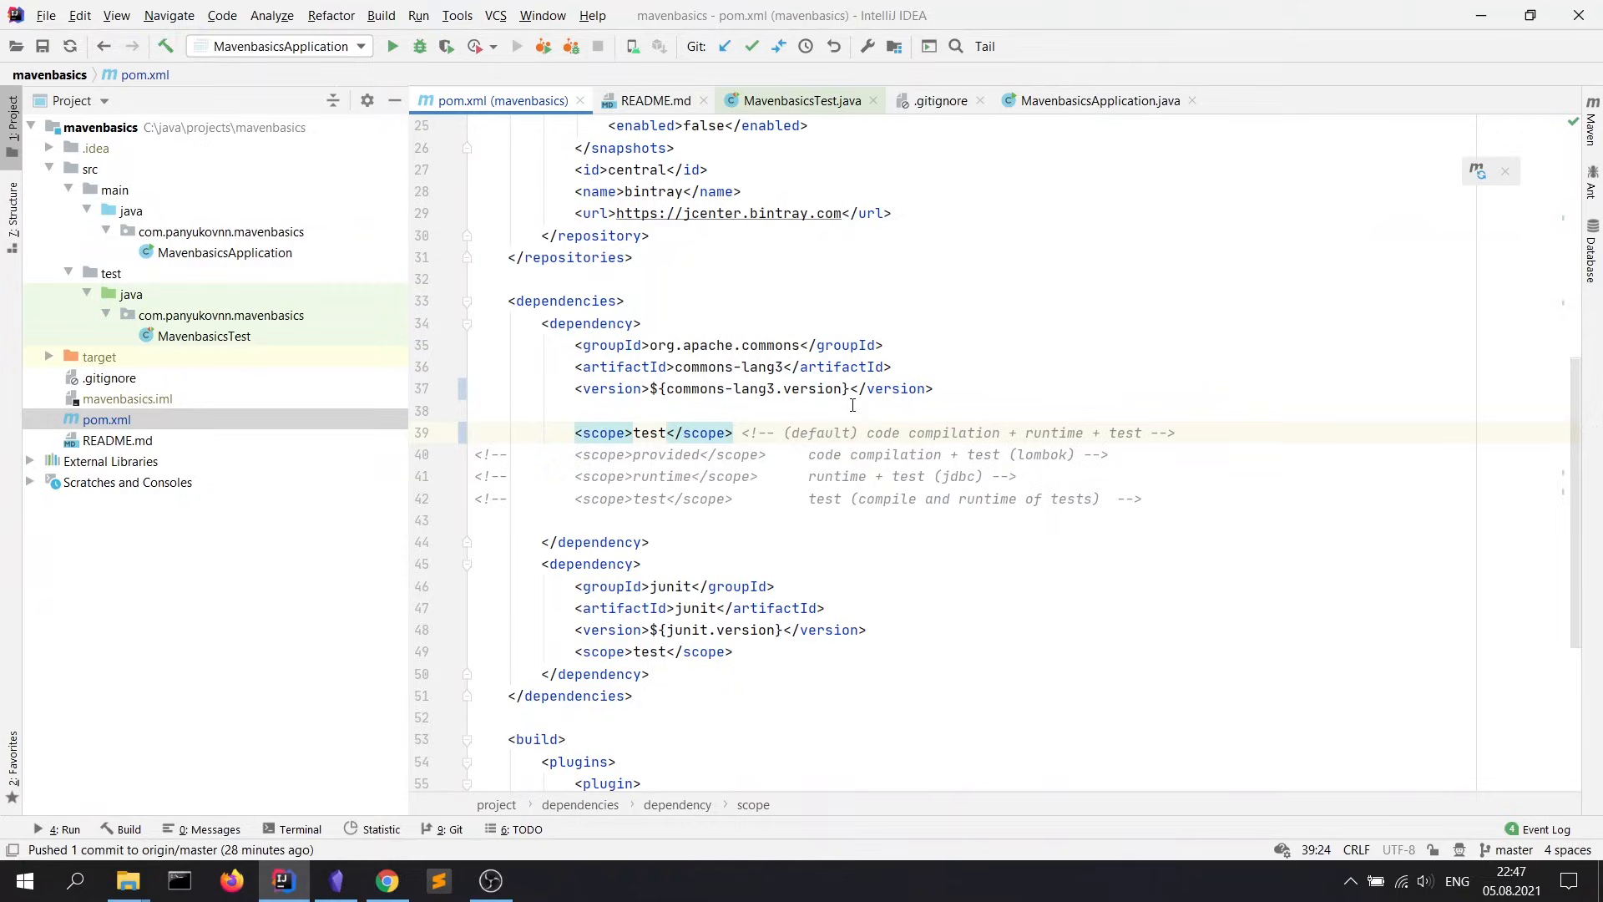
click(666, 432)
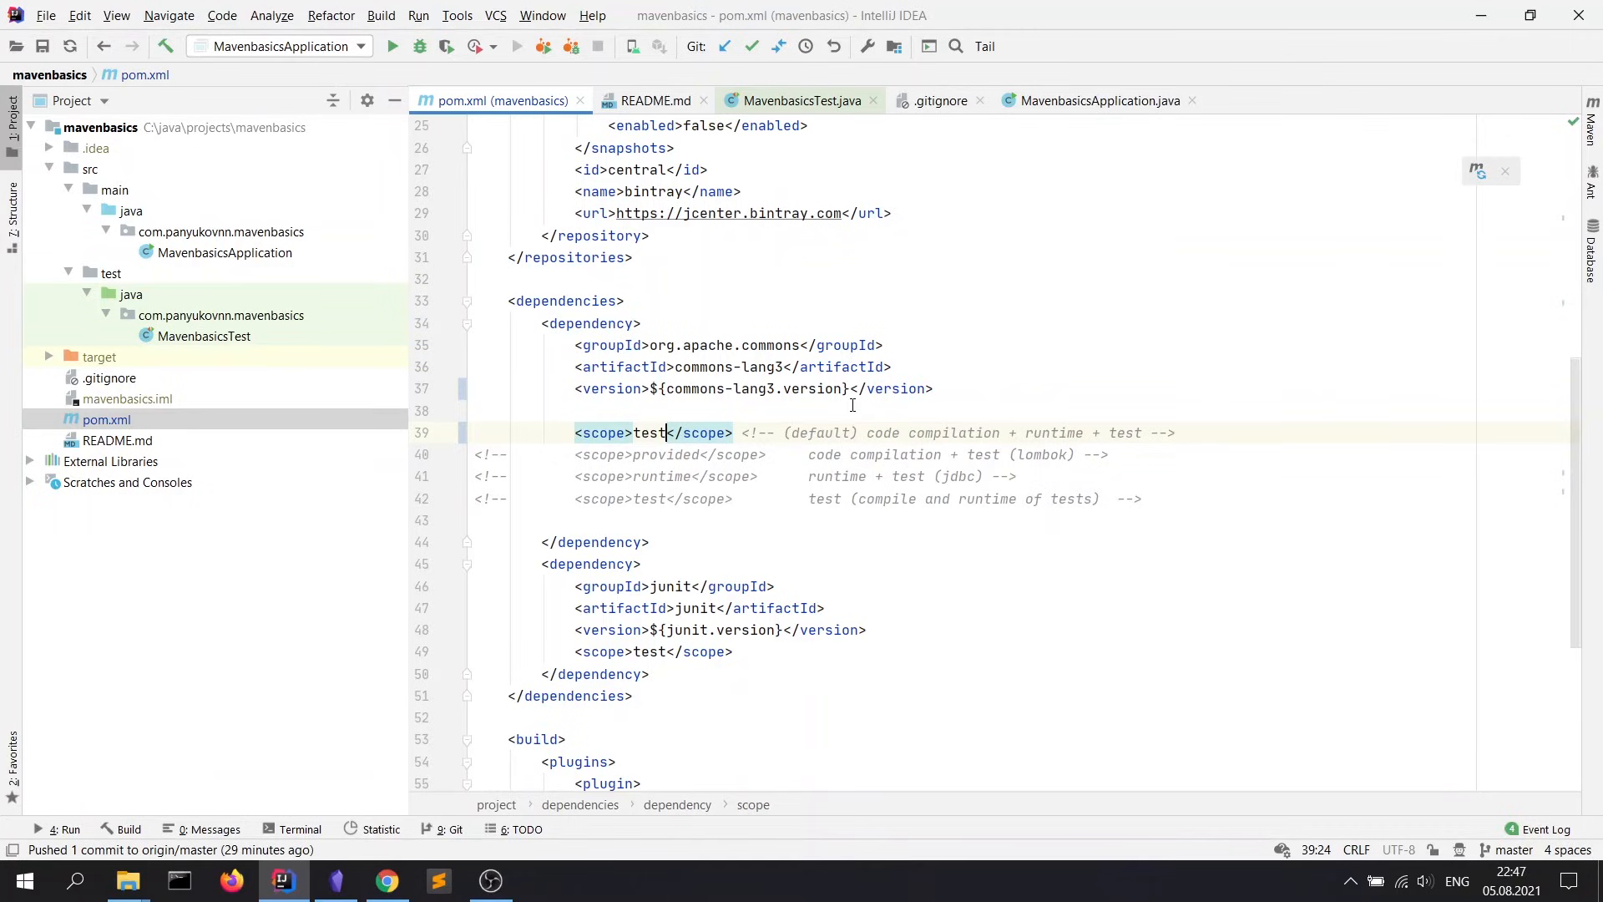
scroll(down, 3)
text(compil)
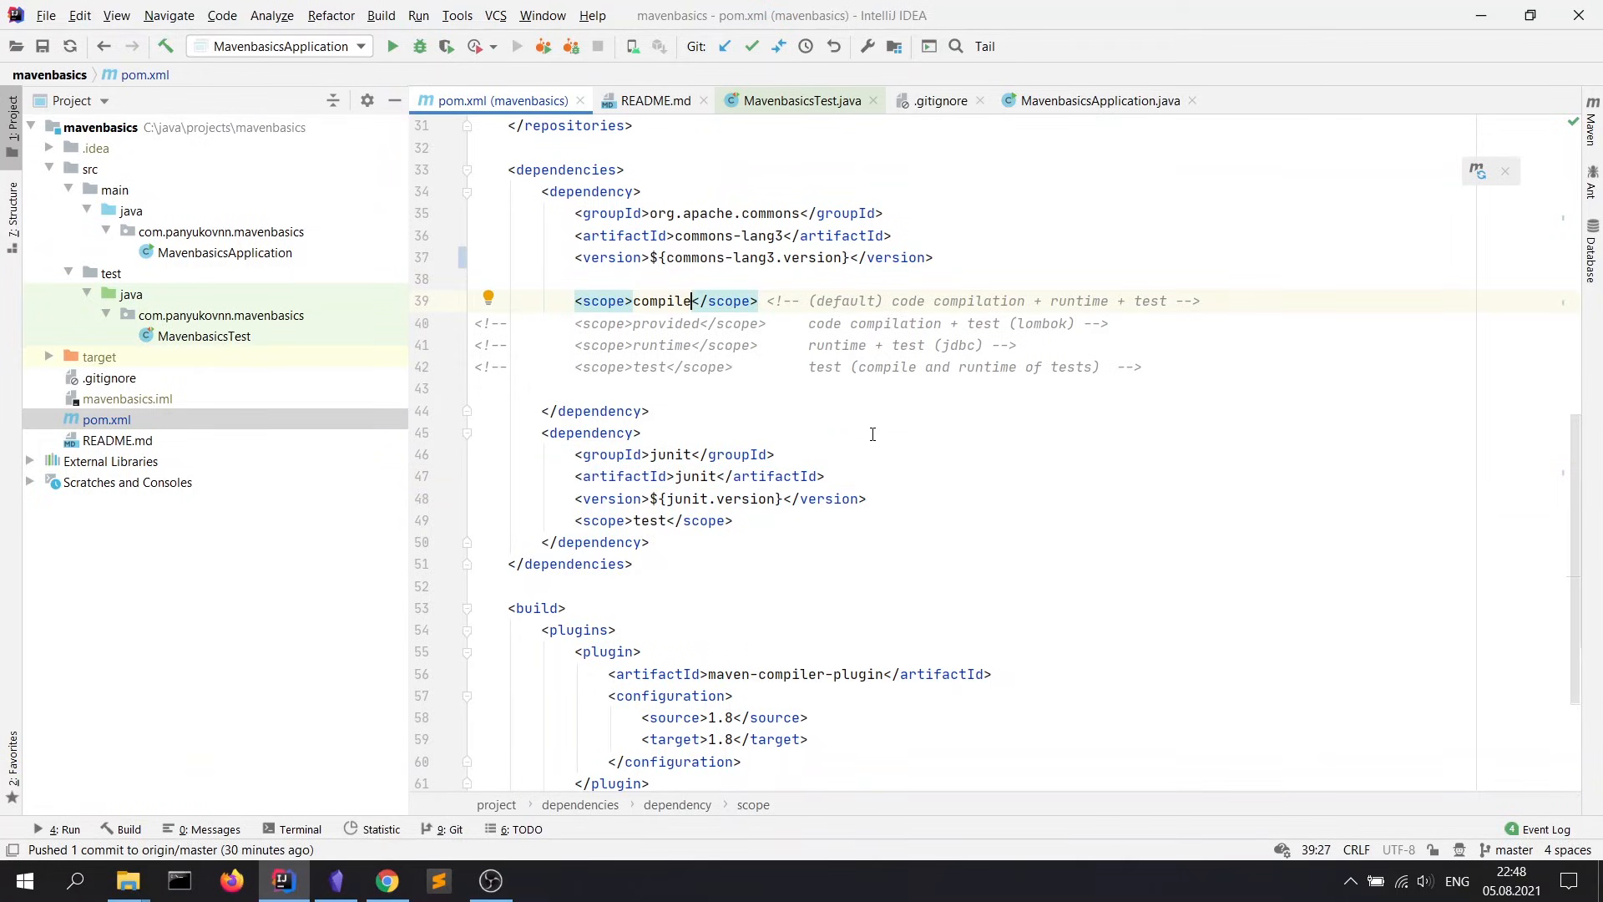
Step: Show the Maven tool window's Dependencies, expanding junit 4.13.2 to reveal hamcrest-core
click(731, 521)
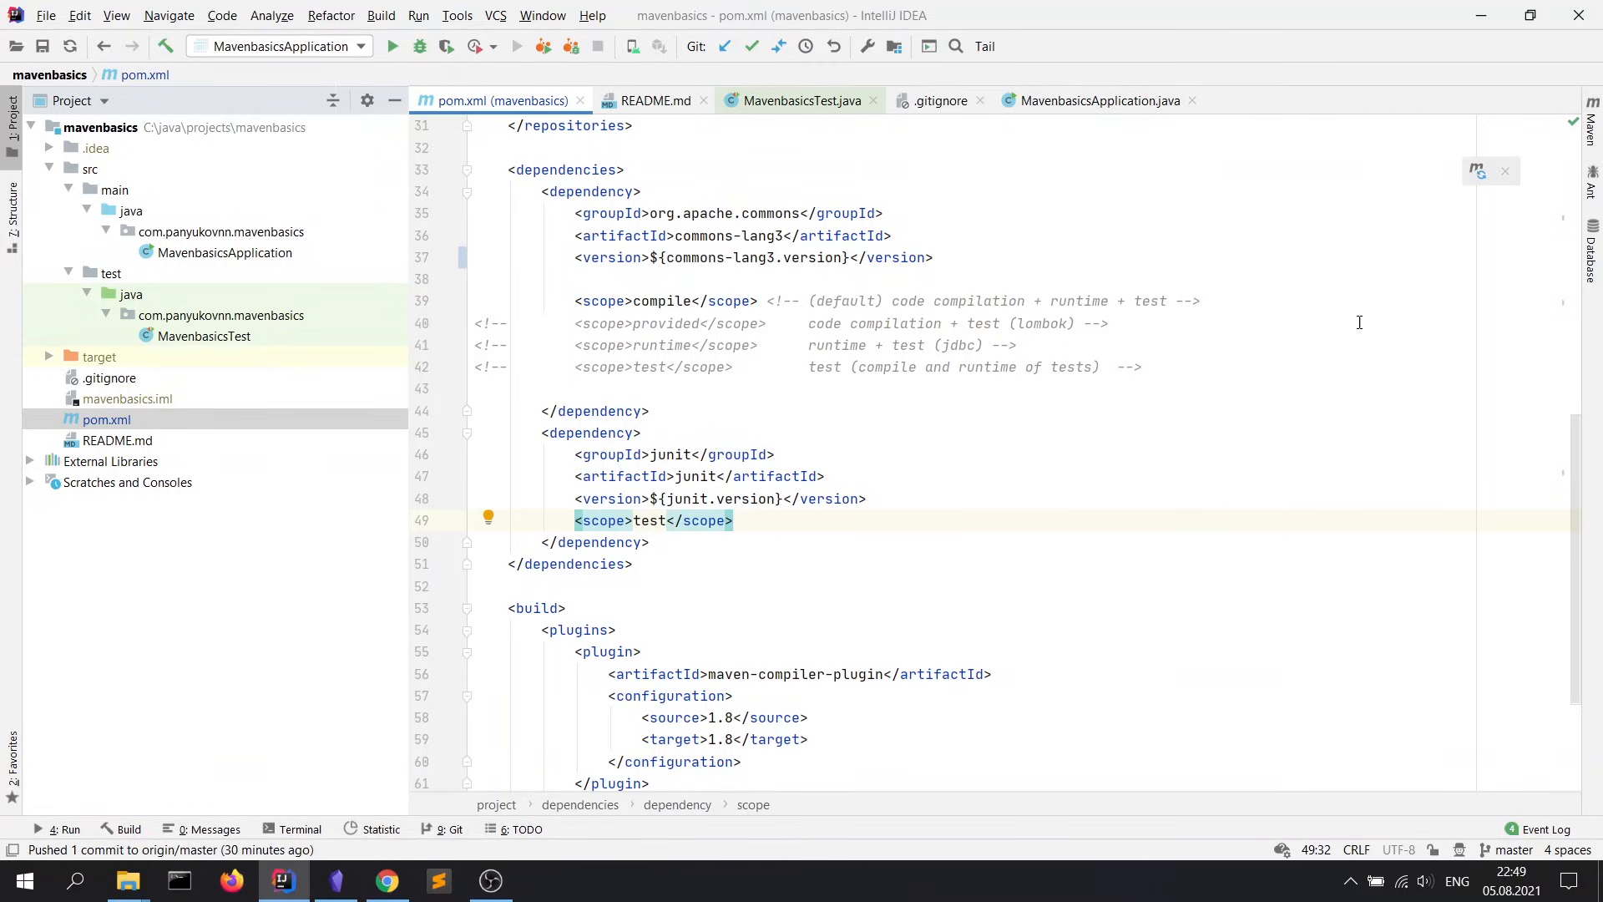
click(1591, 139)
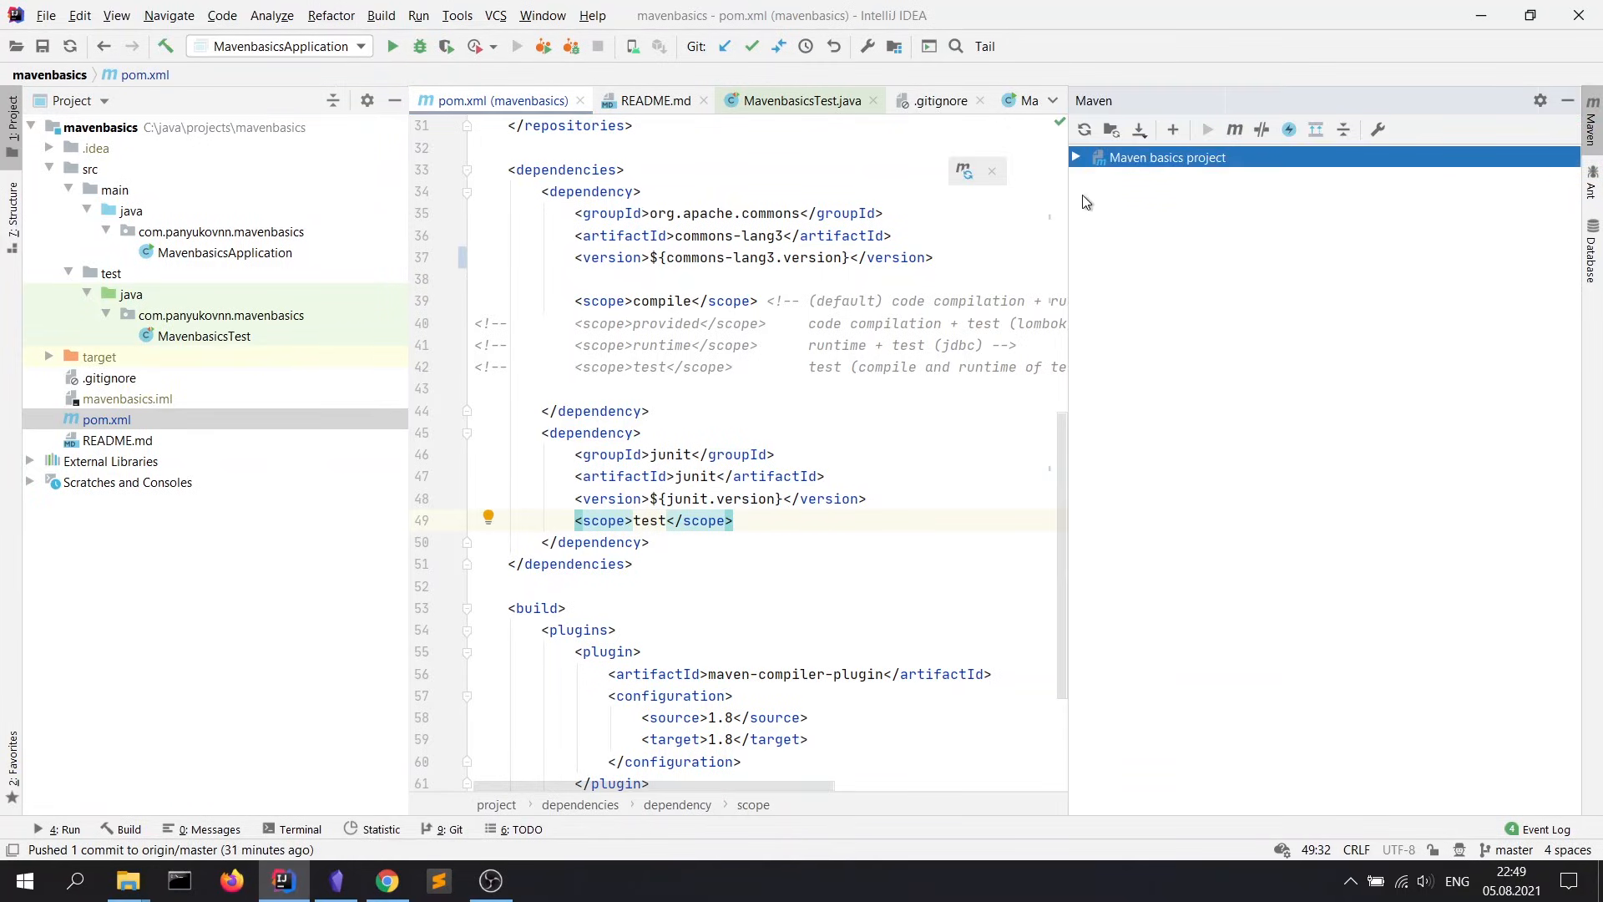
click(1075, 157)
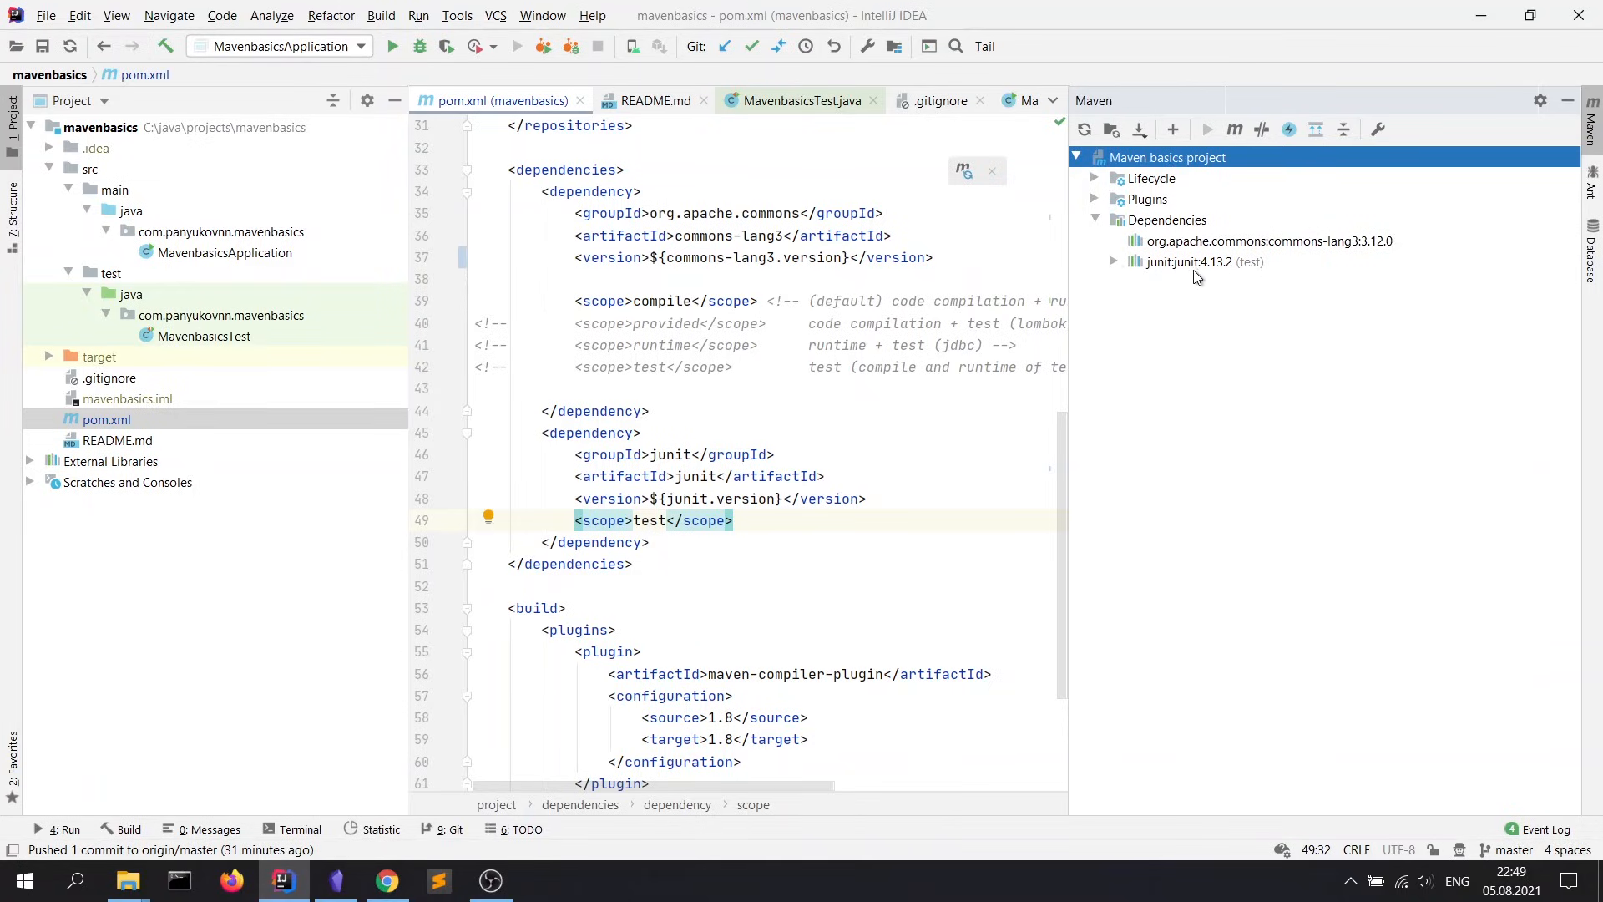
click(1113, 262)
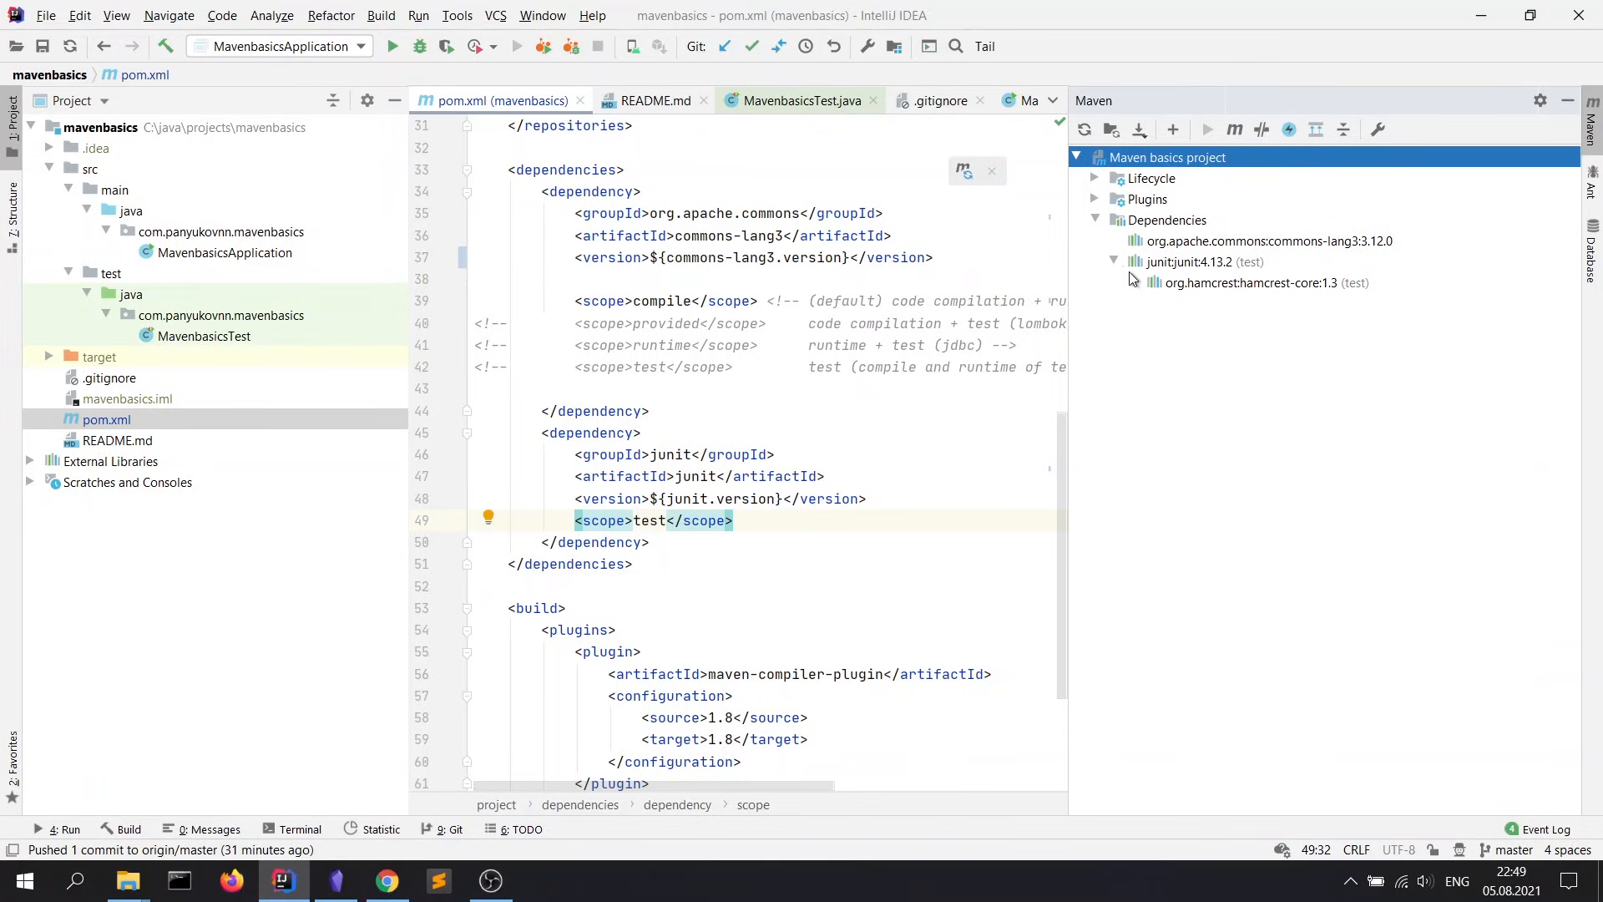
mouse_move(1240, 295)
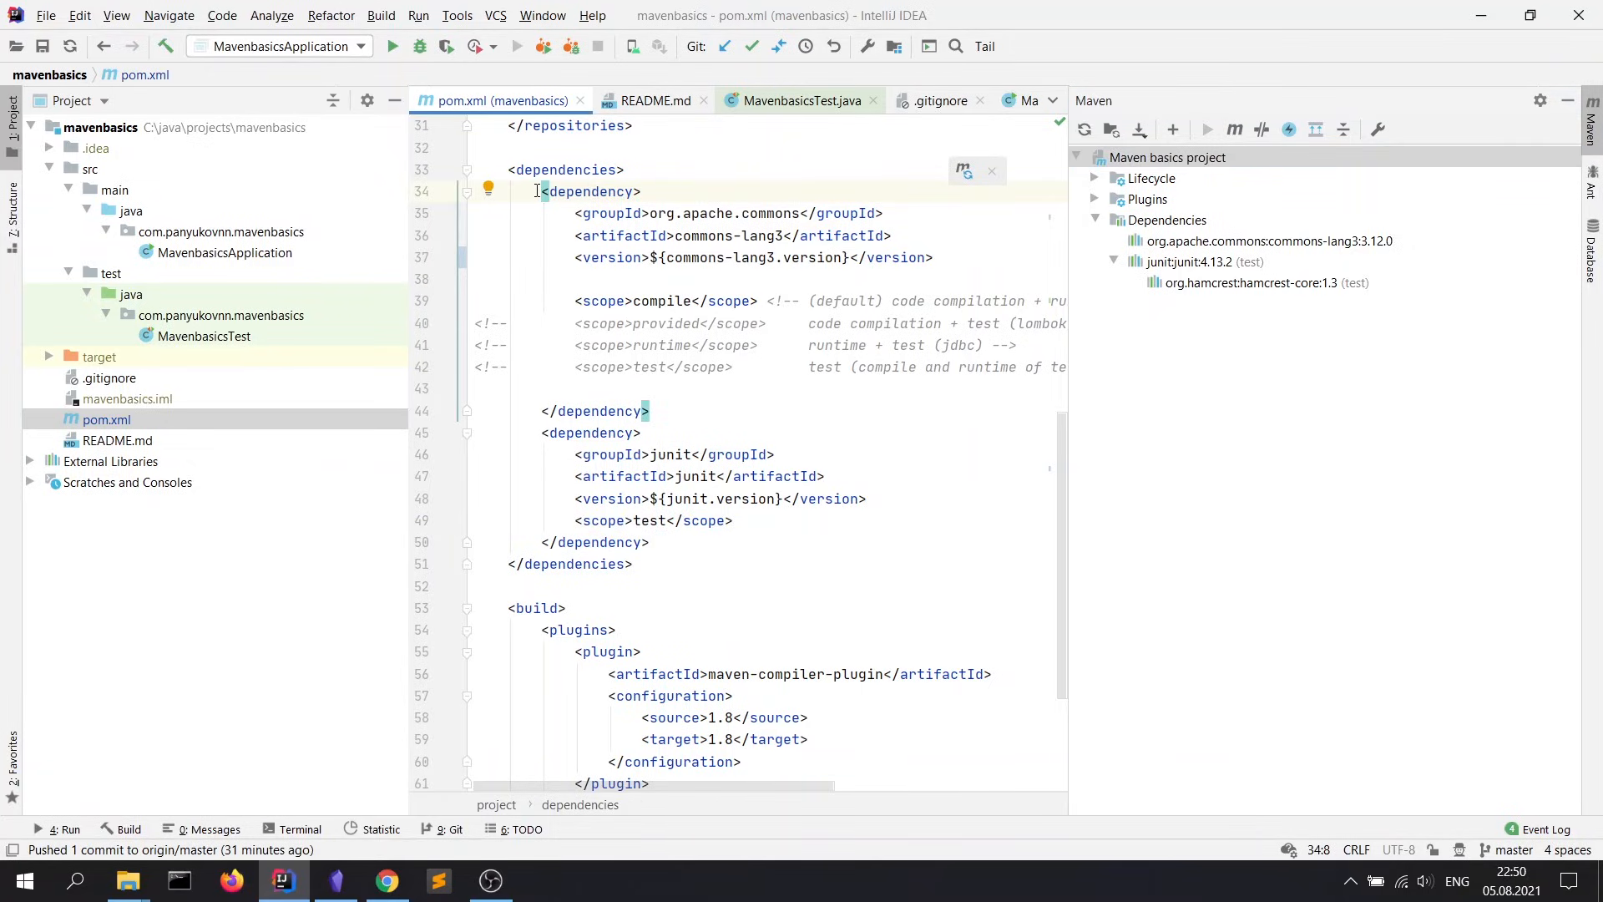
mouse_move(921, 440)
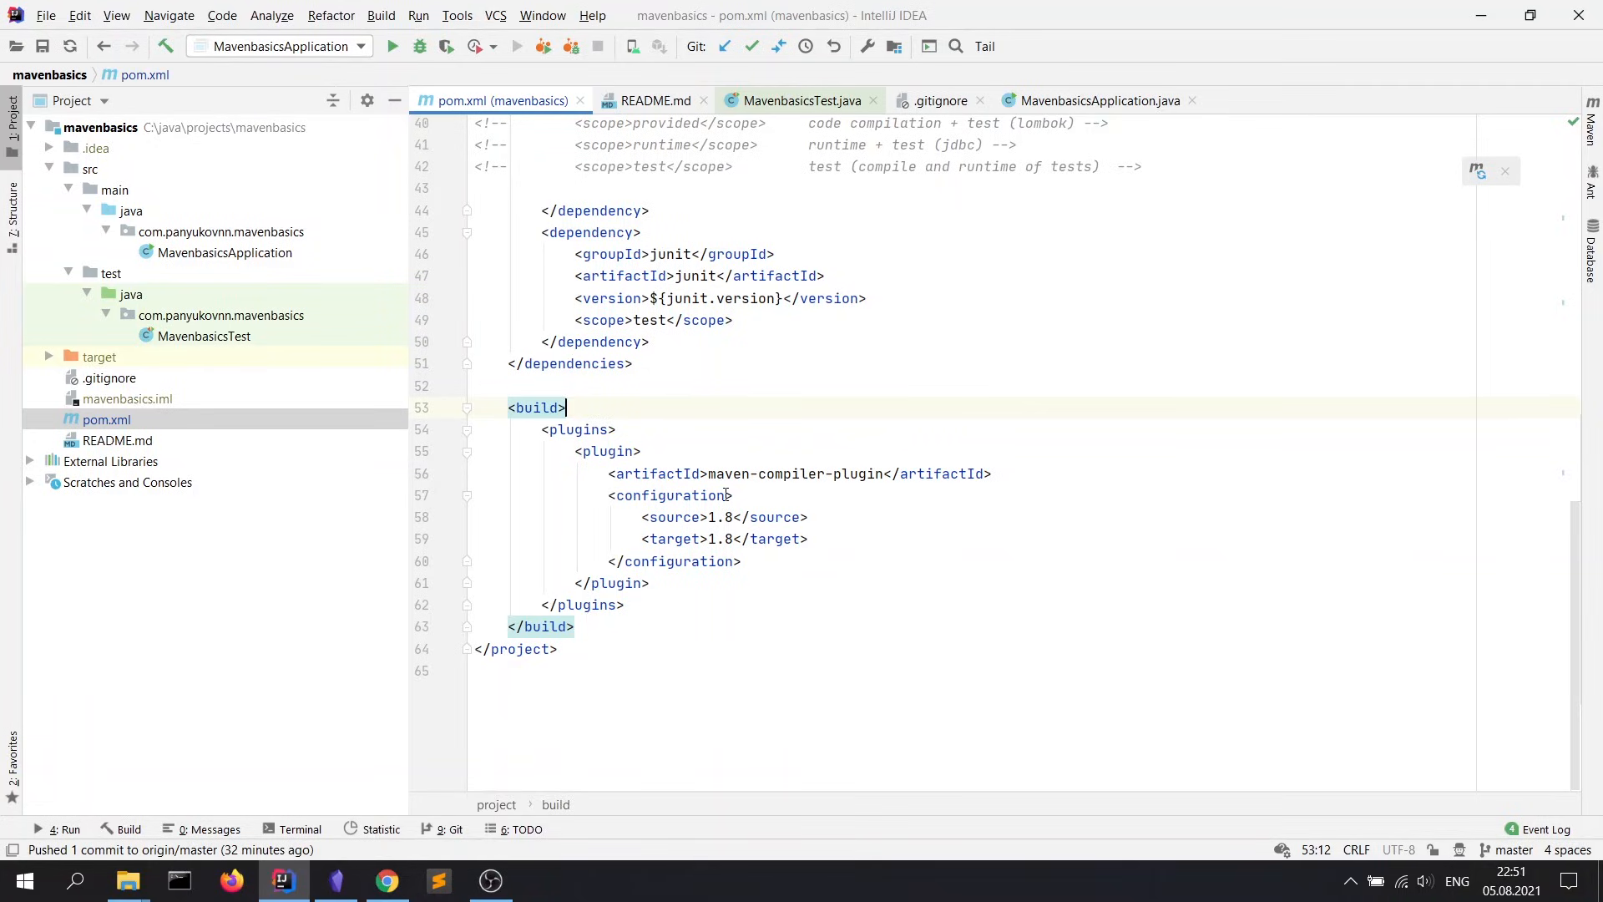
mouse_move(861, 473)
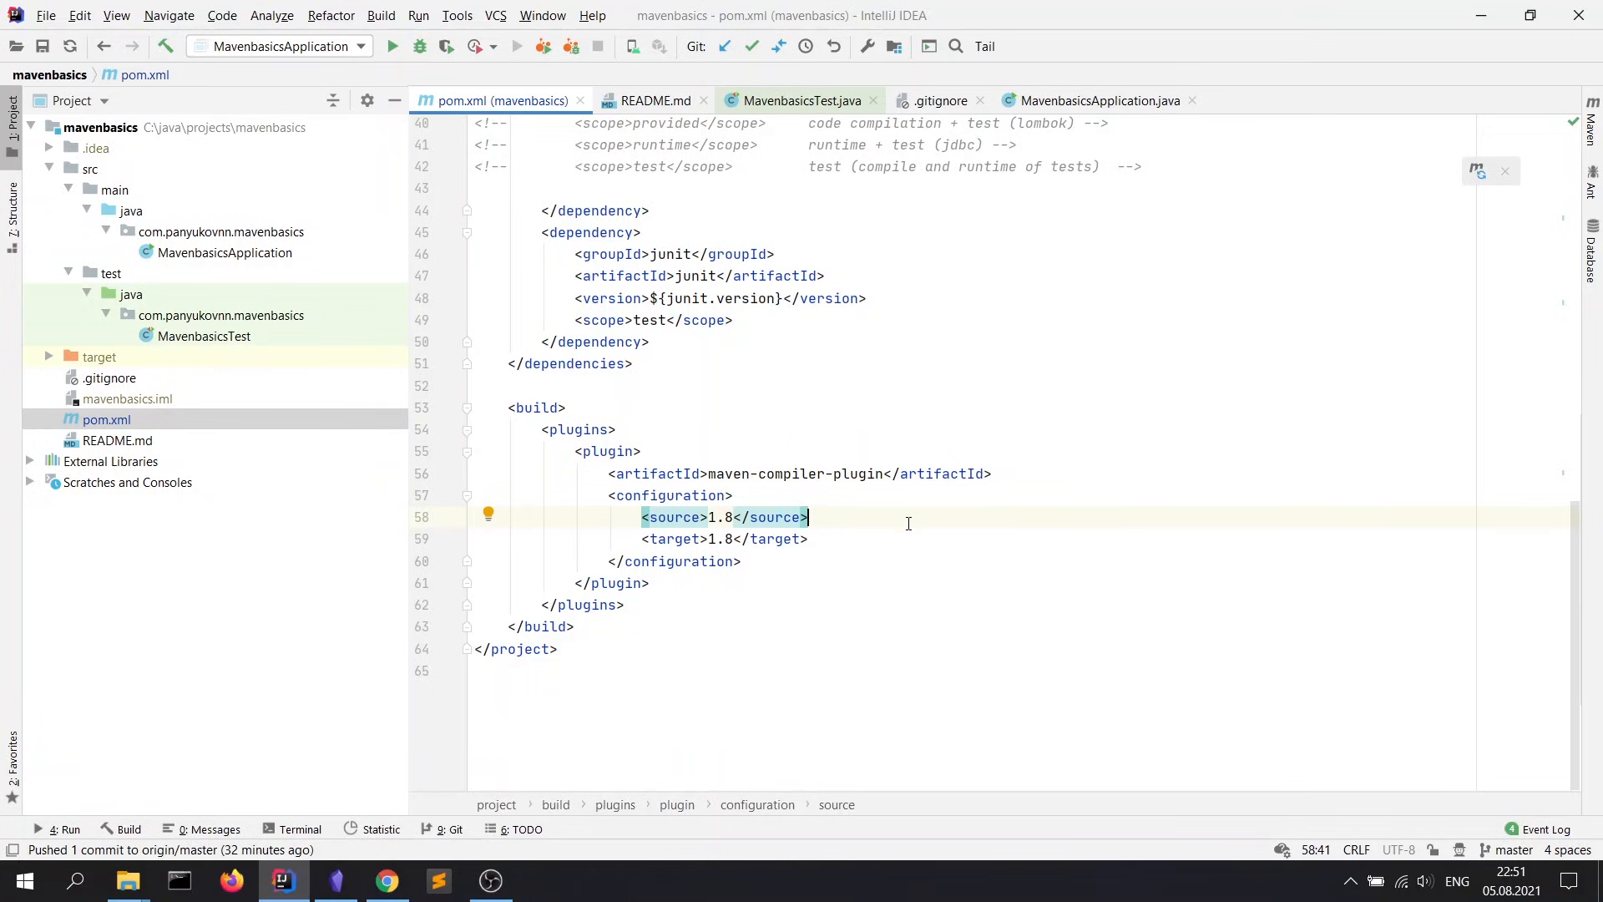
Step: Focus the maven-compiler-plugin's 1.8 source setting while adding version 3.8.1
click(729, 516)
text(<version>3.8.1</version>)
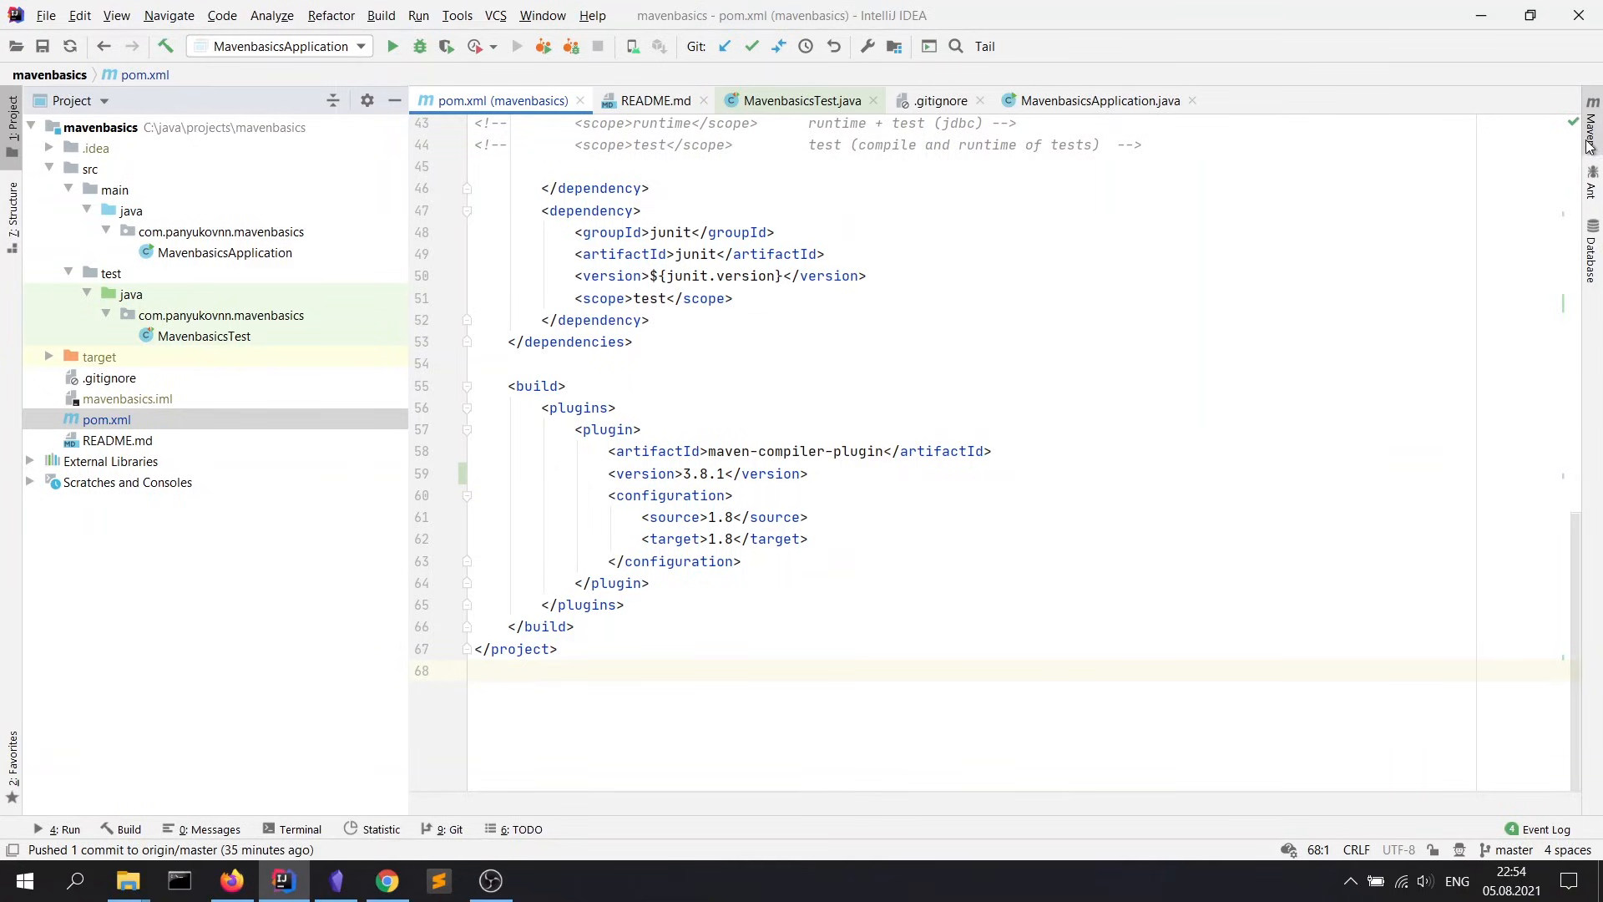
Step: Run the Maven package lifecycle goal to build mavenbasics-1.0.jar
click(1591, 133)
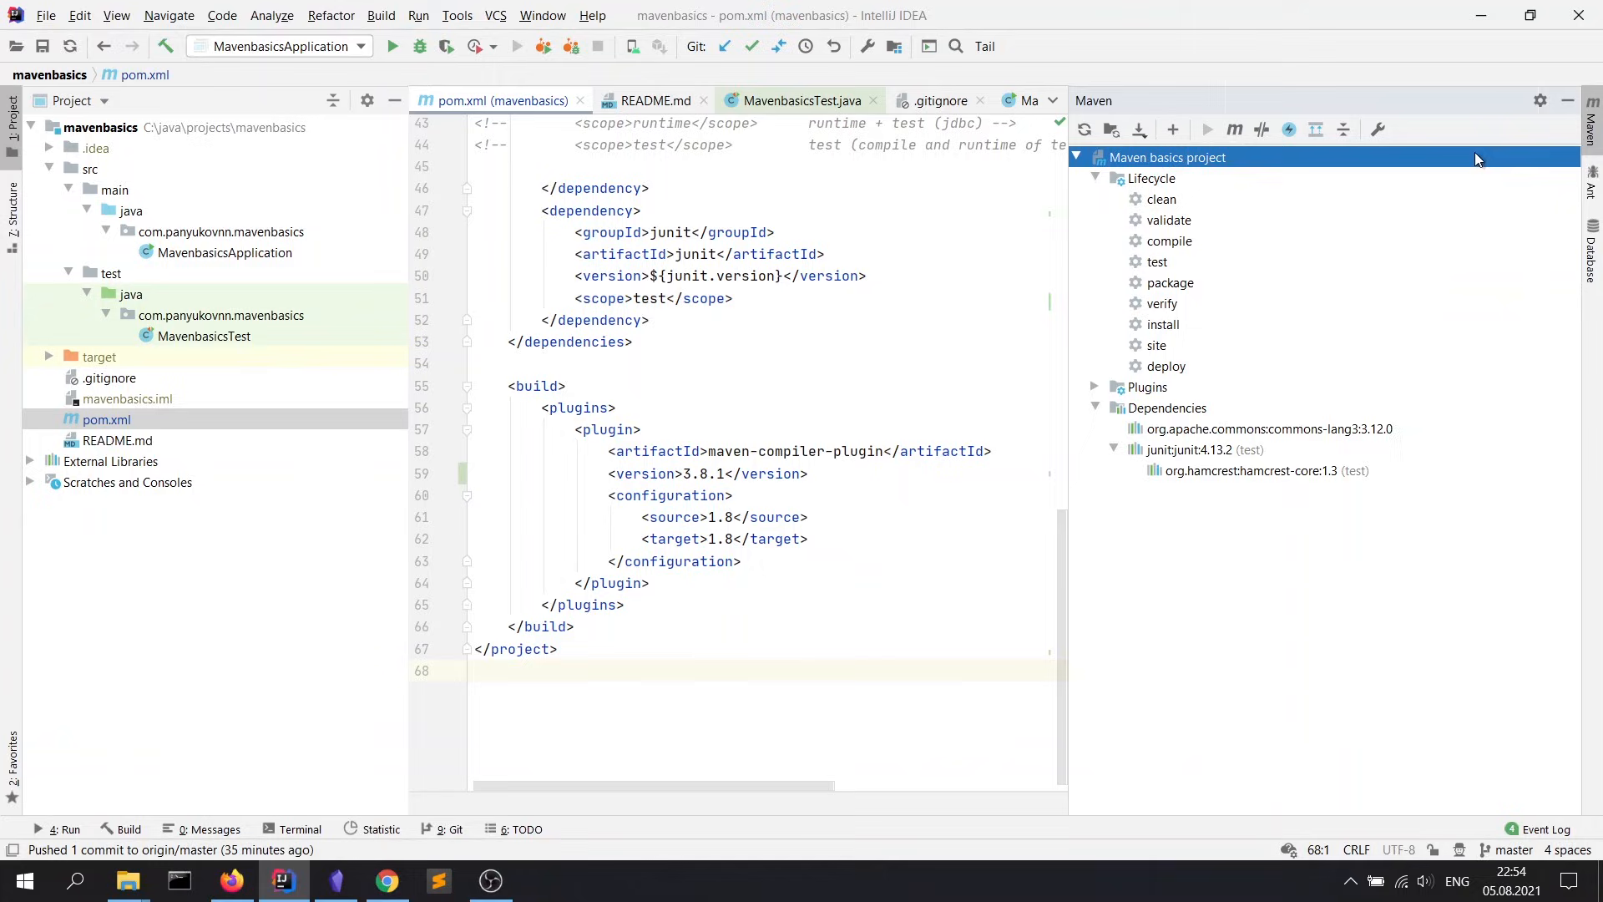
double_click(1169, 282)
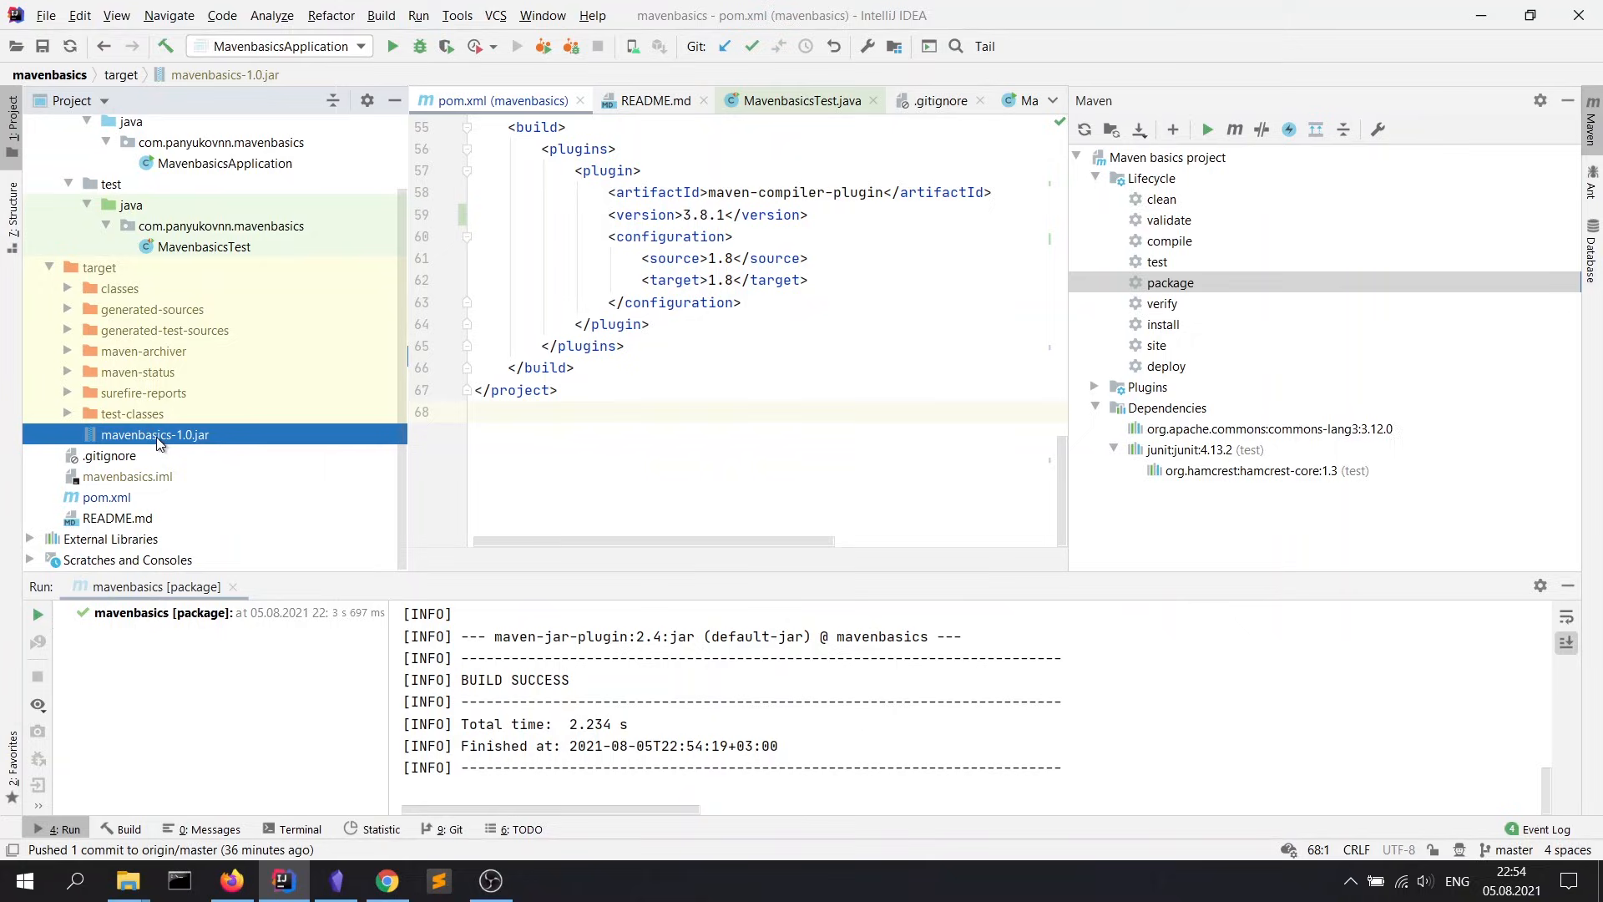
mouse_move(179, 447)
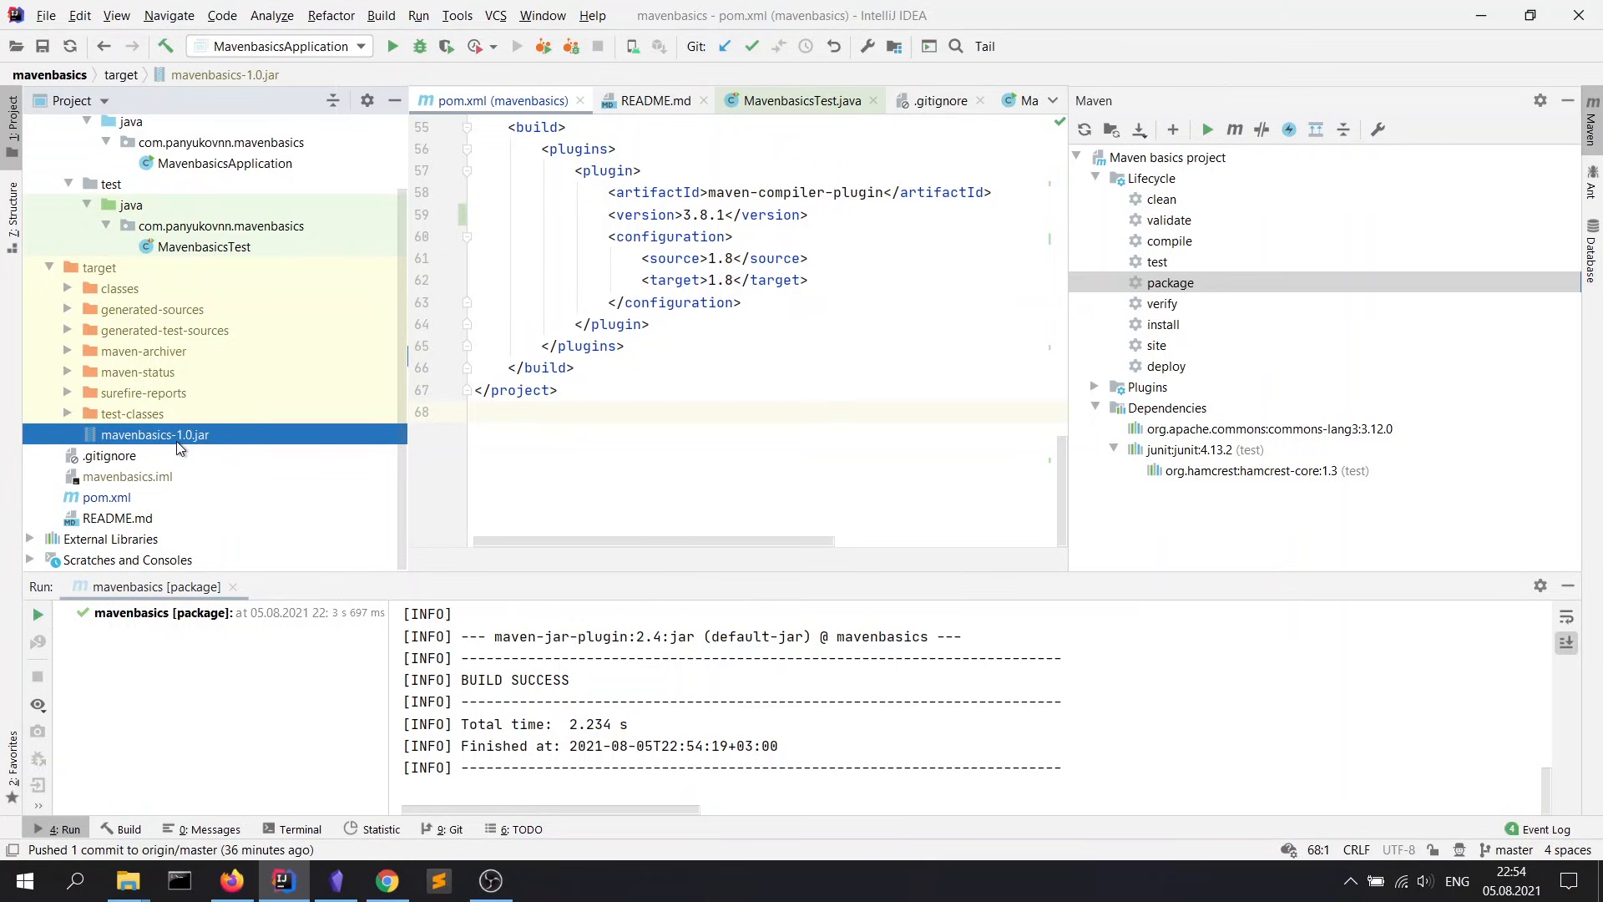